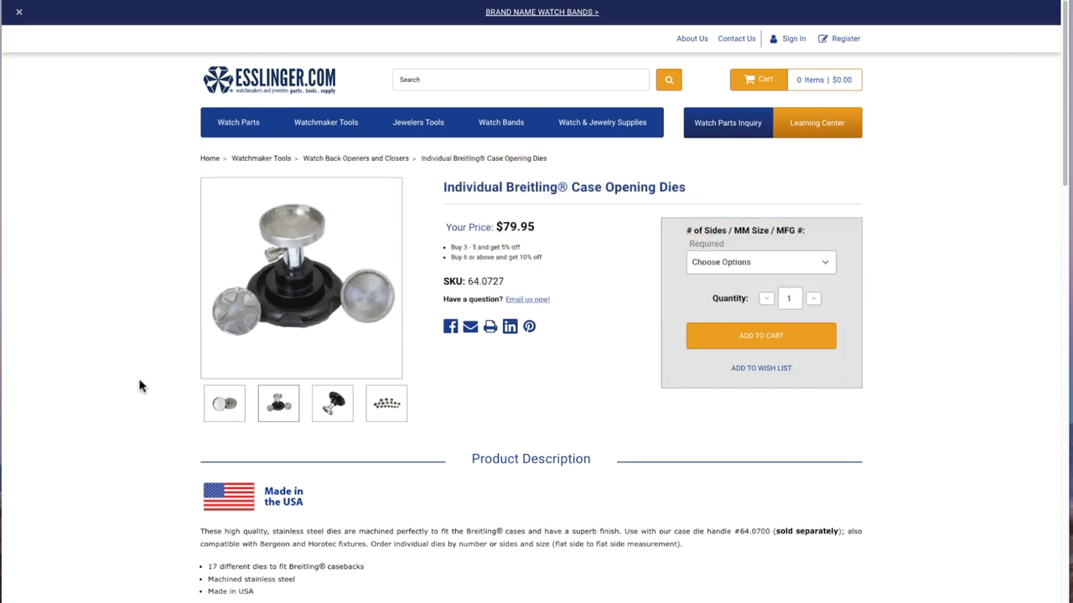
mouse_move(310, 233)
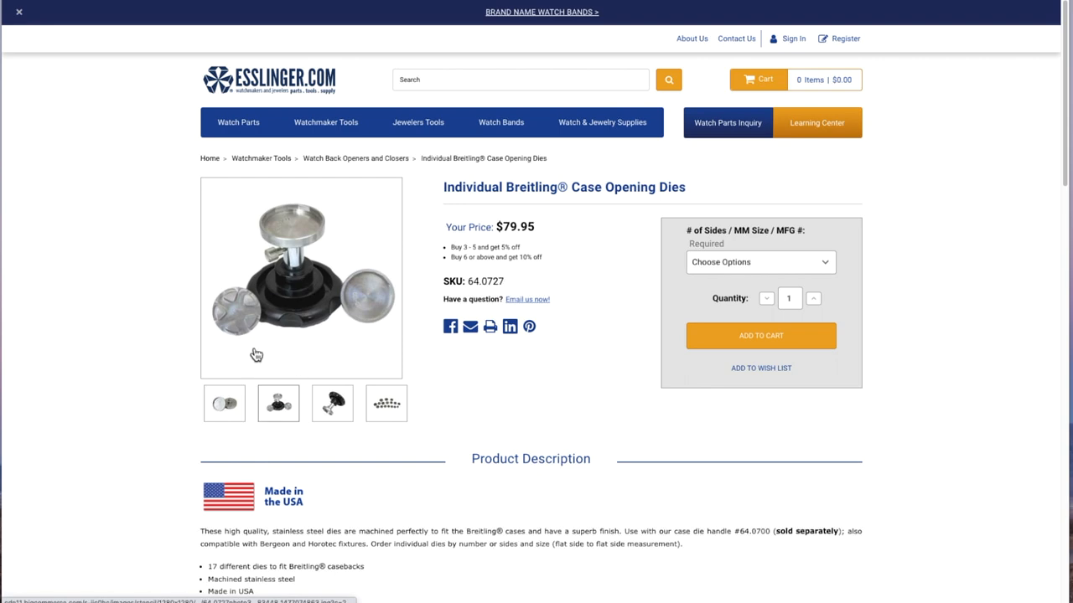
Step: Enlarge the Breitling case opening dies photo and list the '# of Sides / MM Size / MFG #' options
click(224, 403)
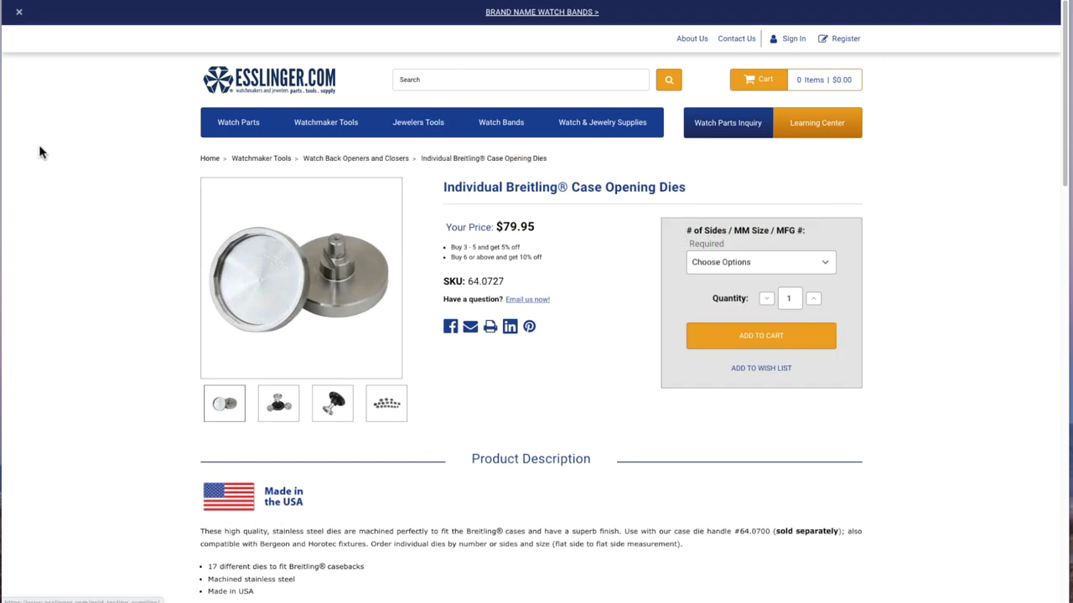
mouse_move(272, 275)
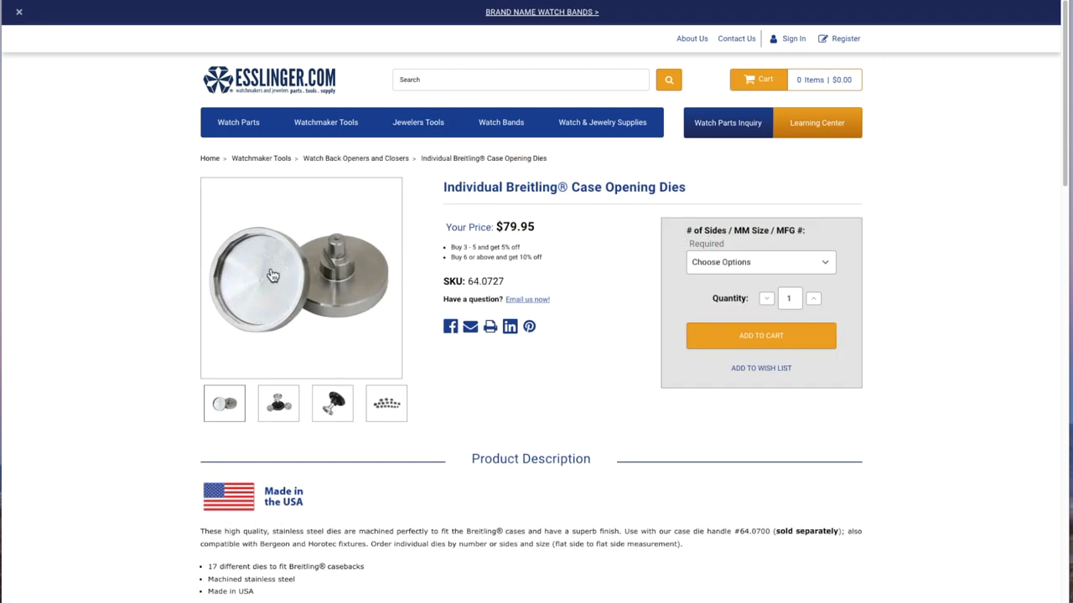
mouse_move(522, 282)
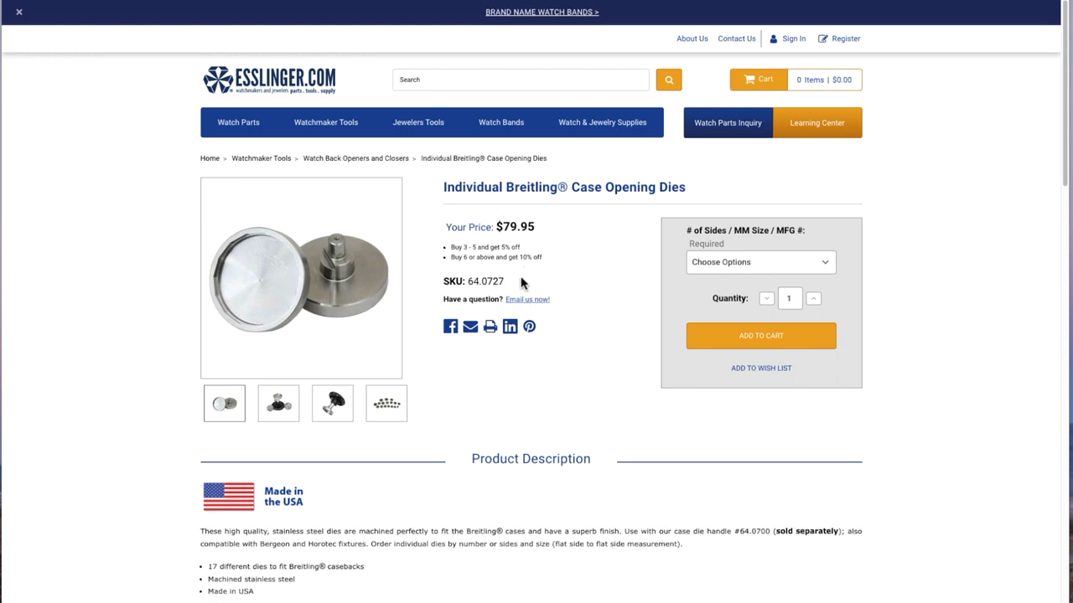
click(759, 263)
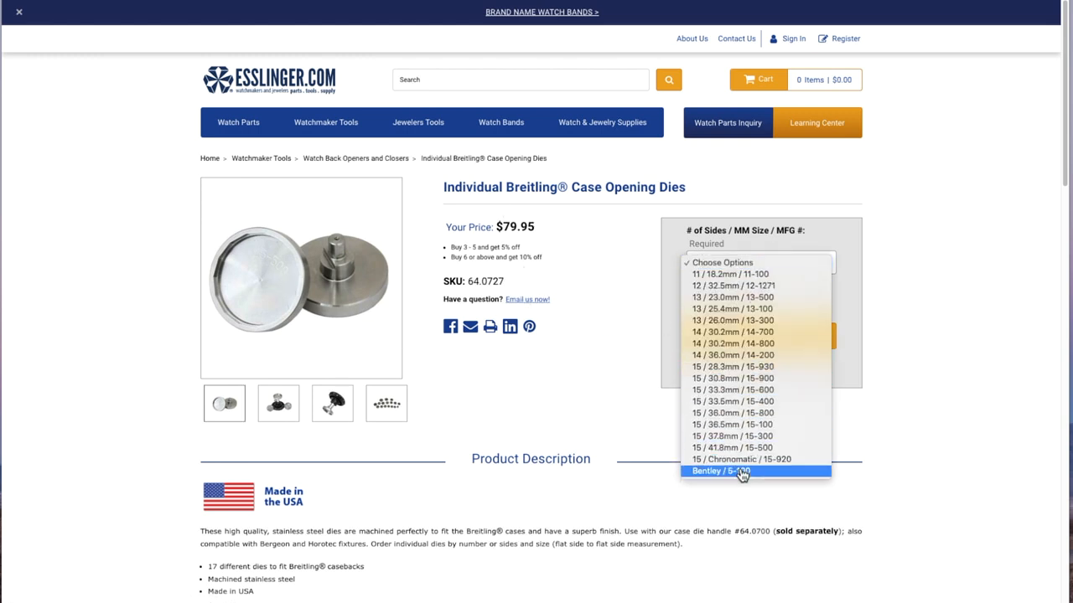
mouse_move(746, 355)
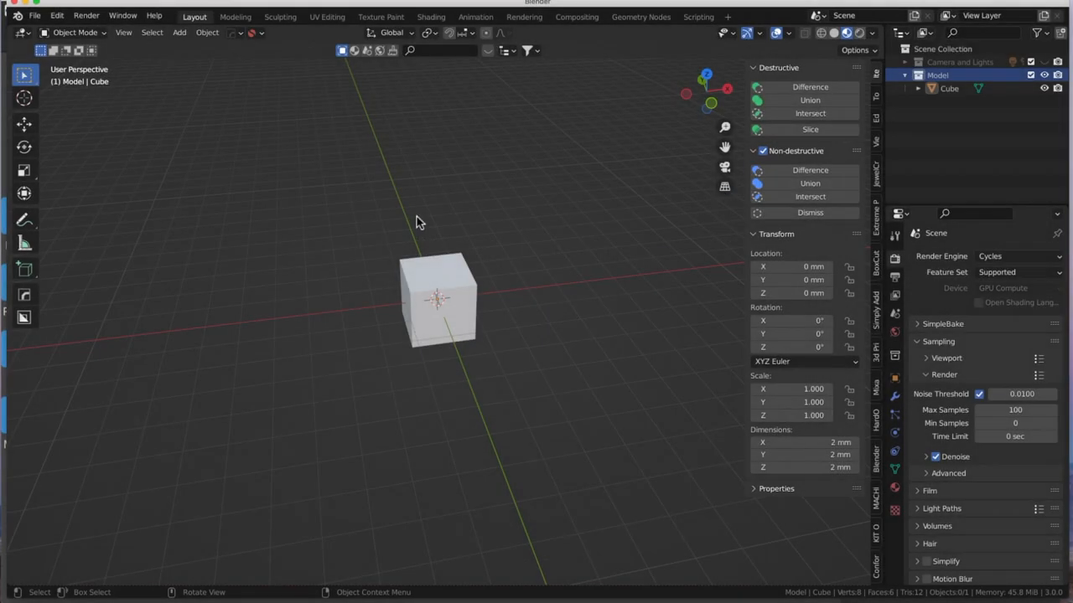
mouse_move(650, 84)
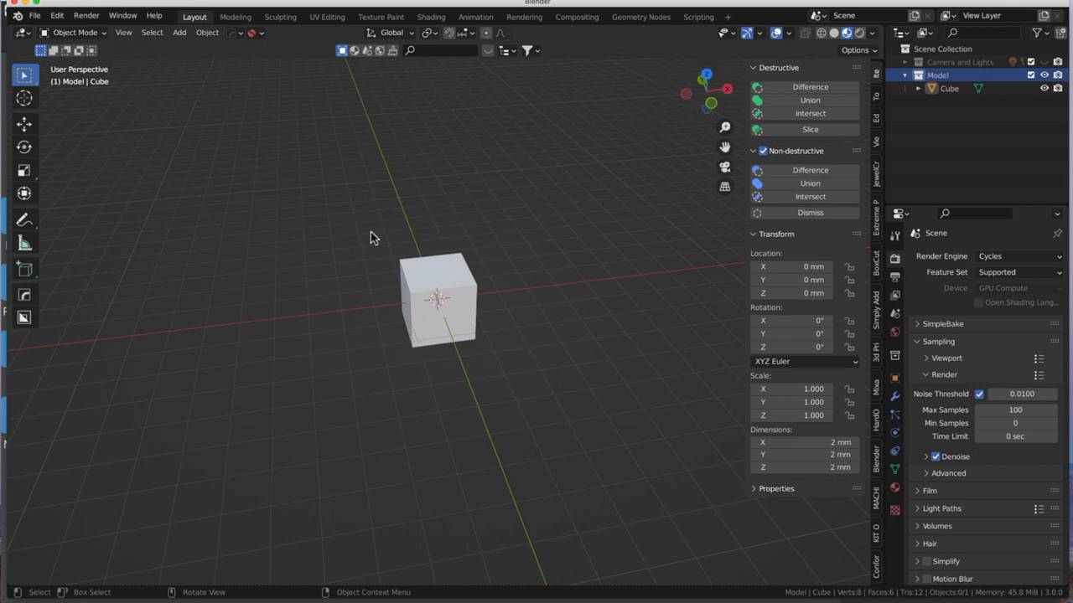
mouse_move(429, 278)
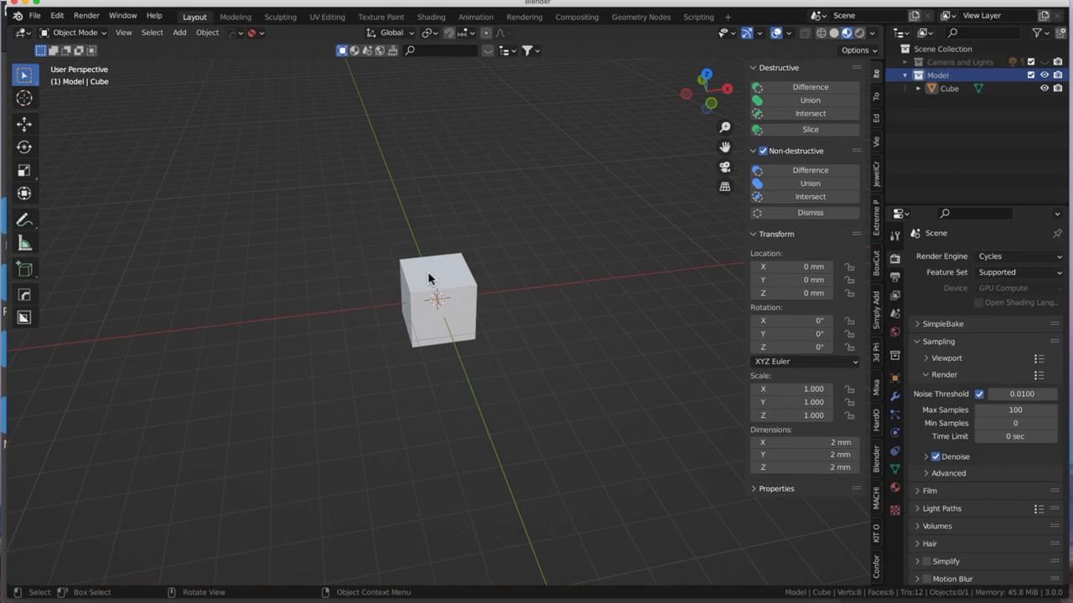
mouse_move(560, 310)
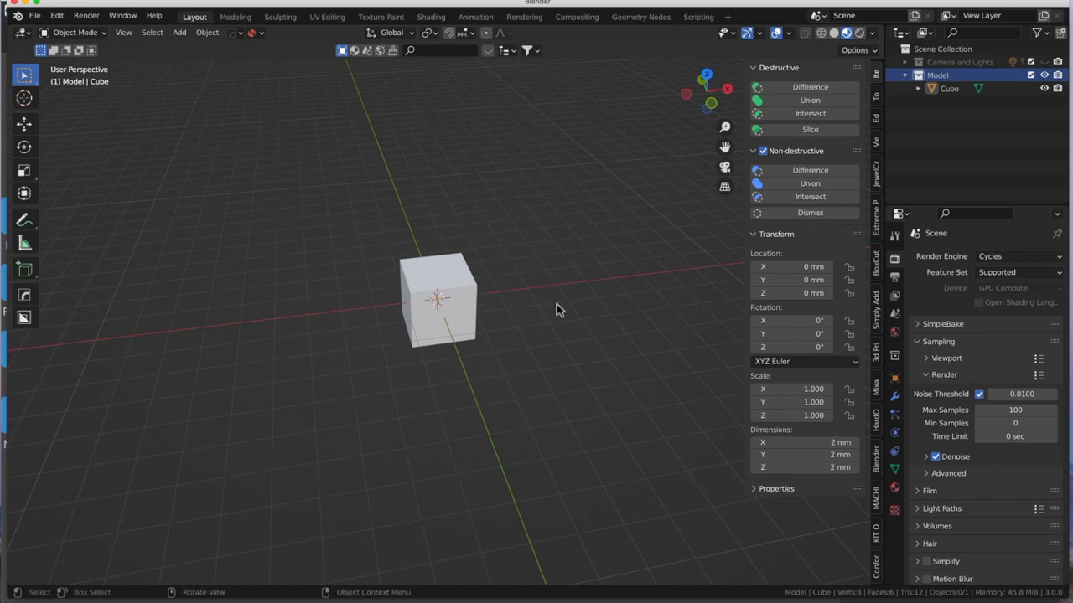
Step: Select the default cube in the viewport
click(440, 297)
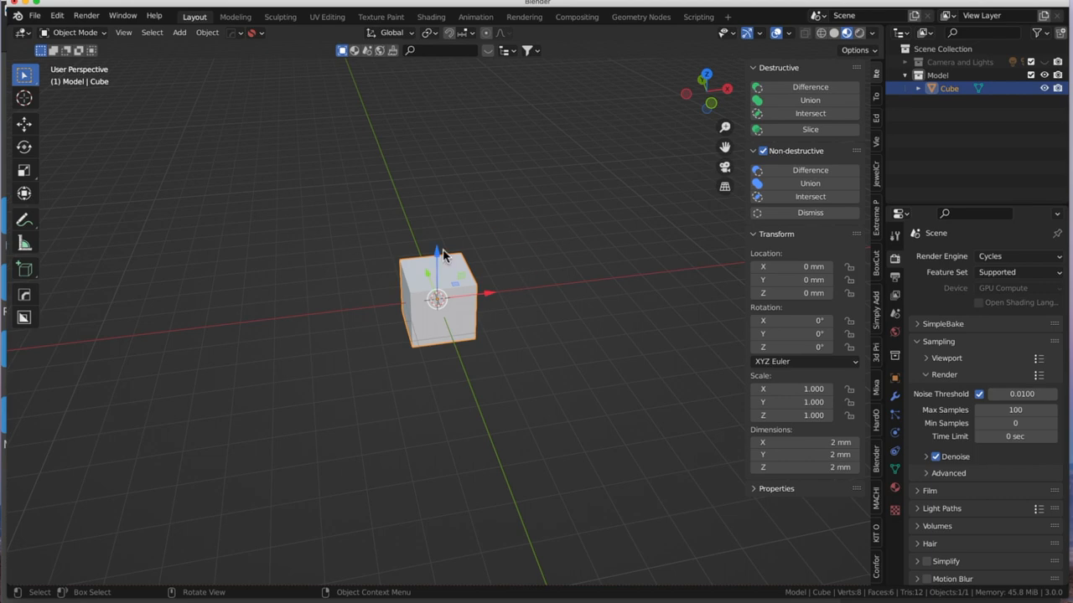
mouse_move(442, 258)
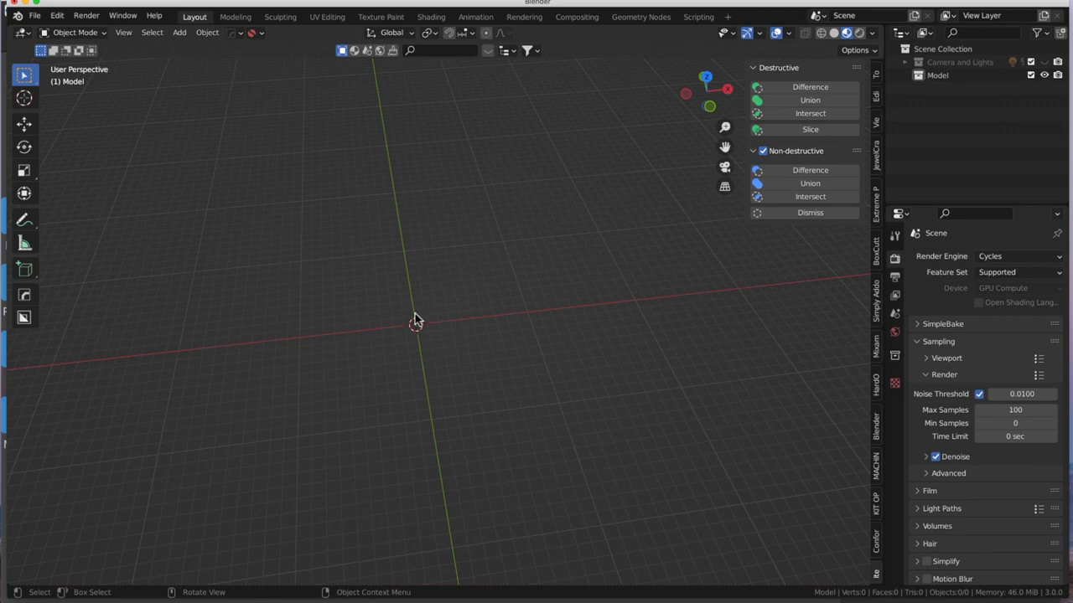
mouse_move(348, 280)
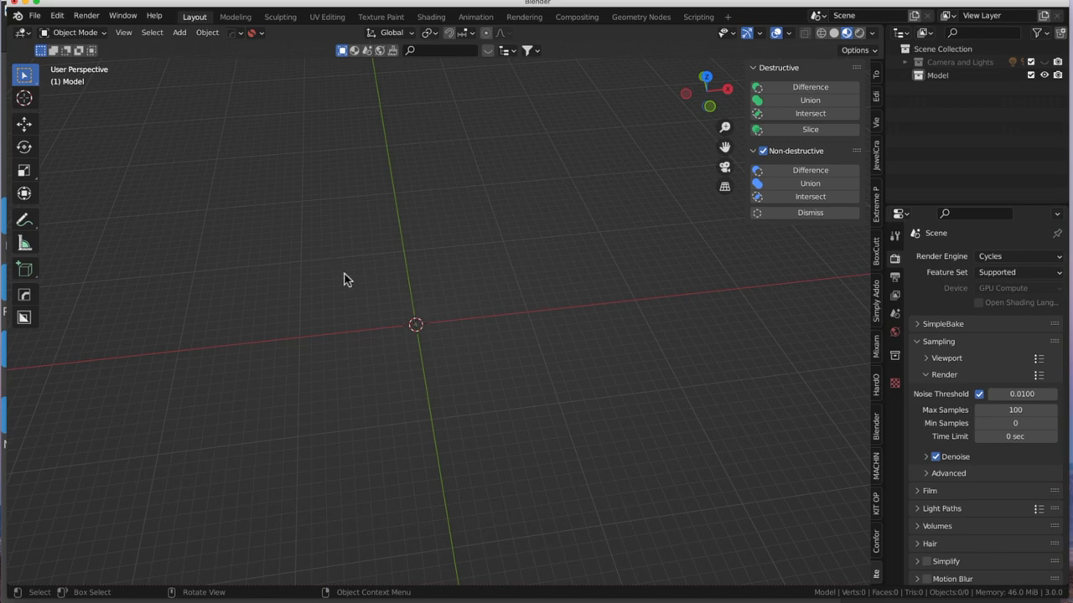
mouse_move(365, 272)
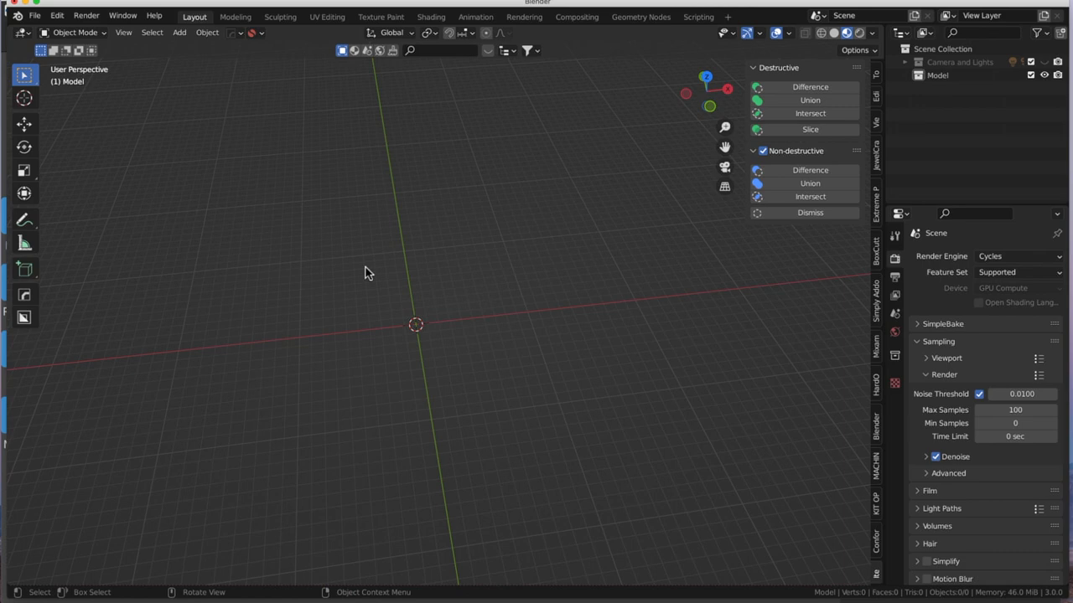
mouse_move(379, 271)
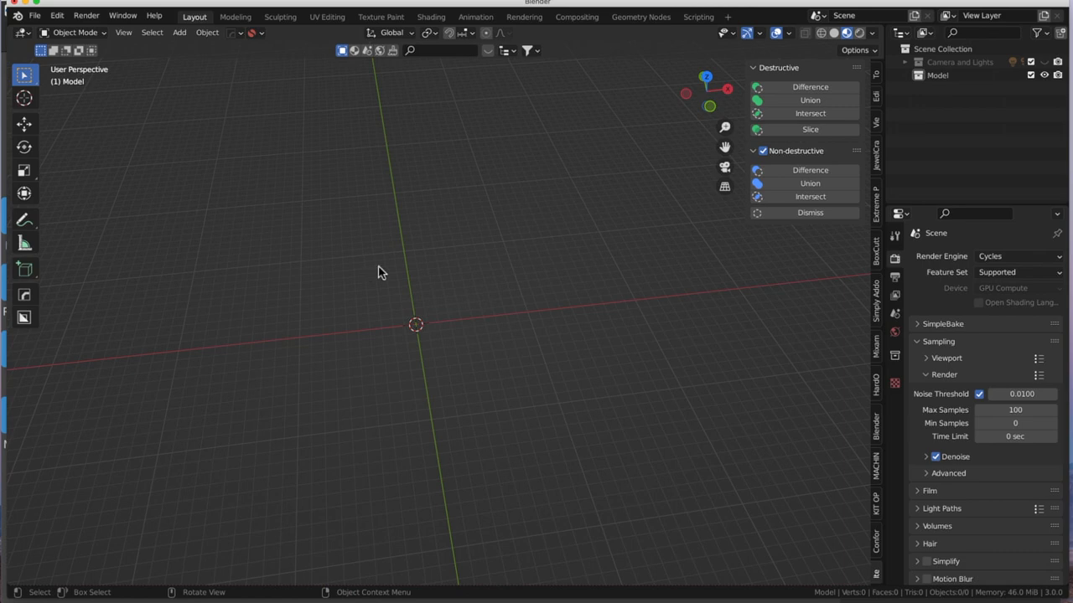
mouse_move(434, 274)
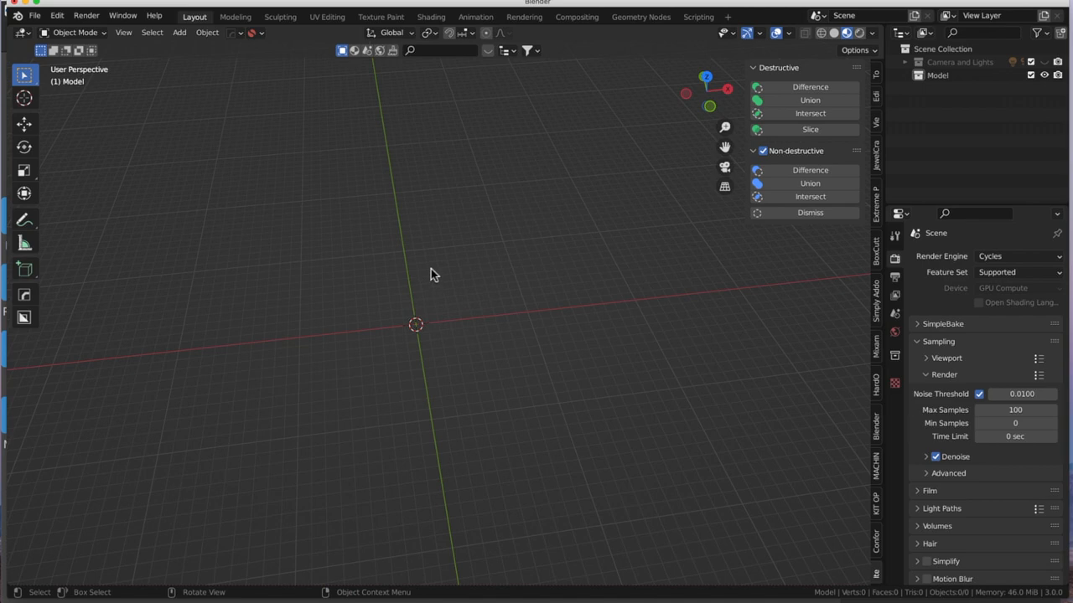
mouse_move(423, 268)
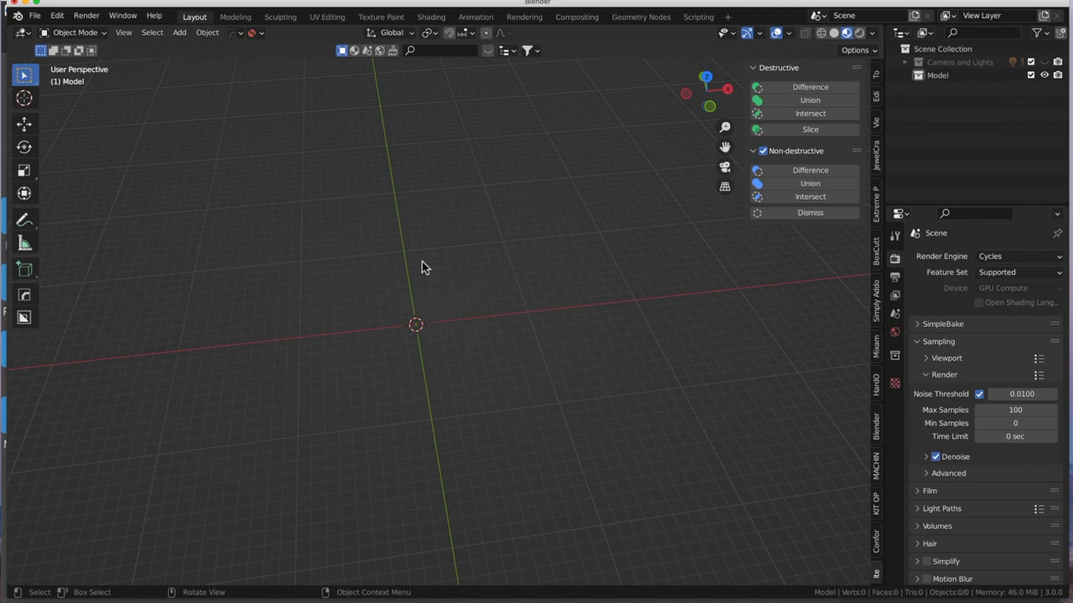
mouse_move(307, 292)
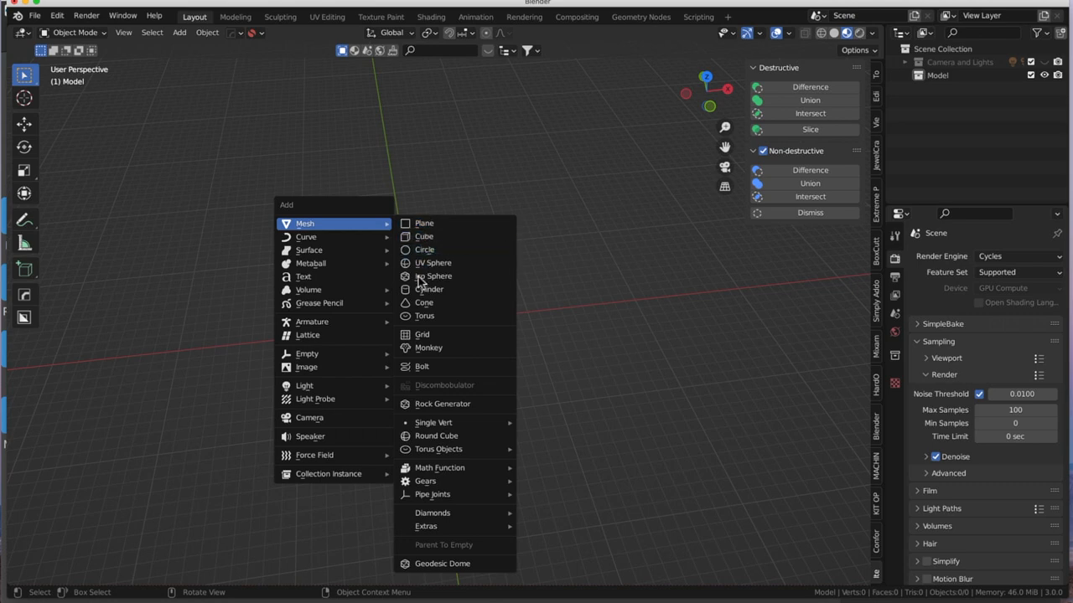
Step: Add a 14-sided cylinder of 18.2 mm radius and 2 mm depth, then orbit to inspect it
click(429, 289)
text(1)
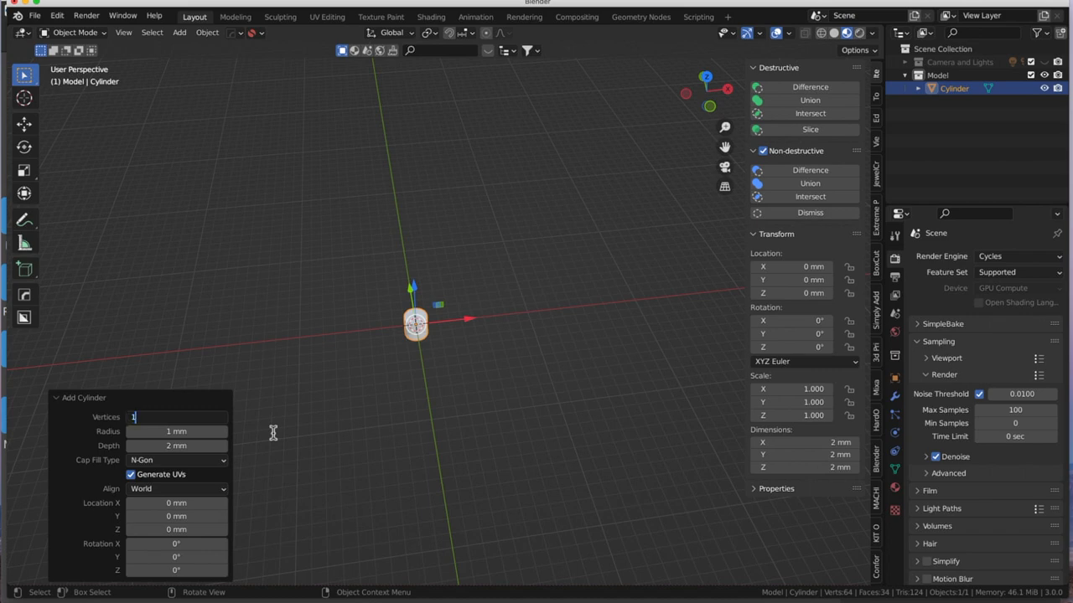
text(4)
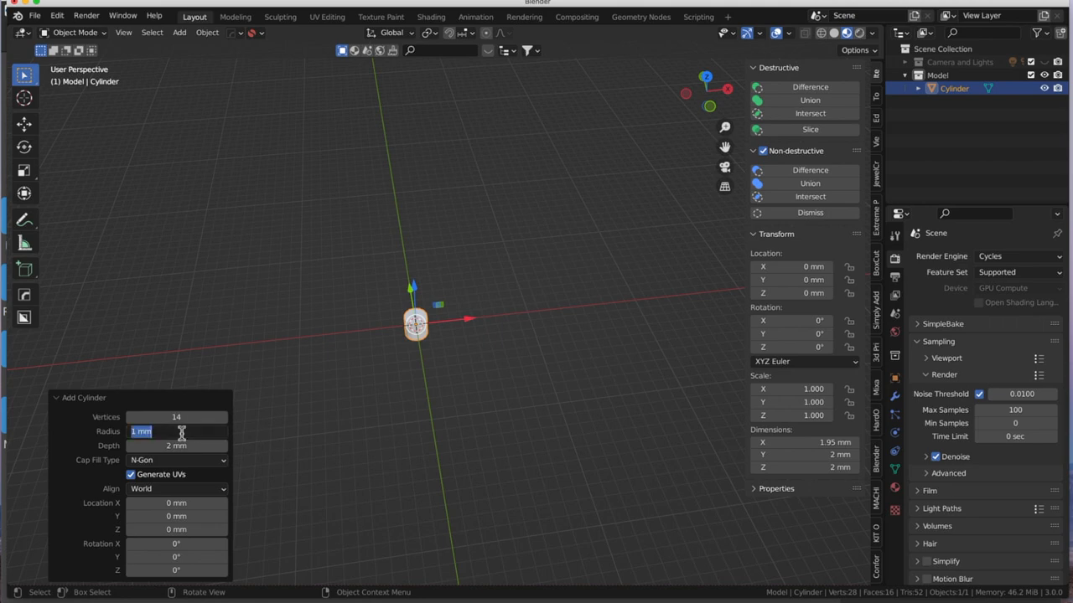
text(26)
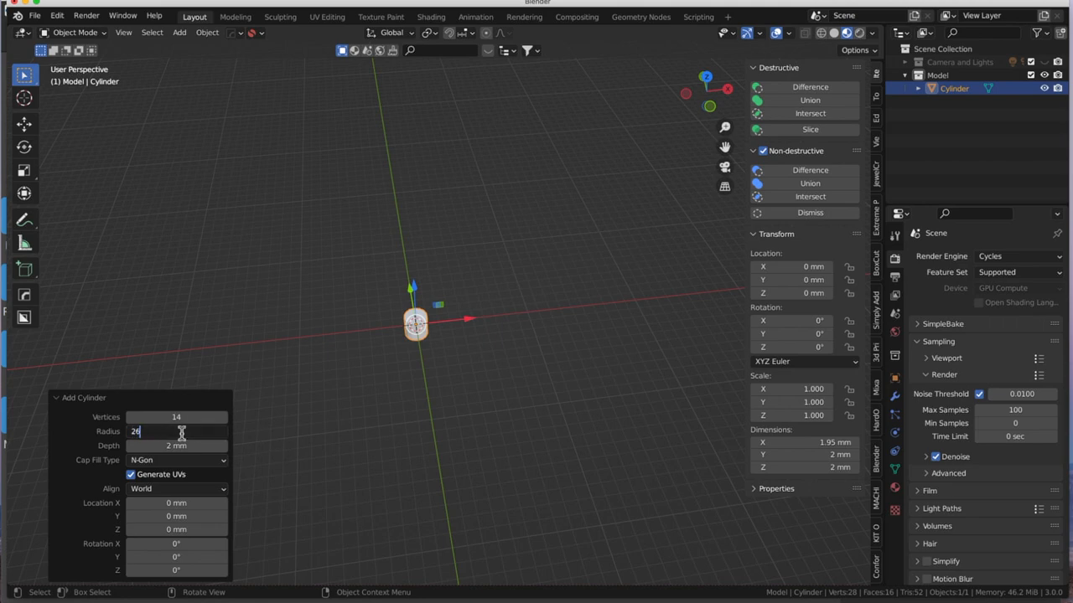
text(36)
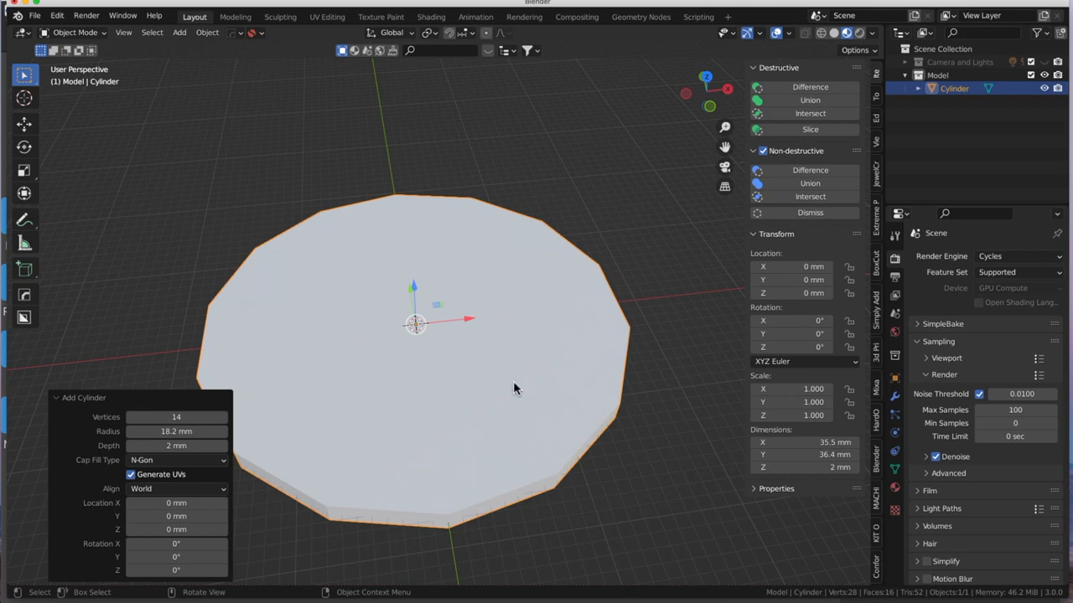
drag(516, 387, 407, 347)
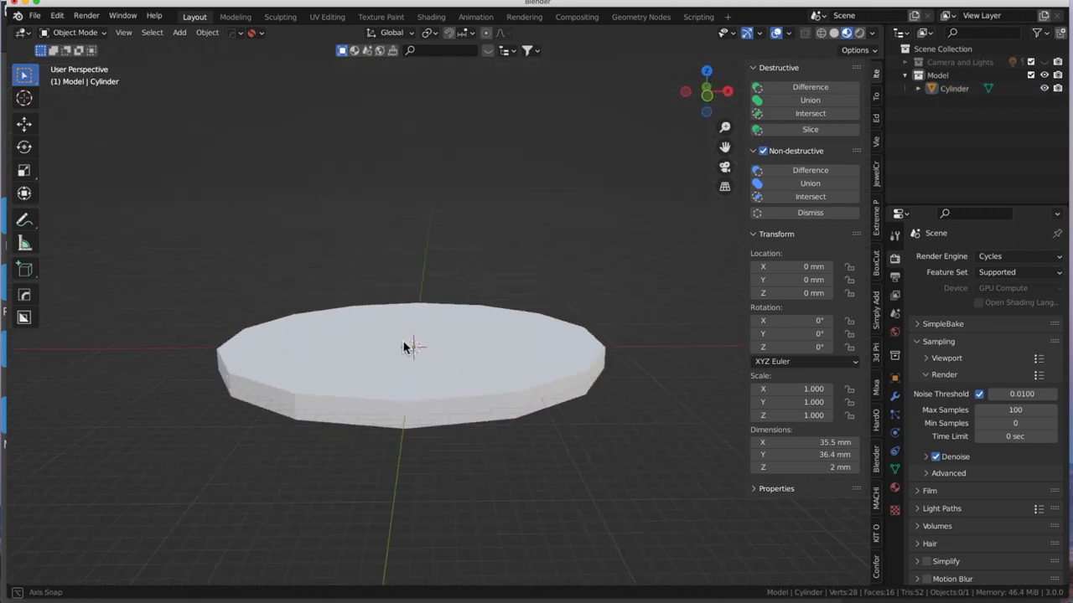
drag(402, 348, 477, 380)
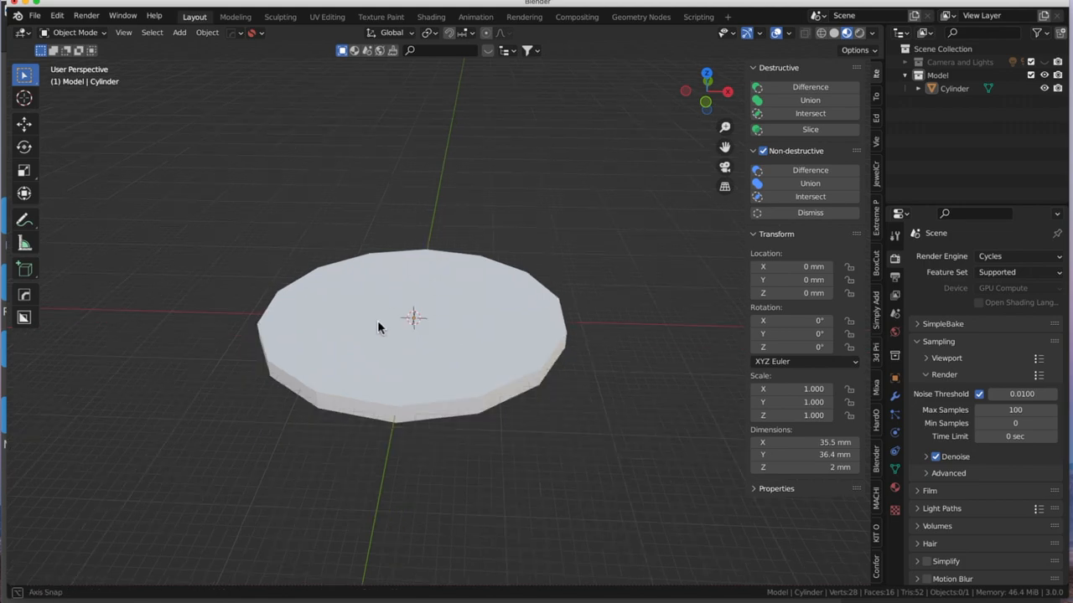
drag(377, 327, 352, 316)
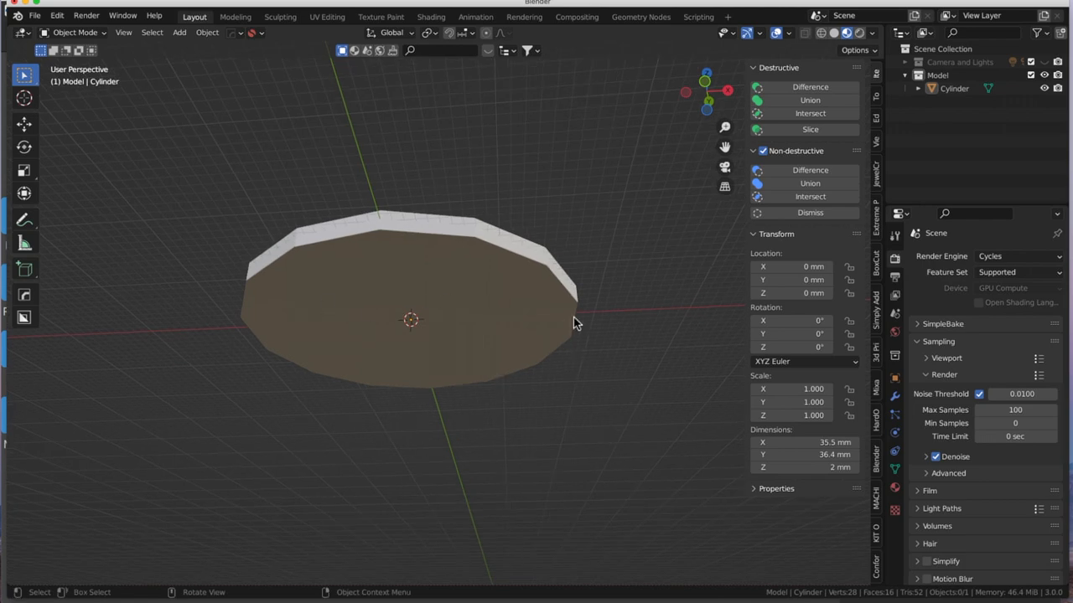
mouse_move(406, 267)
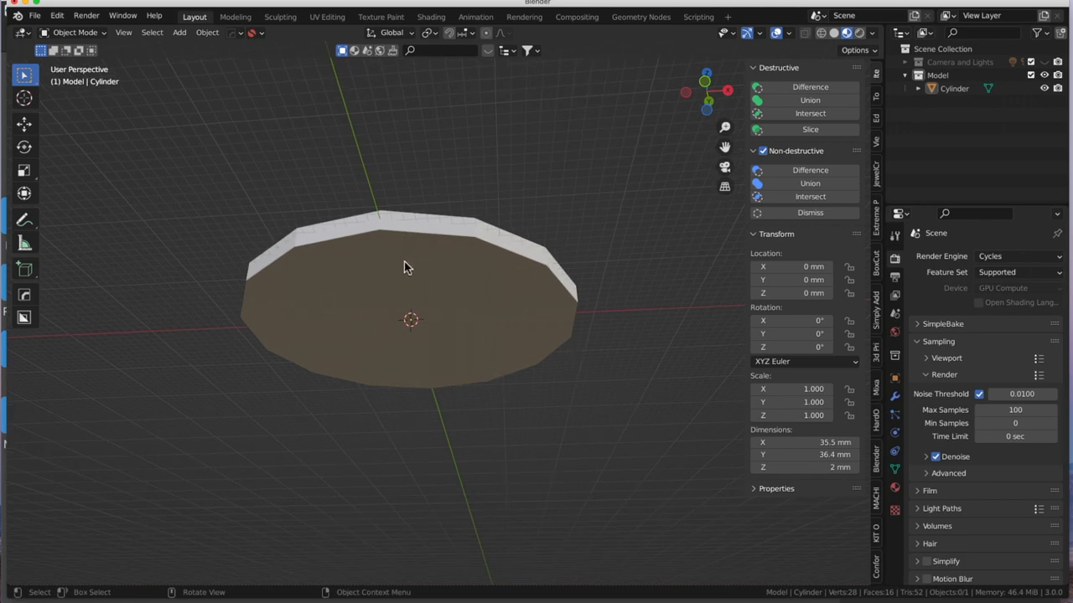
Step: In Edit Mode, delete Only Faces to remove both cylinder caps, keeping the 14-sided wall
key(Tab)
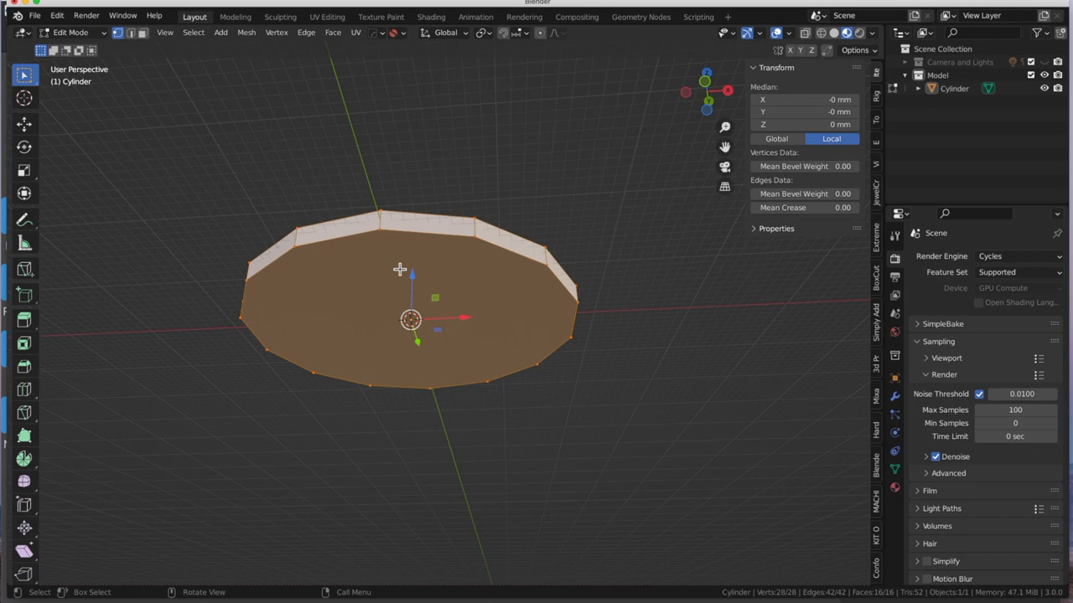
mouse_move(141, 47)
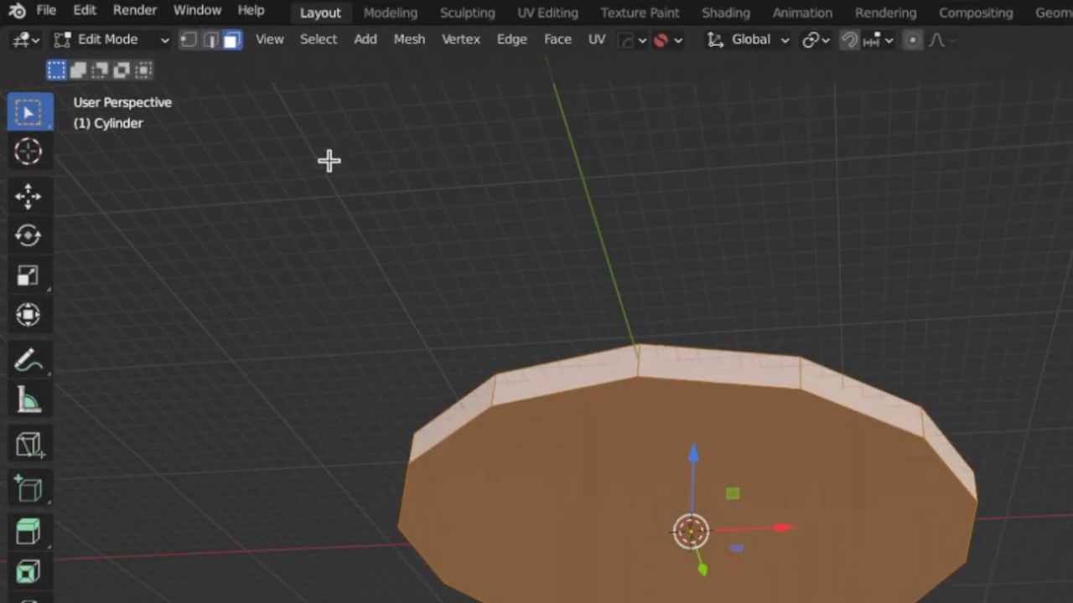
mouse_move(644, 494)
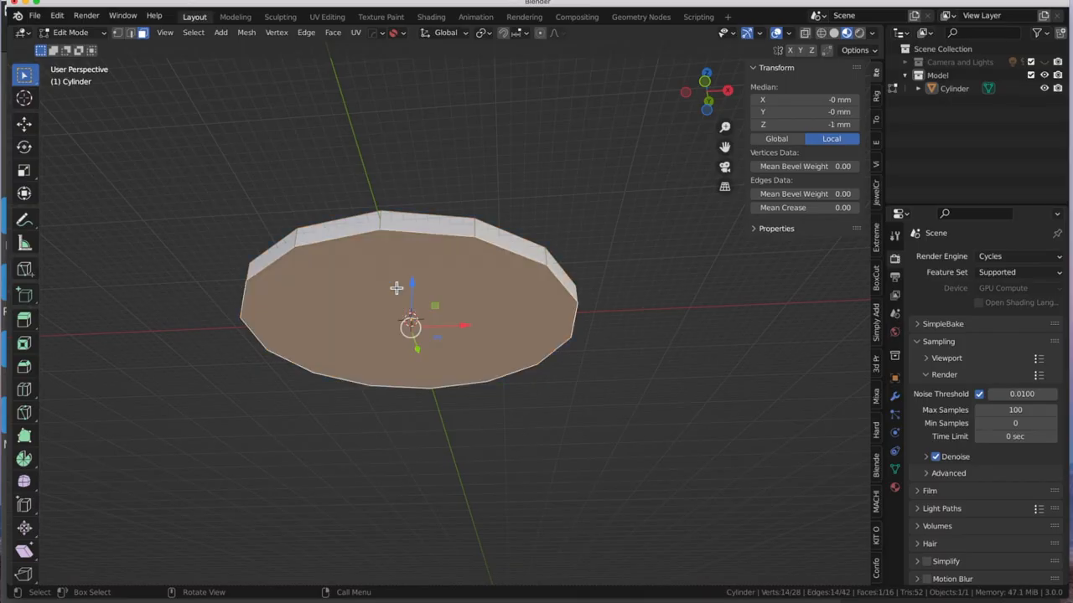
drag(419, 318, 403, 352)
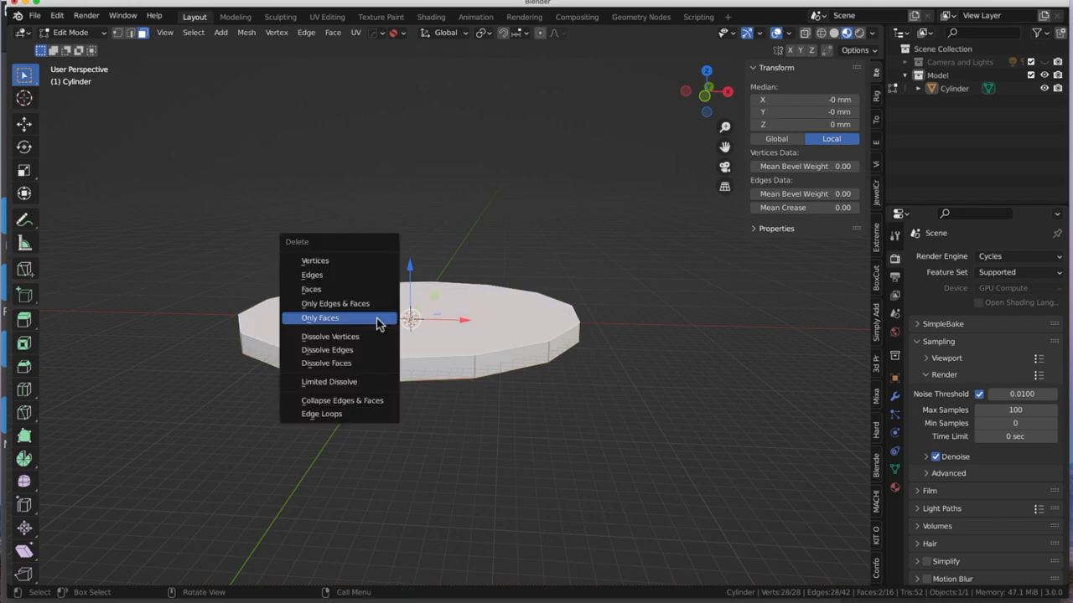
mouse_move(321, 318)
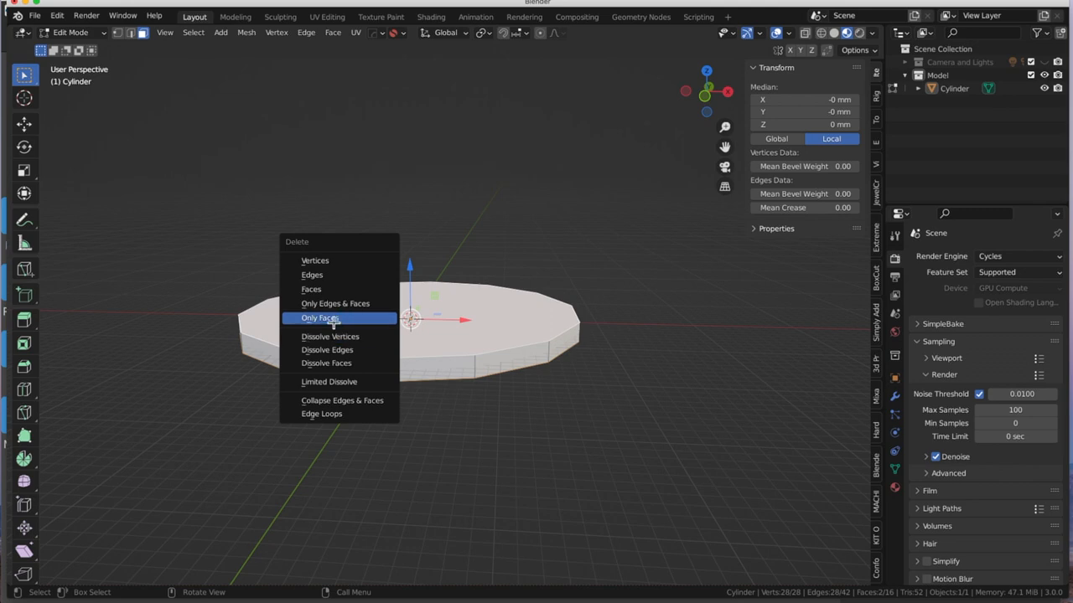
click(320, 317)
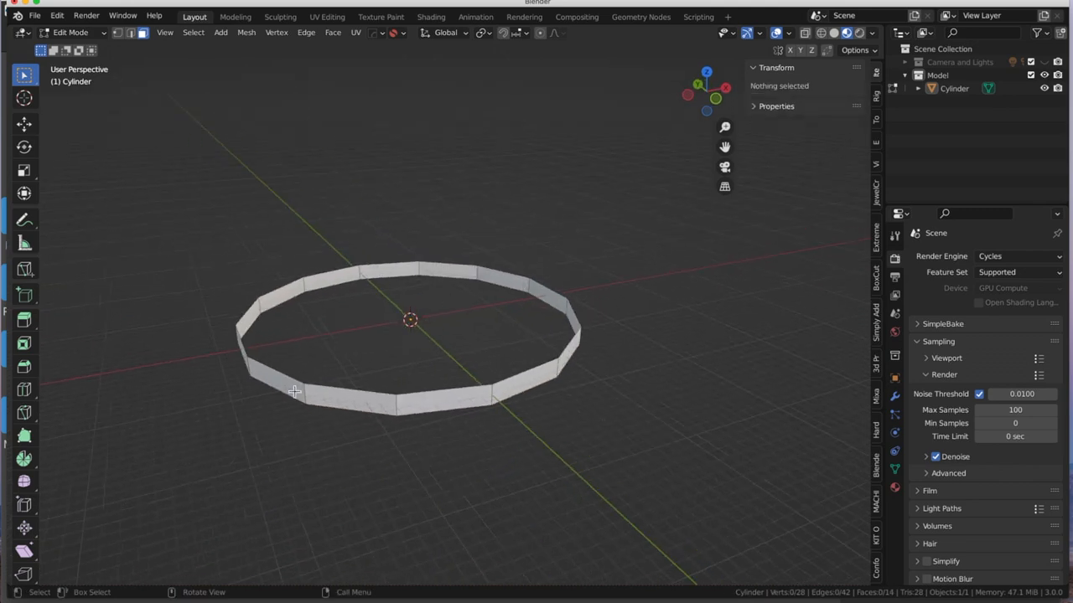
Step: Select the whole ring wall and scale the extruded faces outward with height locked
key(a)
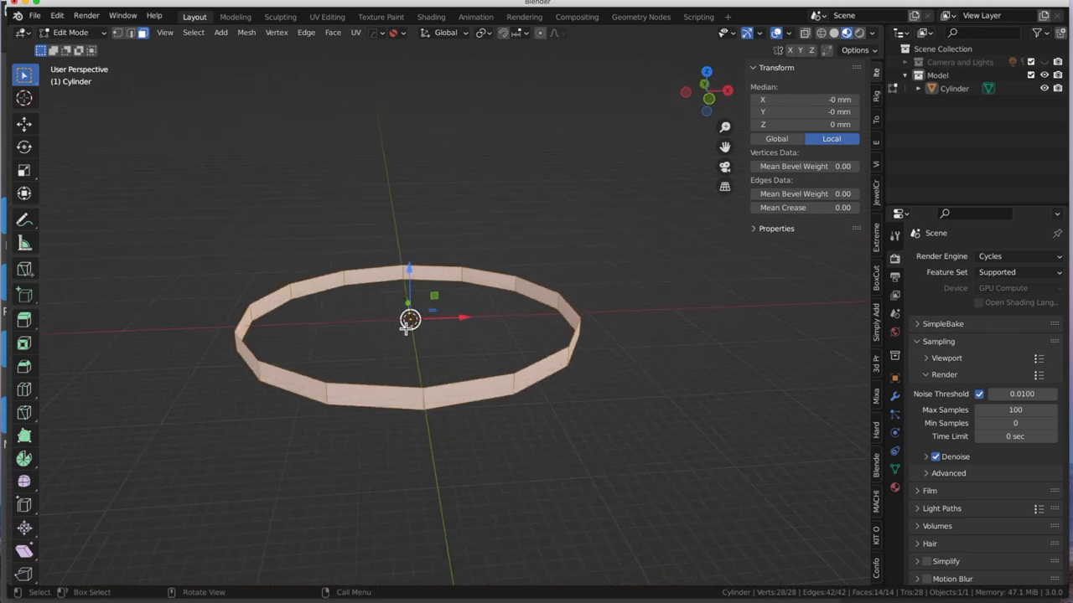
mouse_move(544, 434)
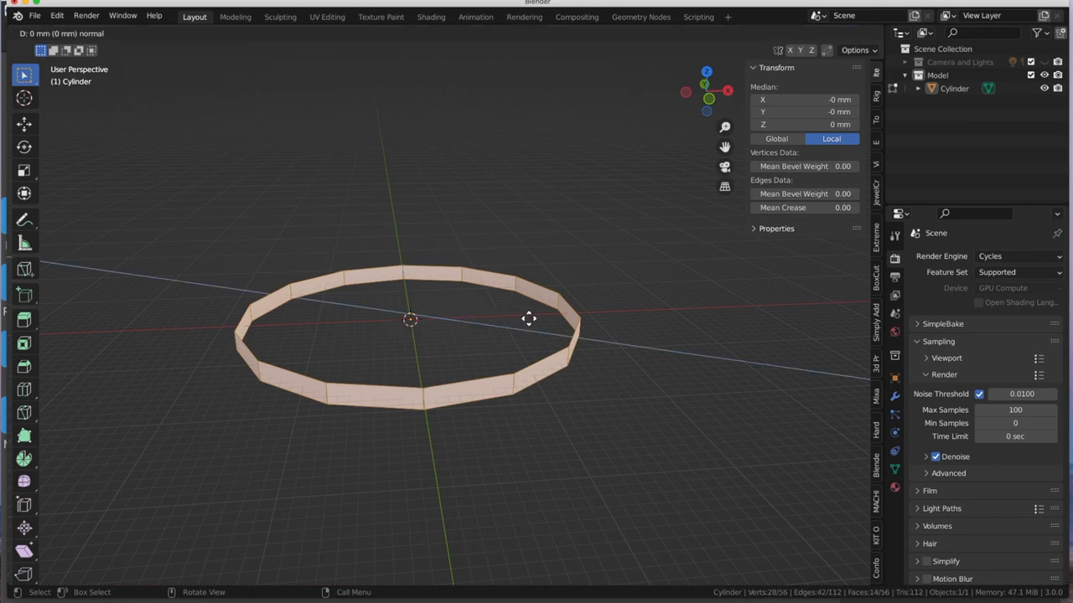
key(s)
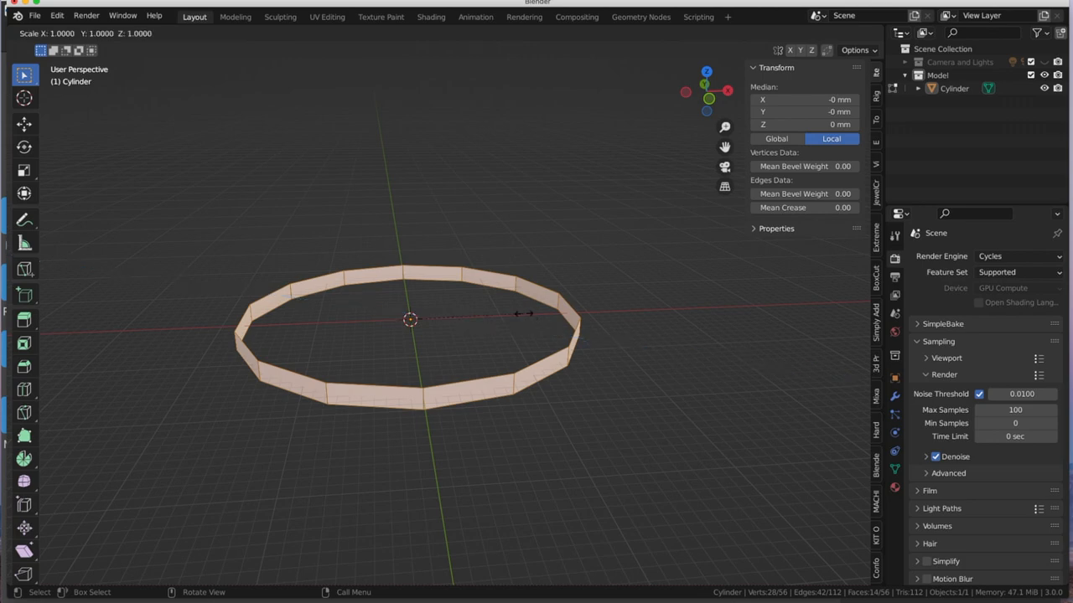
key(z)
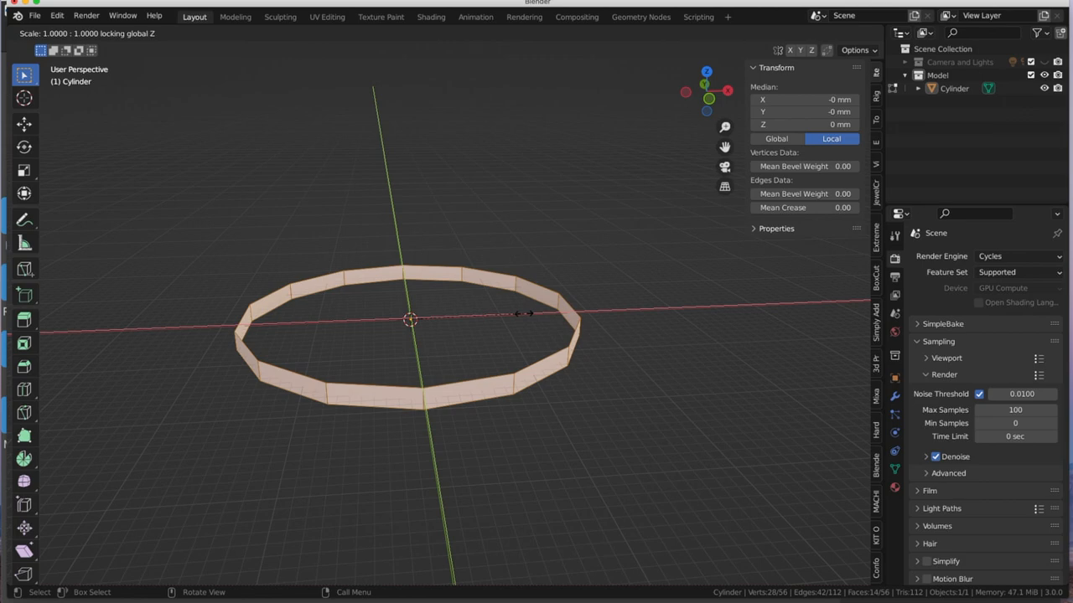
mouse_move(528, 318)
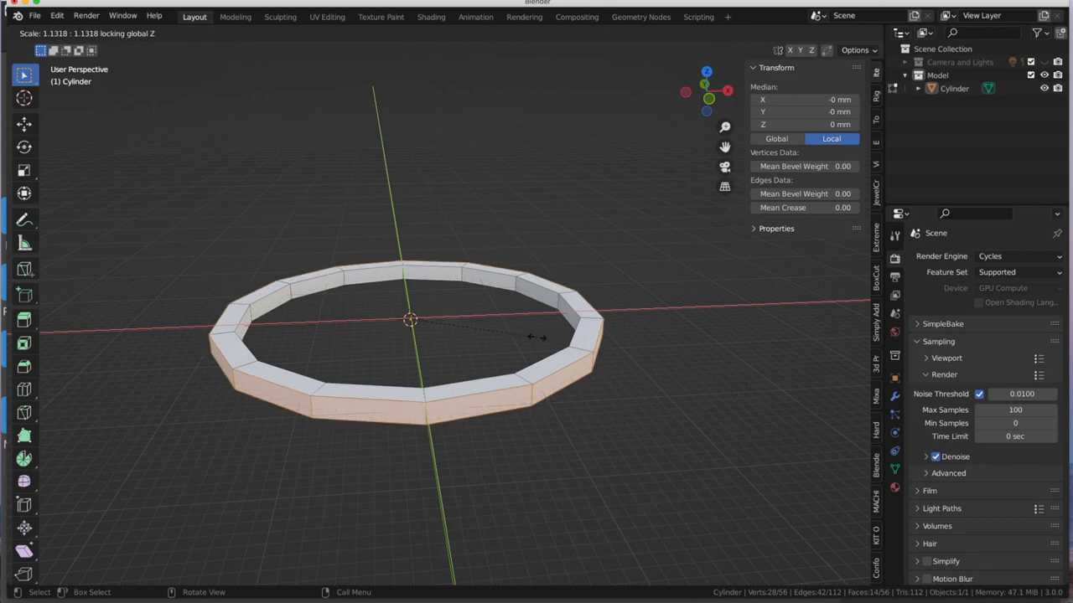
mouse_move(532, 335)
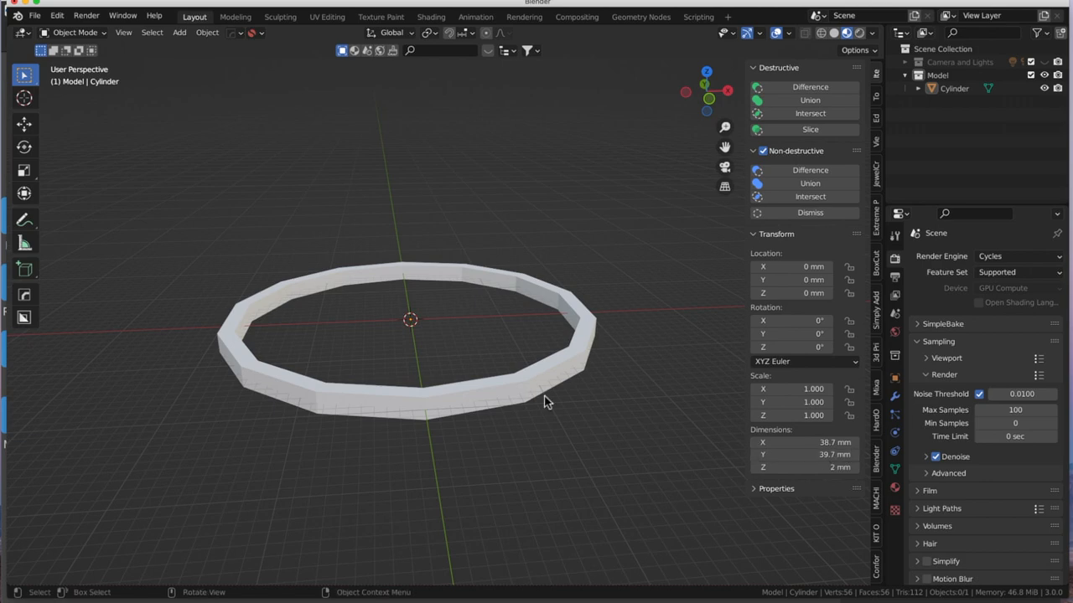
drag(545, 402, 419, 251)
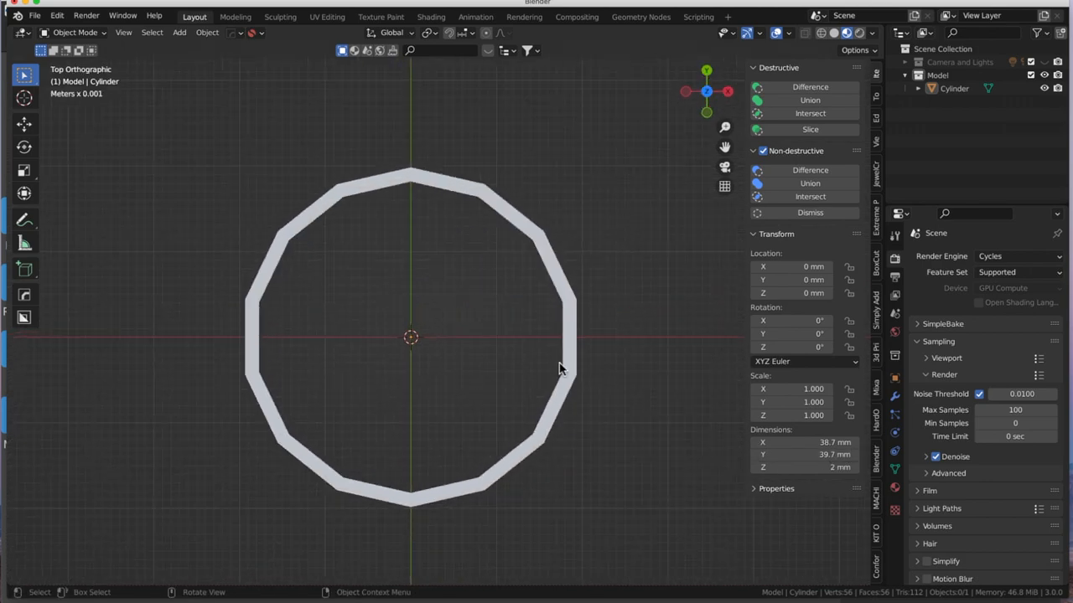
mouse_move(243, 344)
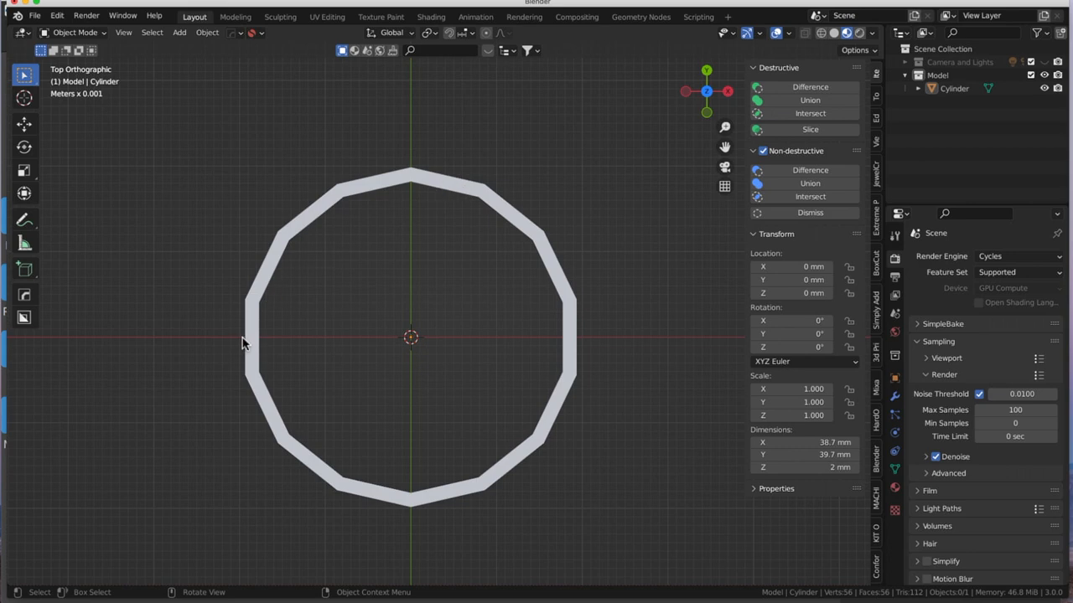
mouse_move(270, 339)
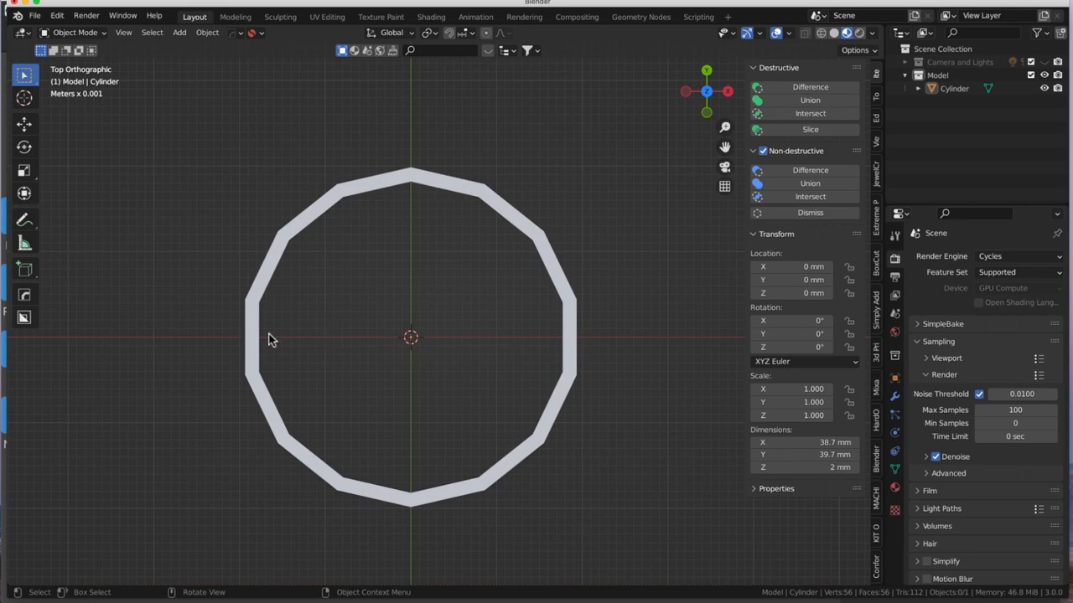
mouse_move(570, 343)
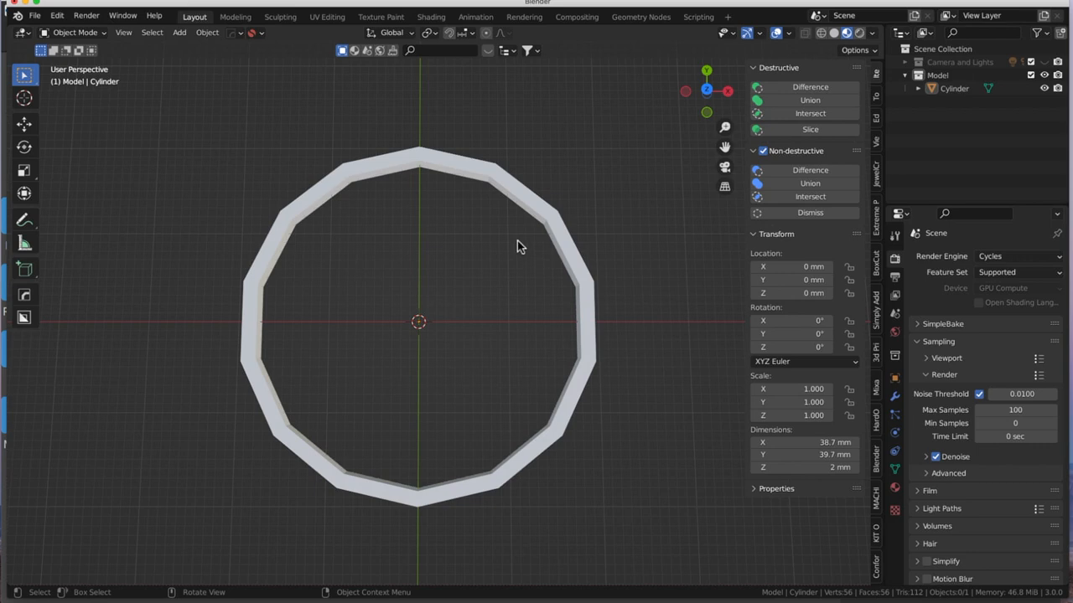
mouse_move(469, 257)
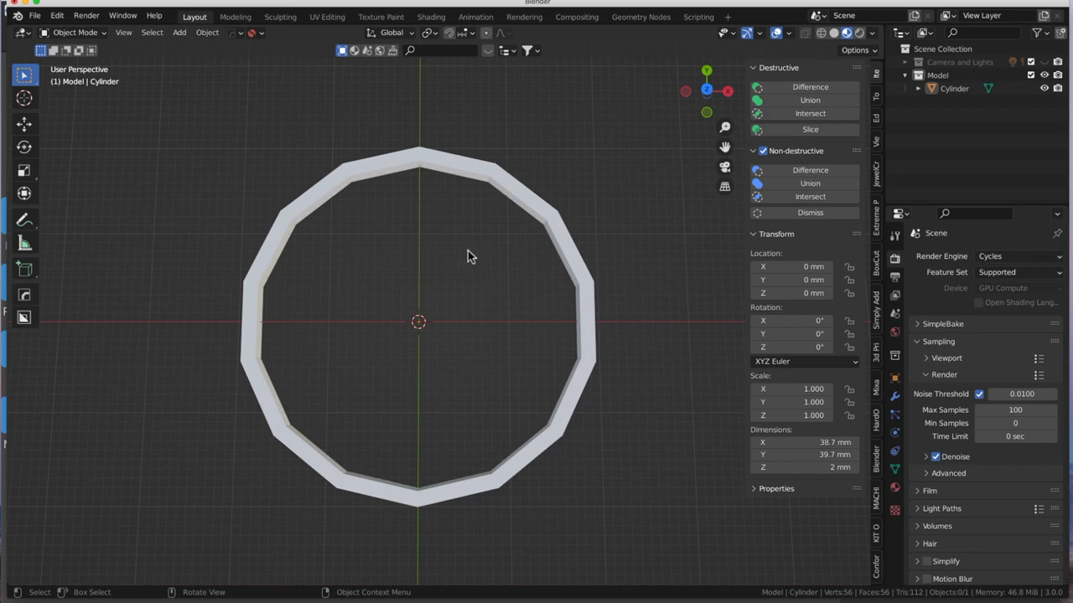
mouse_move(306, 310)
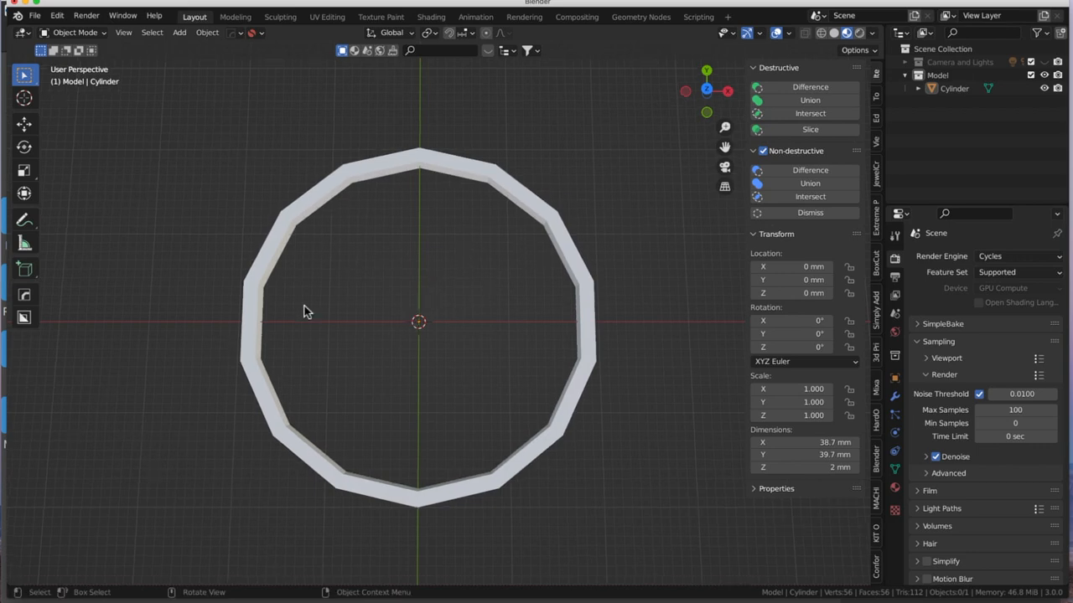
mouse_move(23, 269)
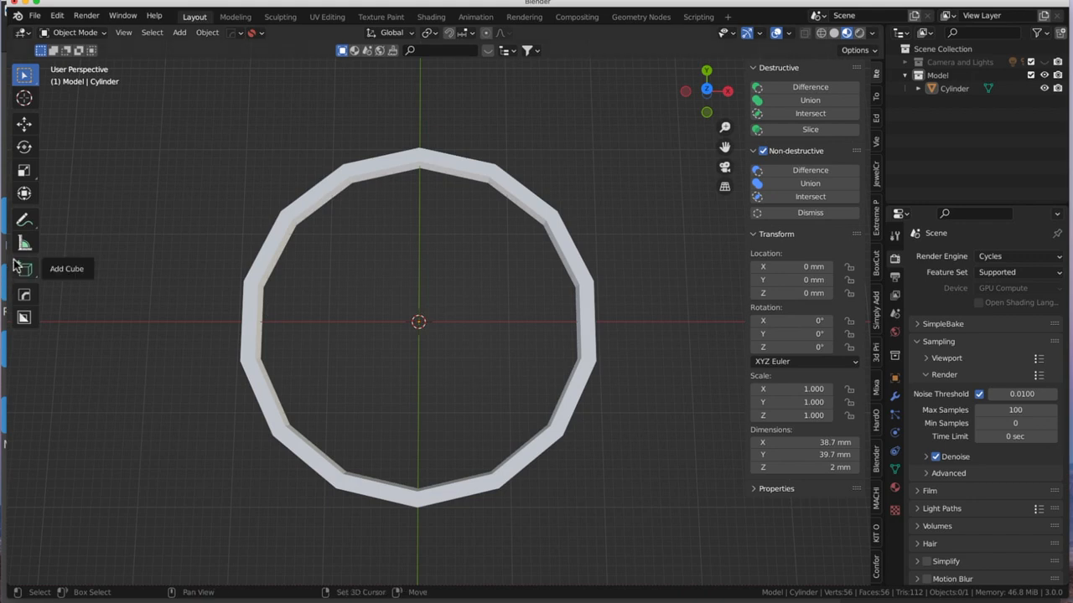
mouse_move(201, 205)
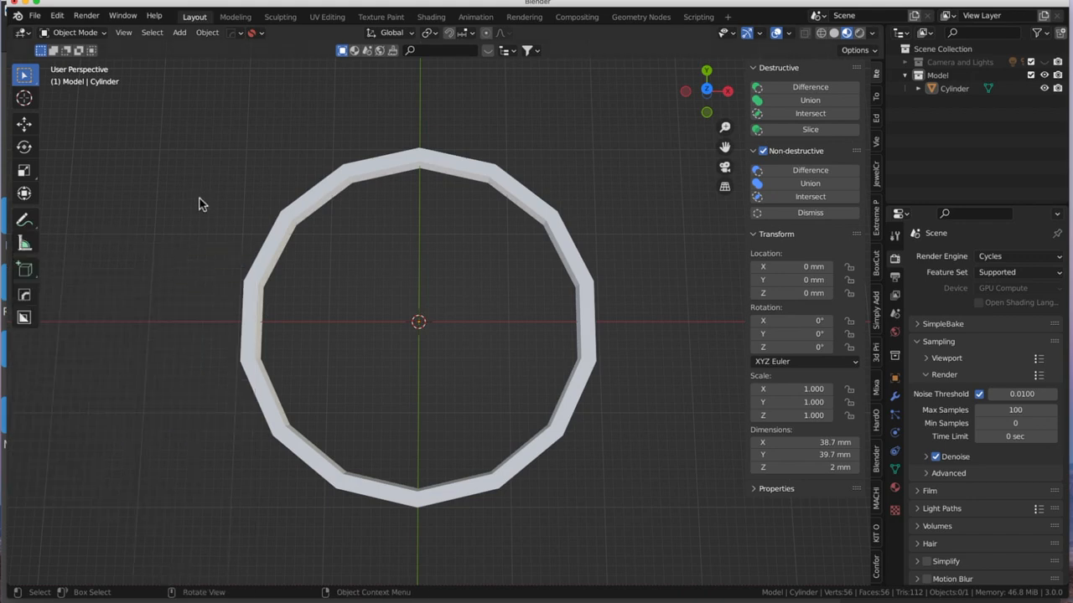
Step: Add a 64-vertex cylinder with 18.2 mm radius and 2 mm depth inside the ring
click(179, 32)
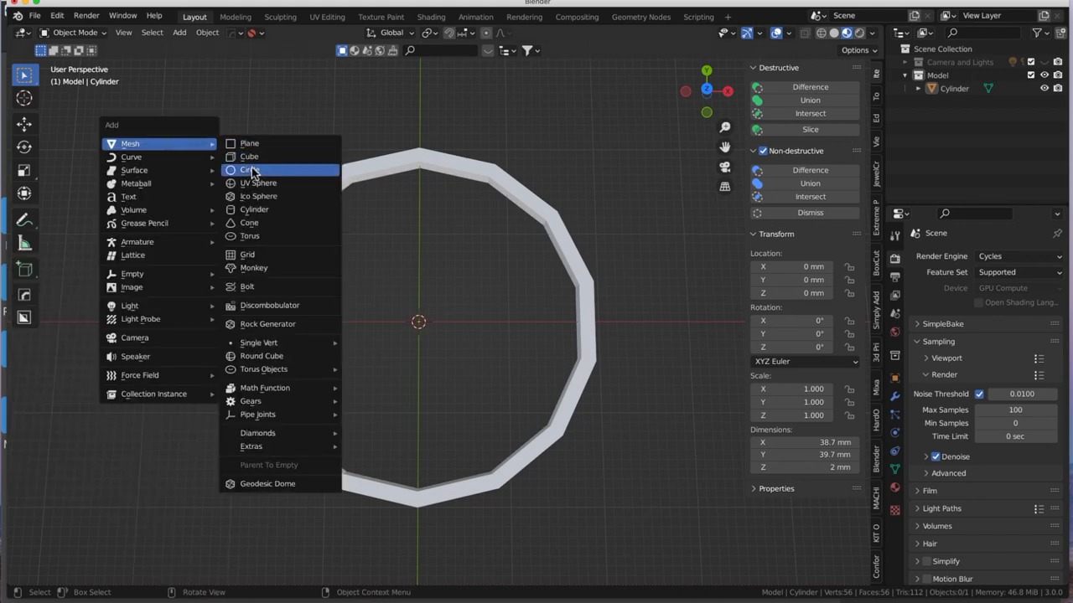
mouse_move(251, 223)
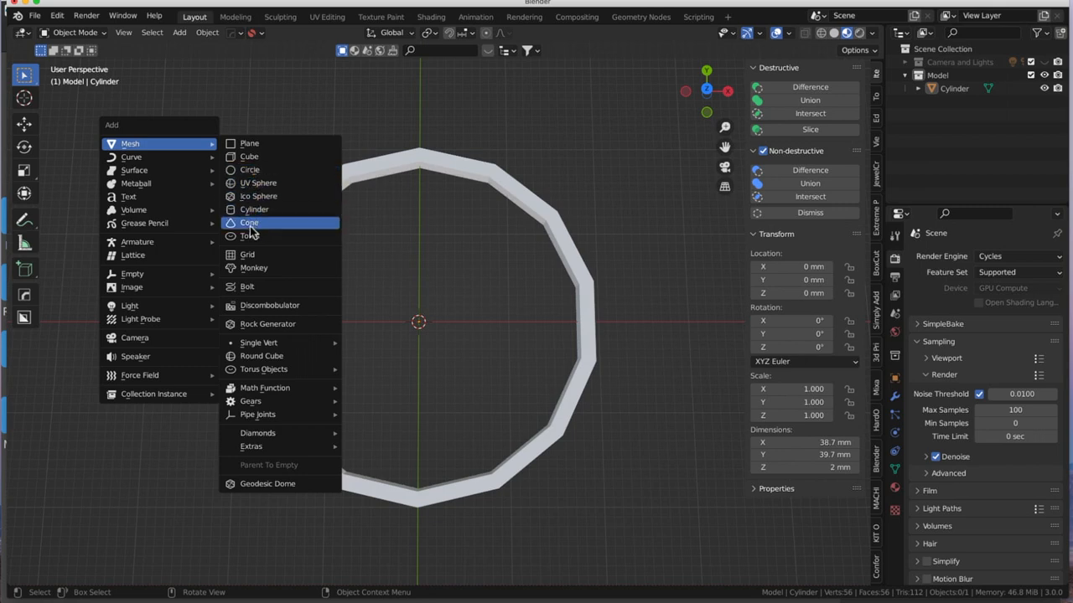
click(254, 210)
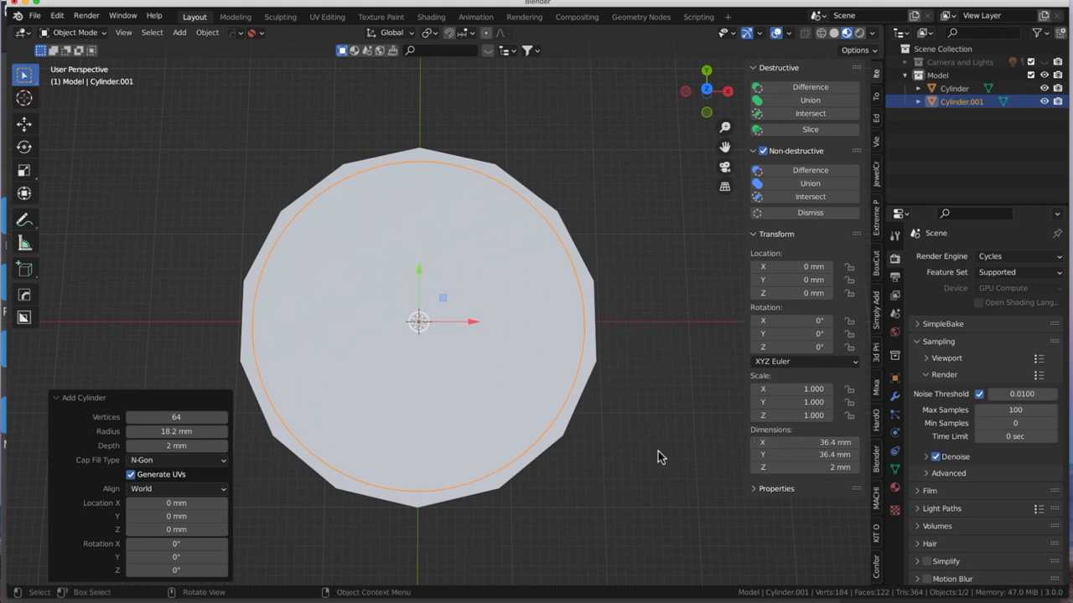
Step: Select the ring alongside the new cylinder and scale the ring by 1.03 to 39.8 by 40.8 mm
click(520, 453)
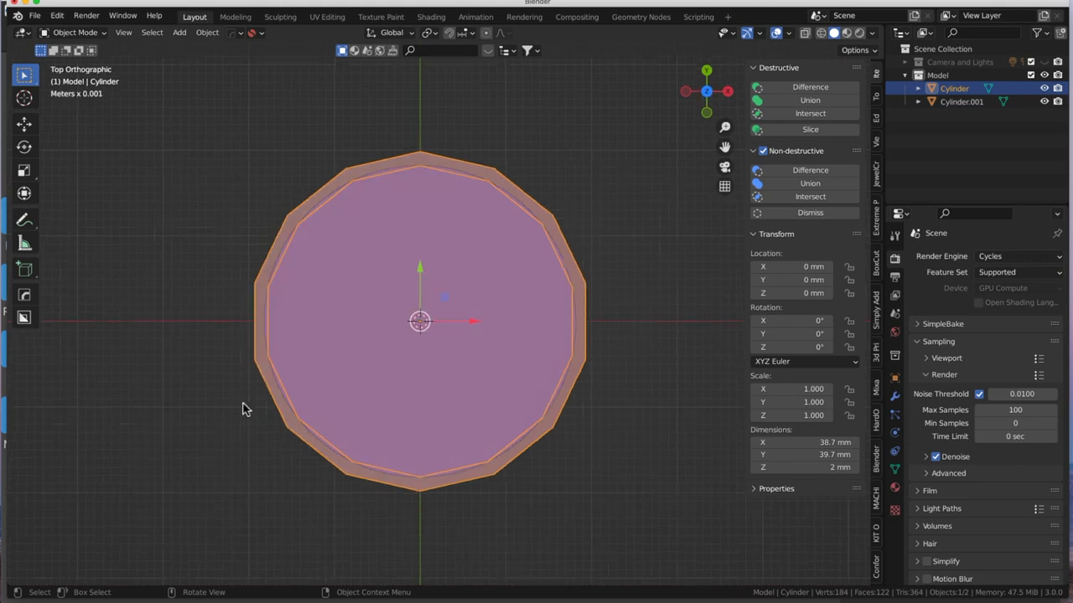
mouse_move(534, 207)
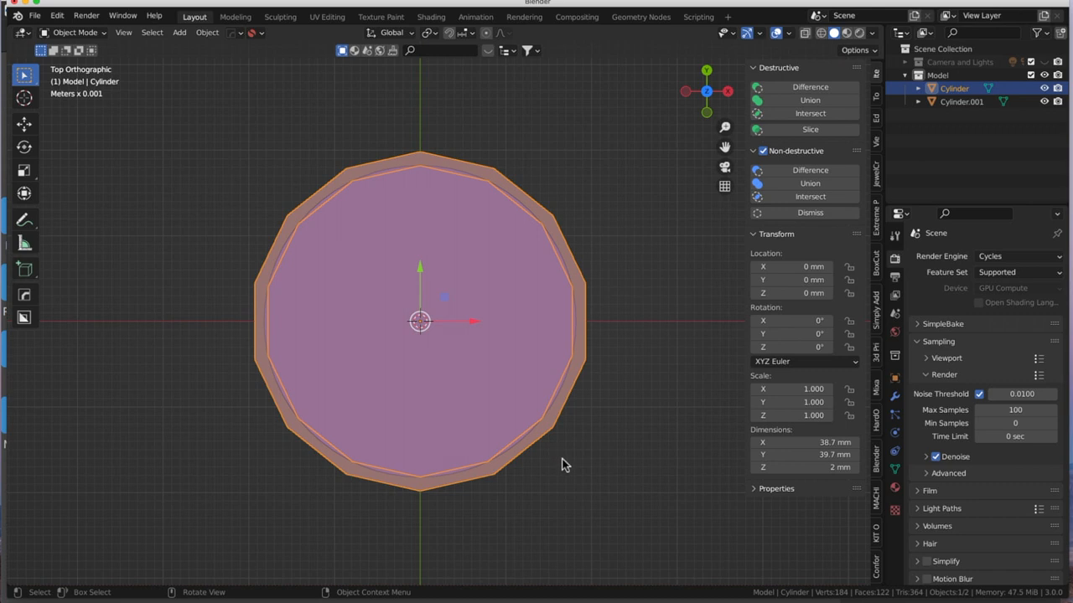
key(s)
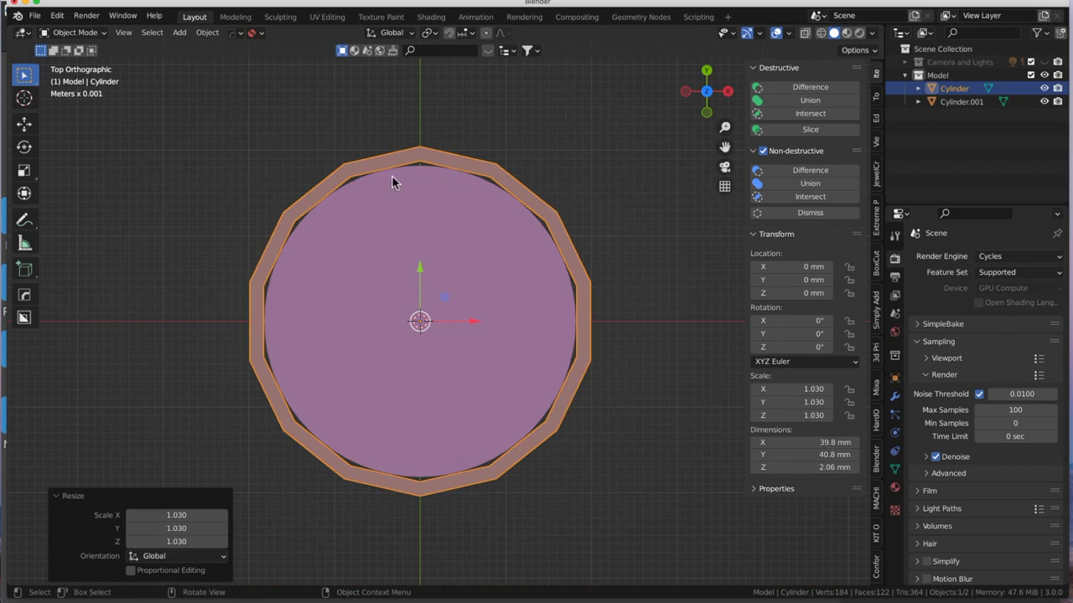
mouse_move(266, 328)
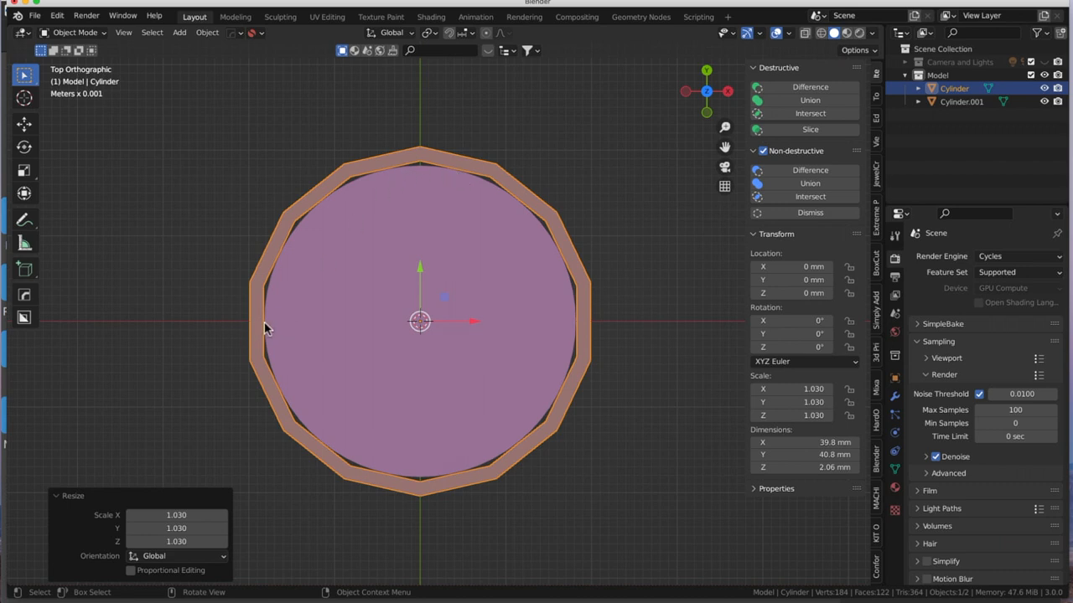
mouse_move(548, 324)
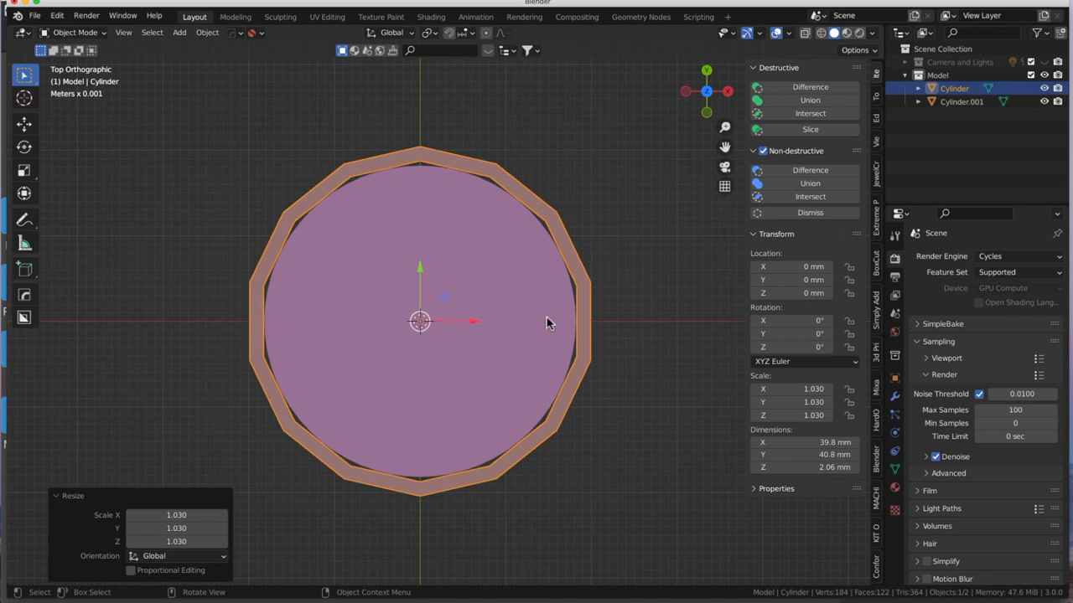
mouse_move(576, 327)
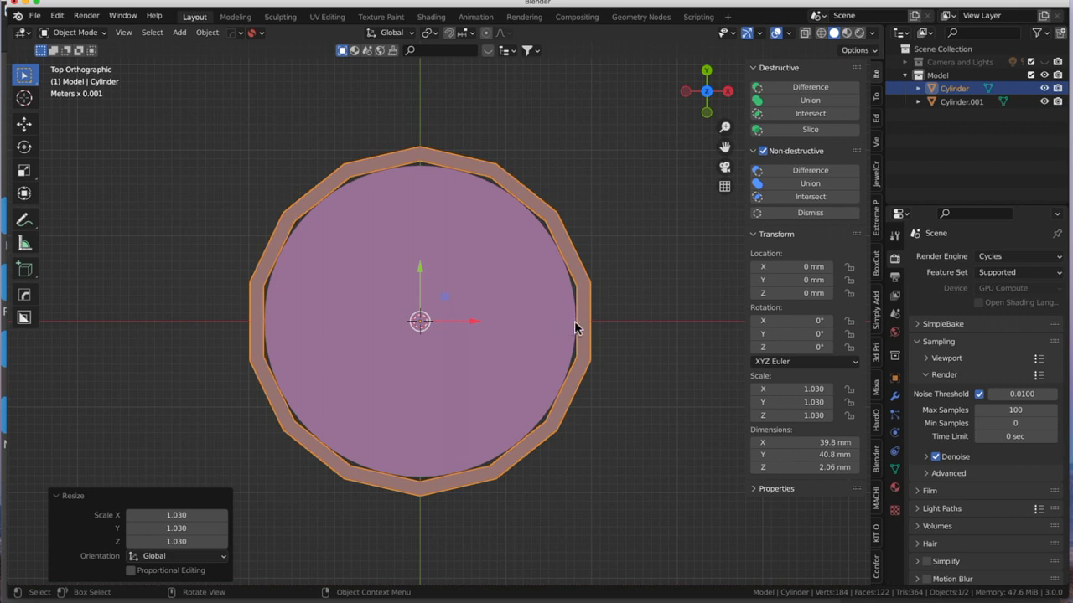
mouse_move(506, 285)
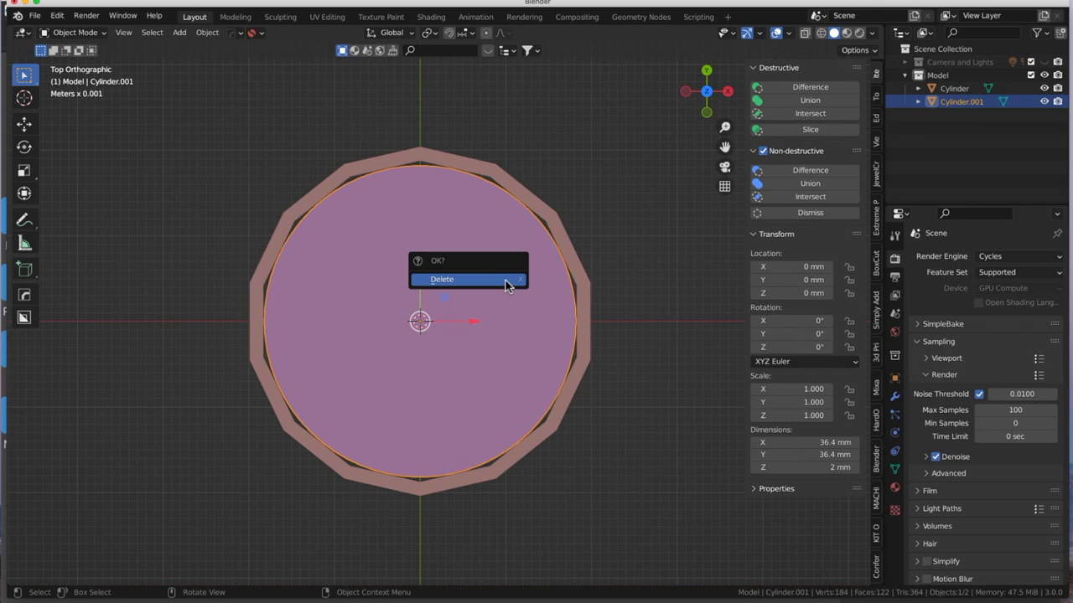
Step: Delete the inner cylinder, then stretch the ring along Z to 6.47 mm tall
click(442, 279)
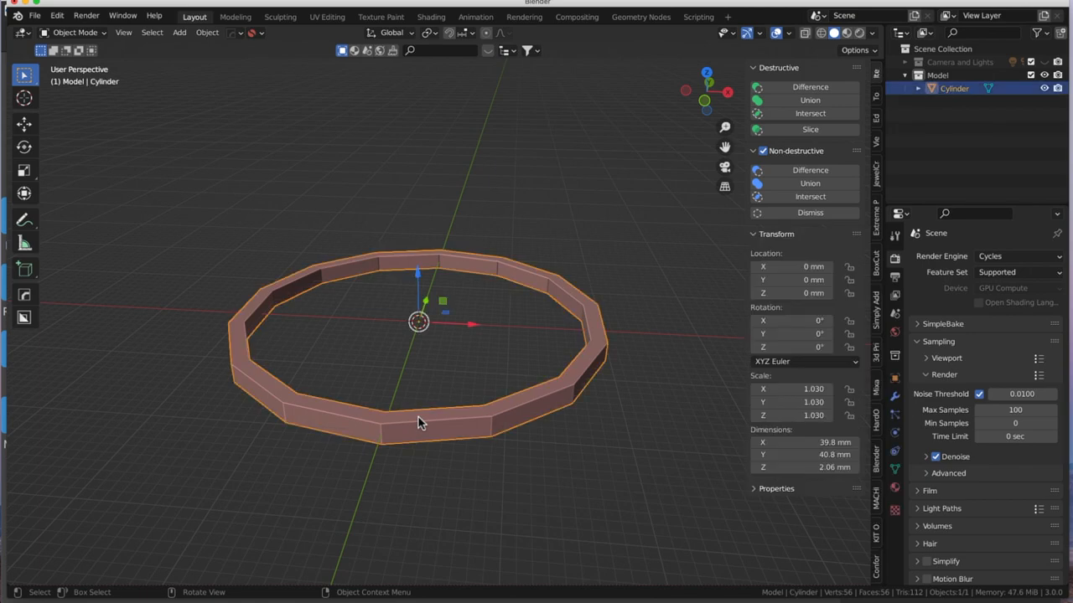
key(Tab)
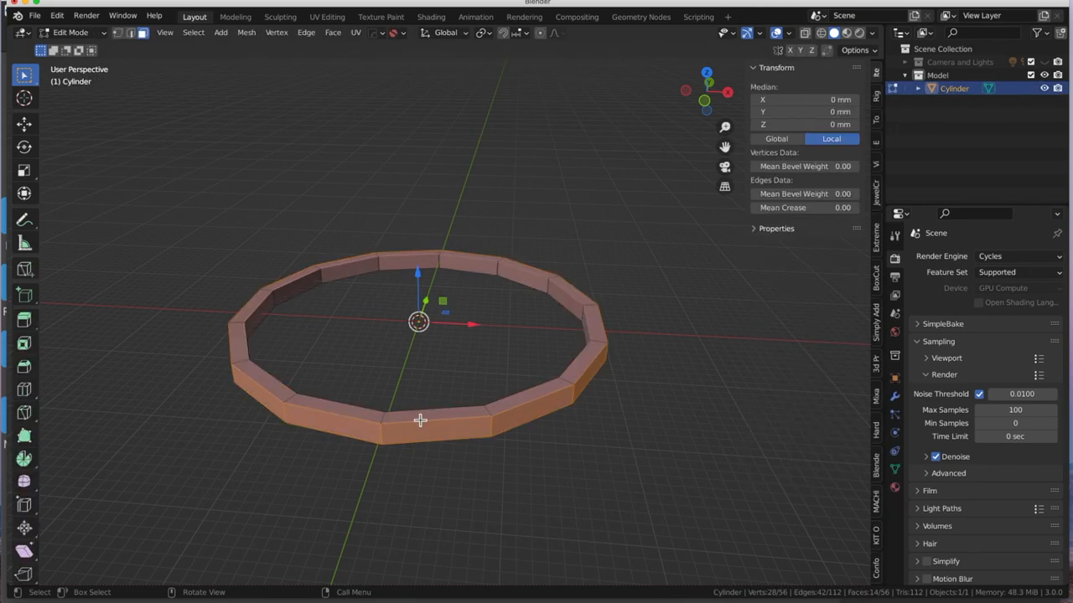
key(a)
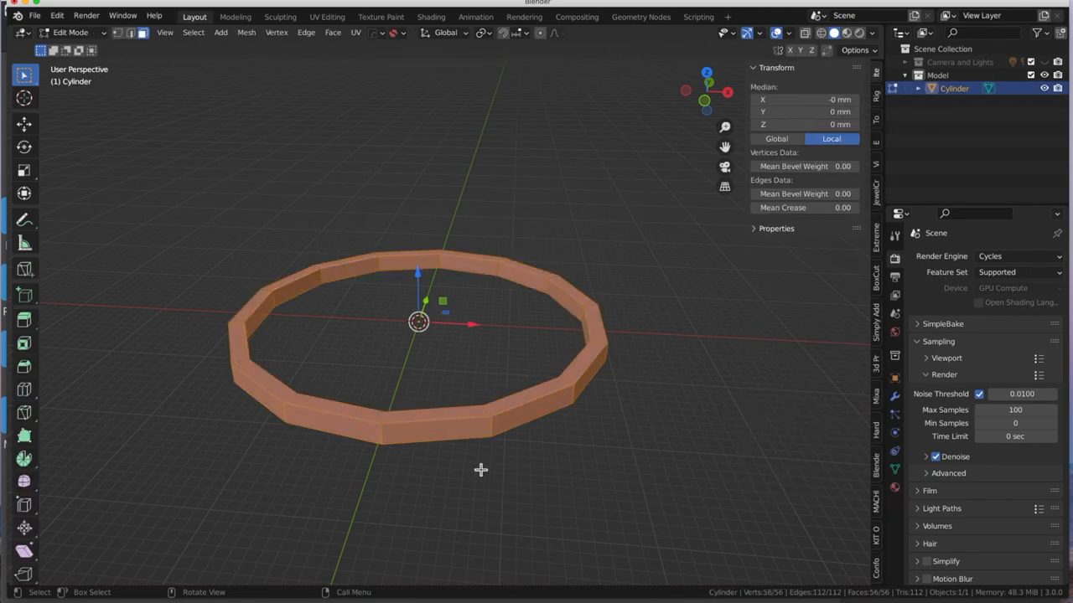
key(s)
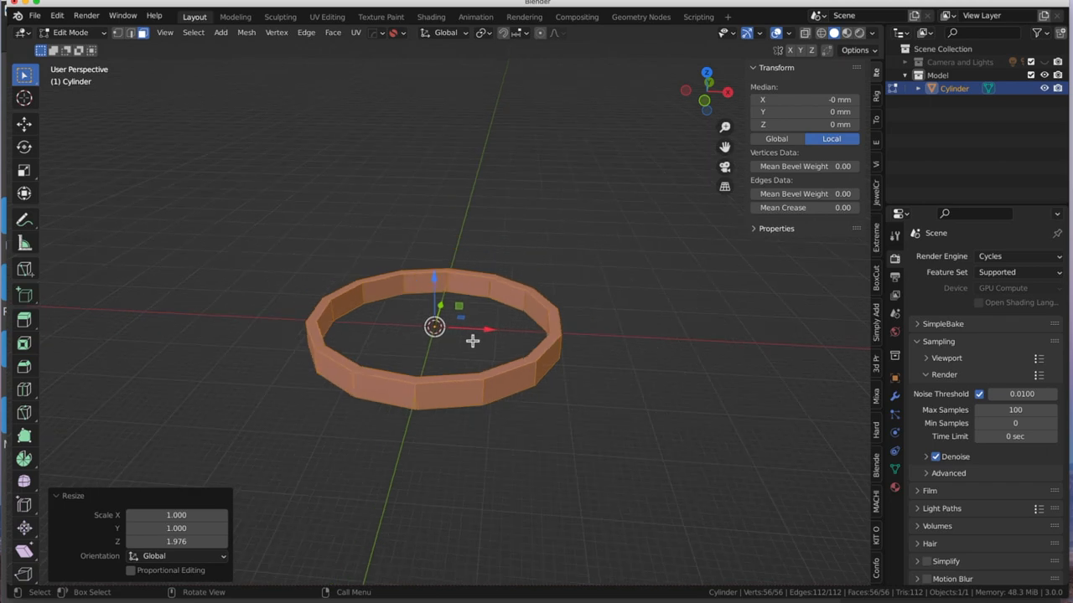
key(s)
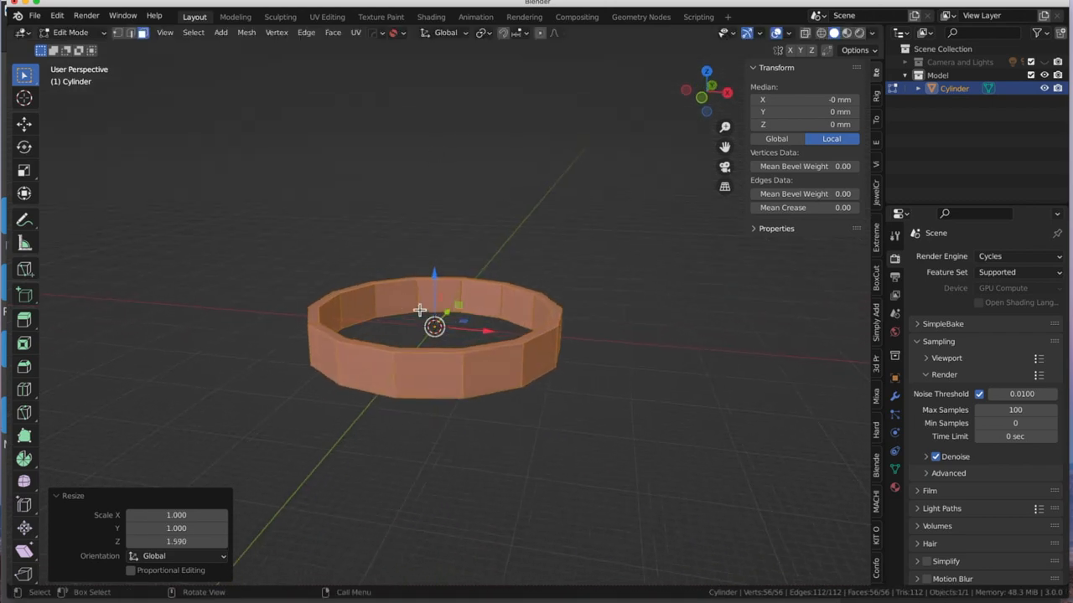
key(Tab)
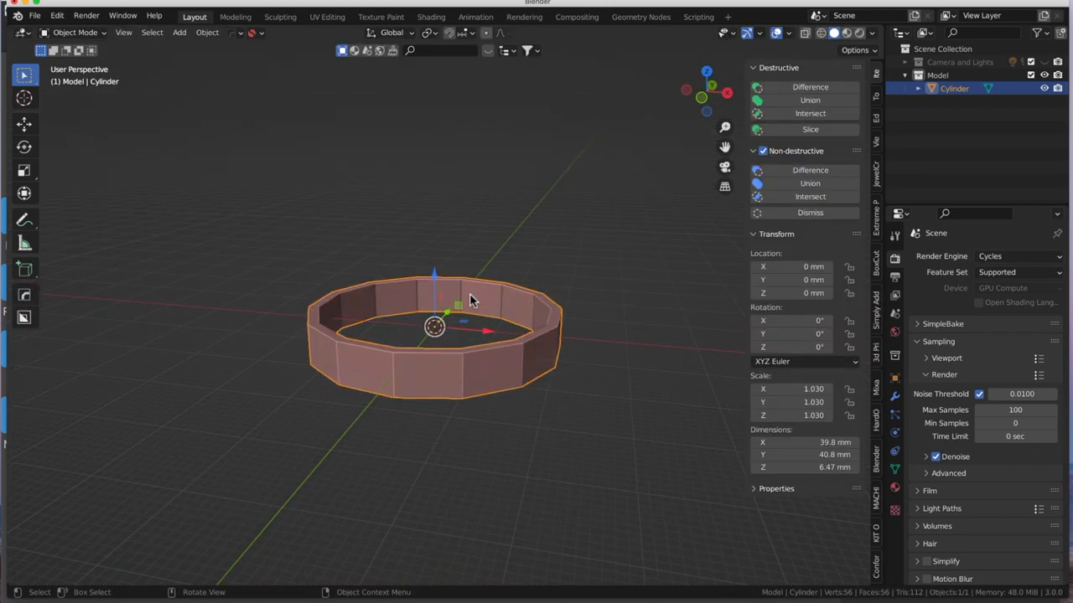
Step: Orbit around the 6.47 mm tall ring and open the Add menu
drag(469, 302, 398, 276)
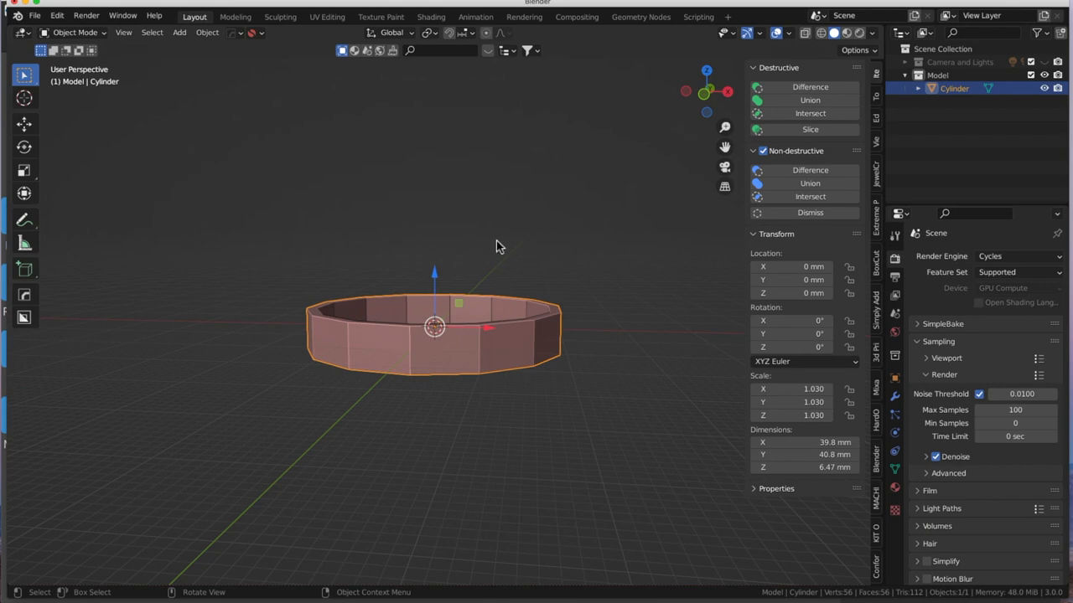
drag(499, 247, 388, 329)
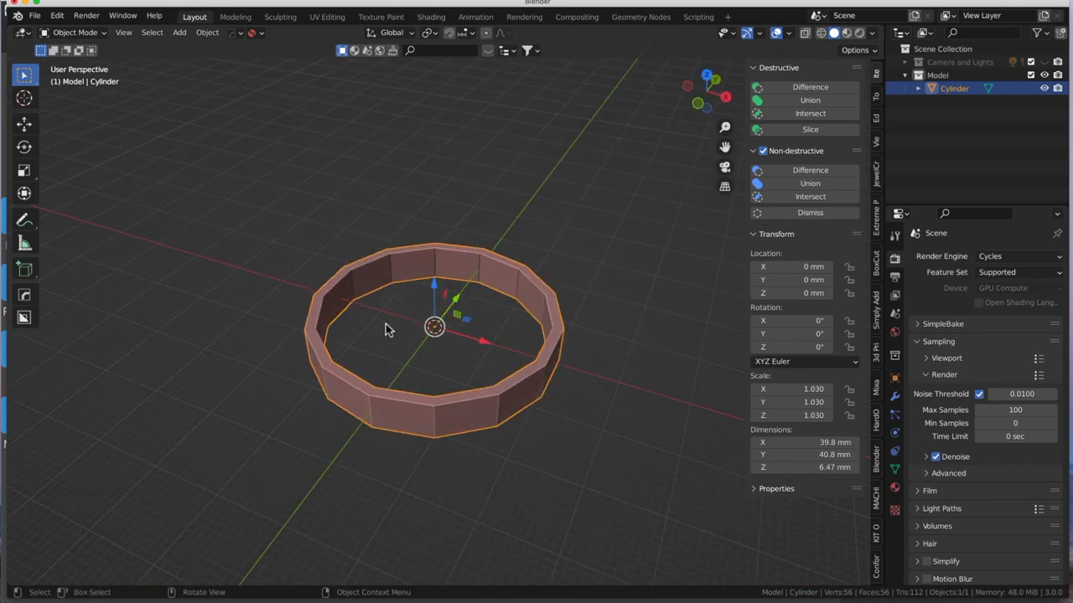
mouse_move(400, 304)
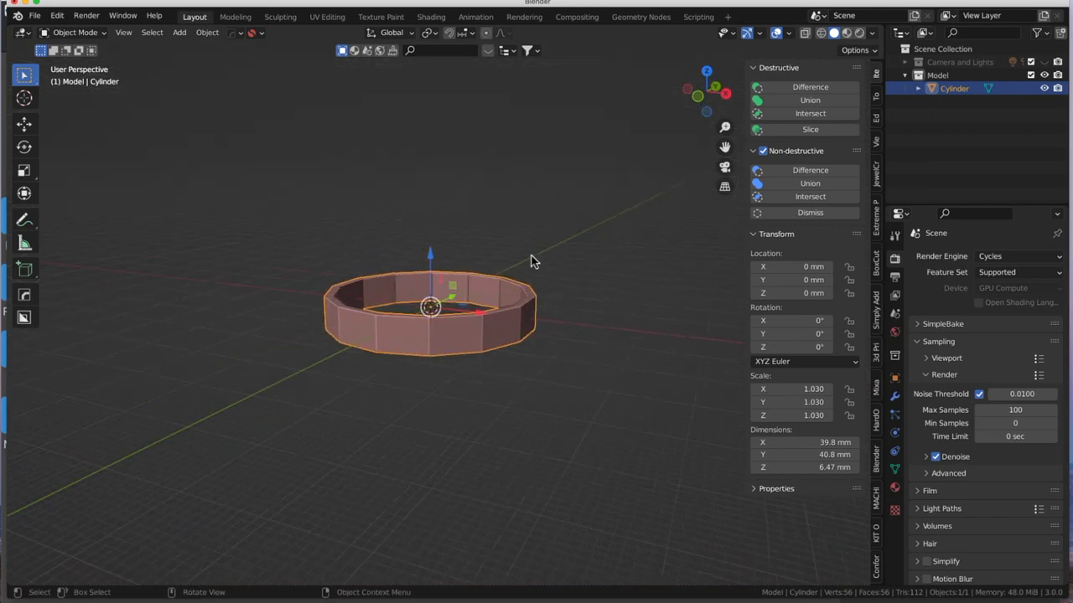
mouse_move(489, 193)
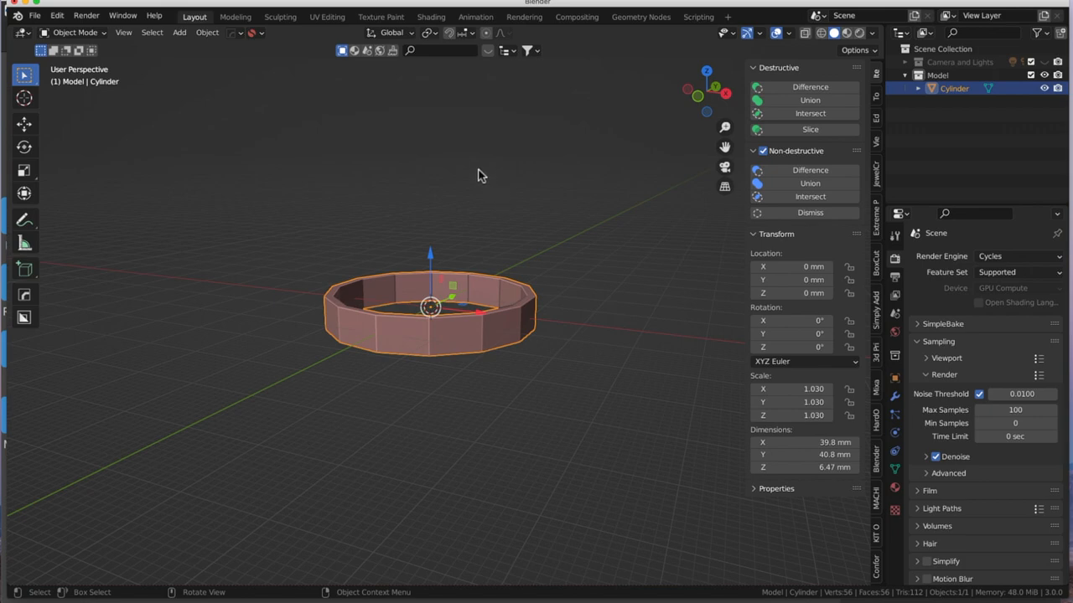
click(178, 31)
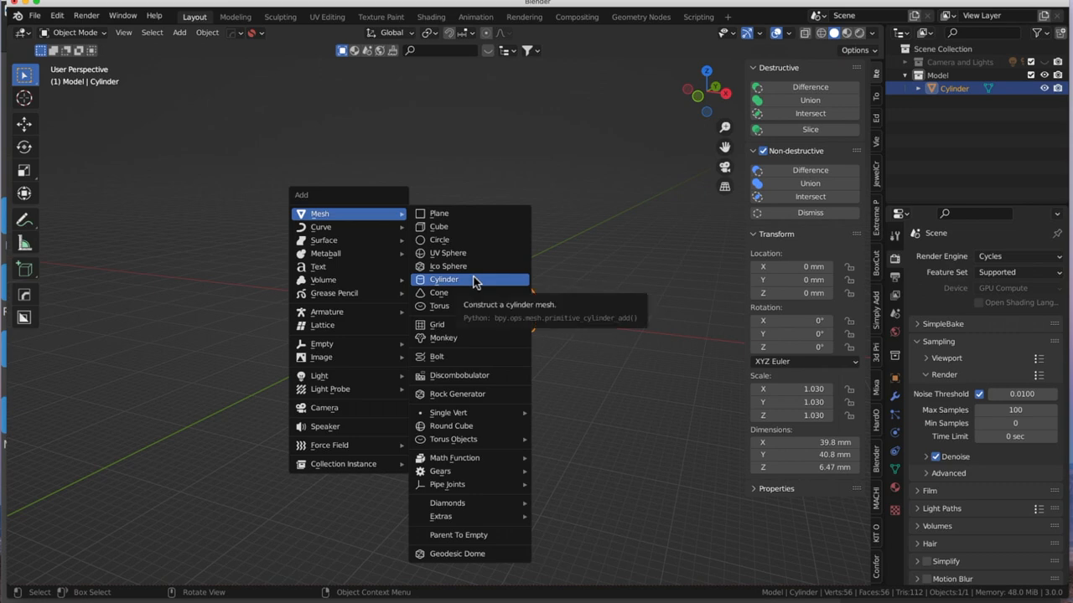
Step: Add a 32-vertex cylinder and enter Edit Mode on its geometry
click(444, 279)
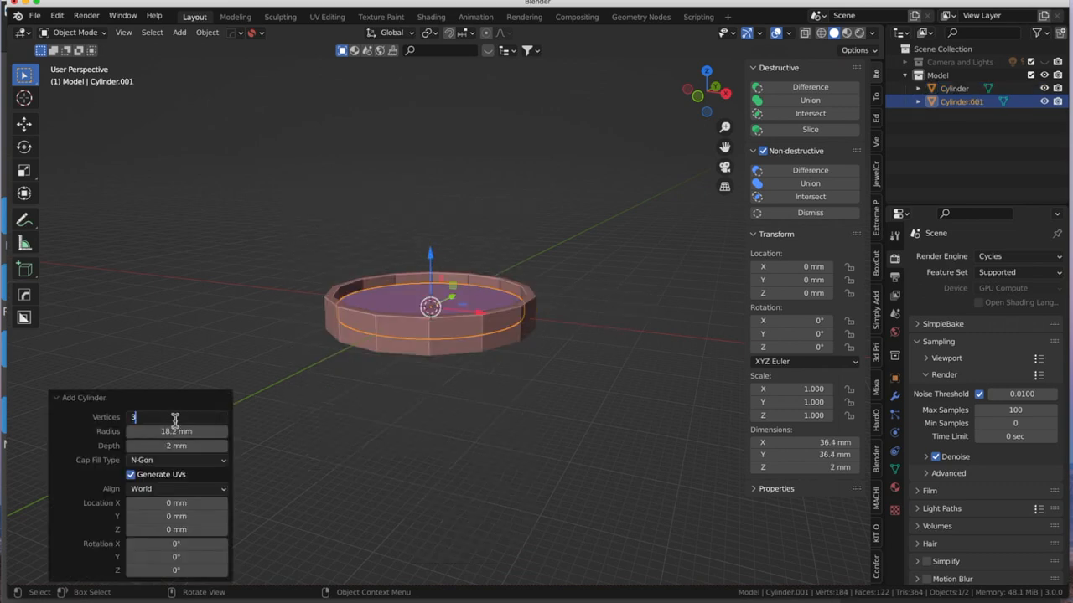
text(32)
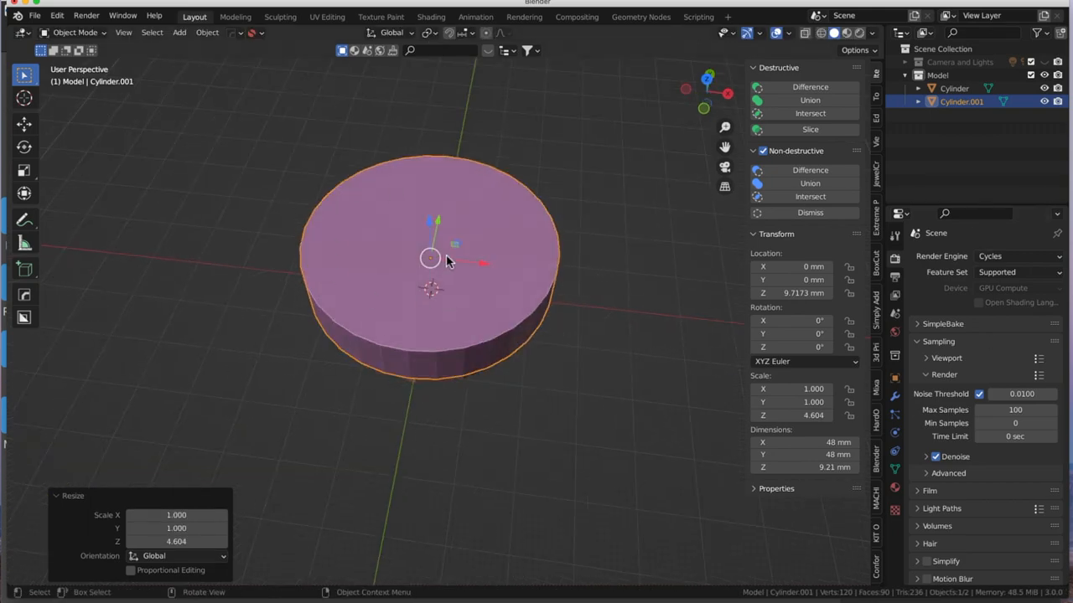
key(Tab)
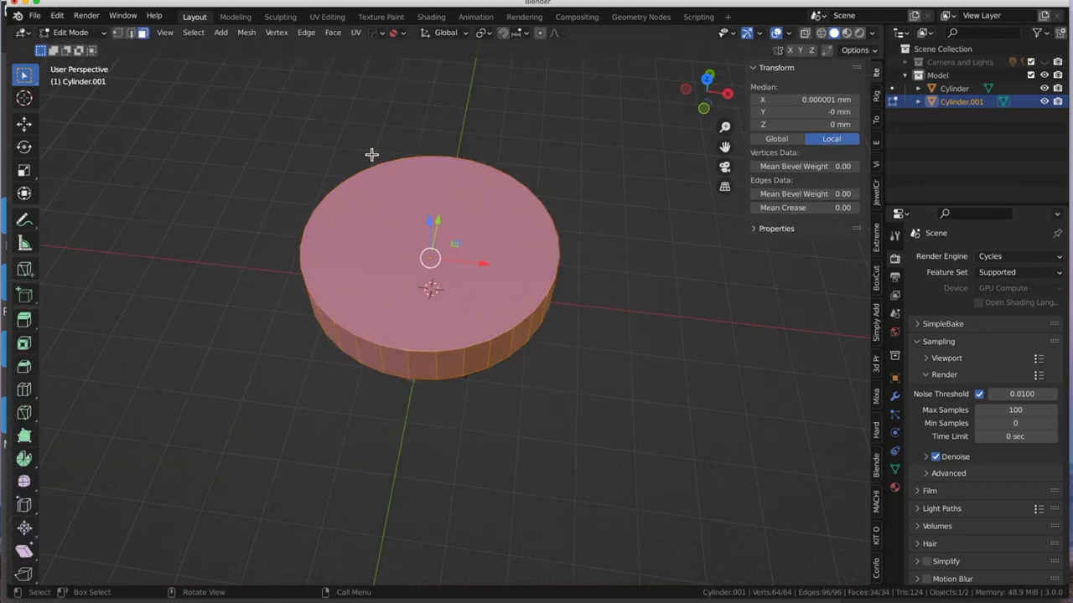
mouse_move(410, 243)
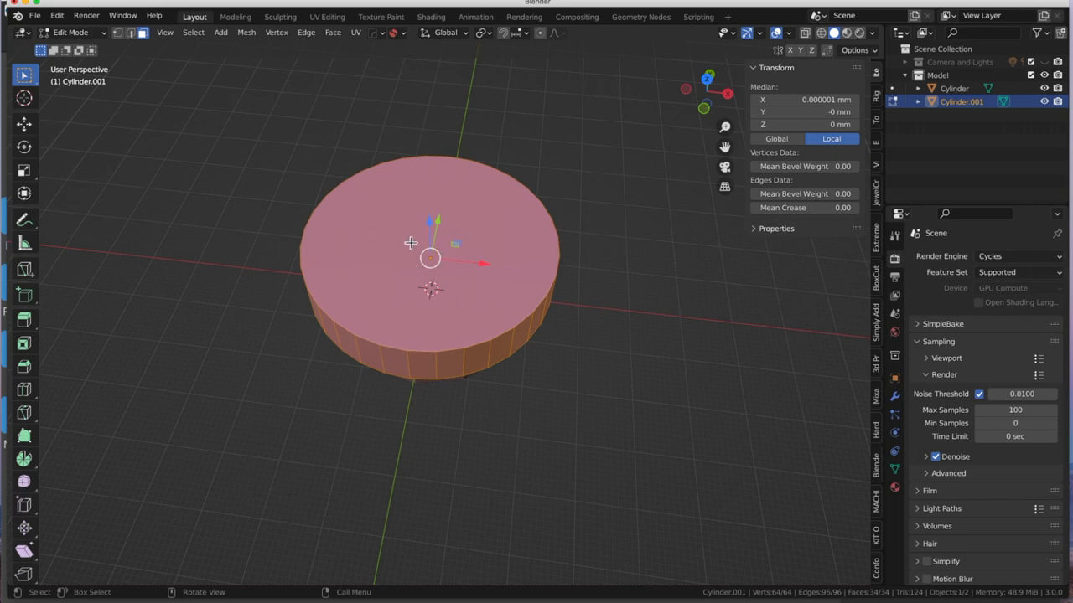
mouse_move(484, 279)
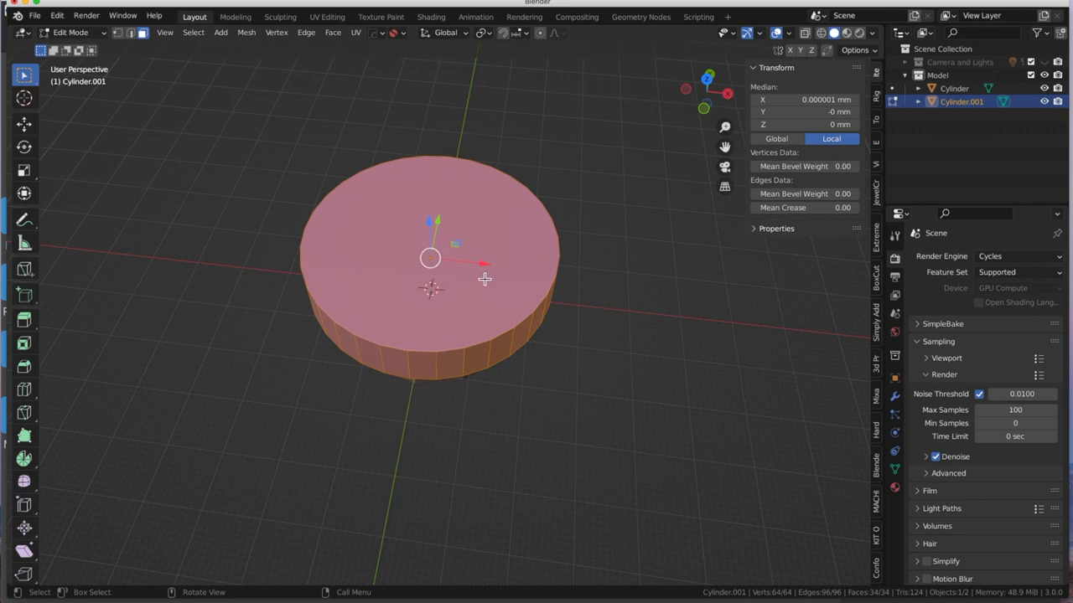
mouse_move(413, 285)
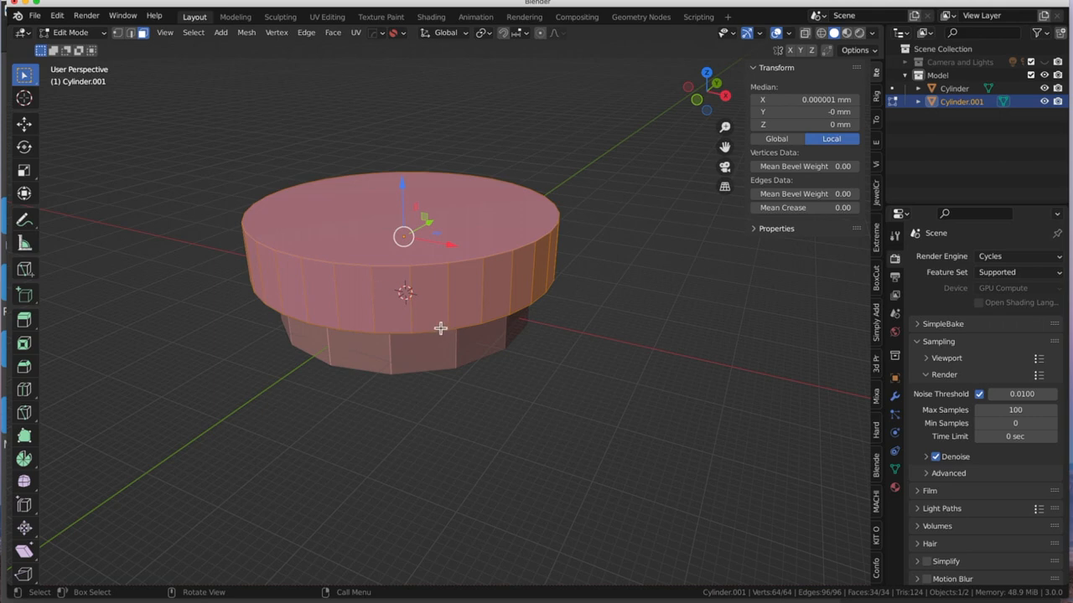
mouse_move(510, 242)
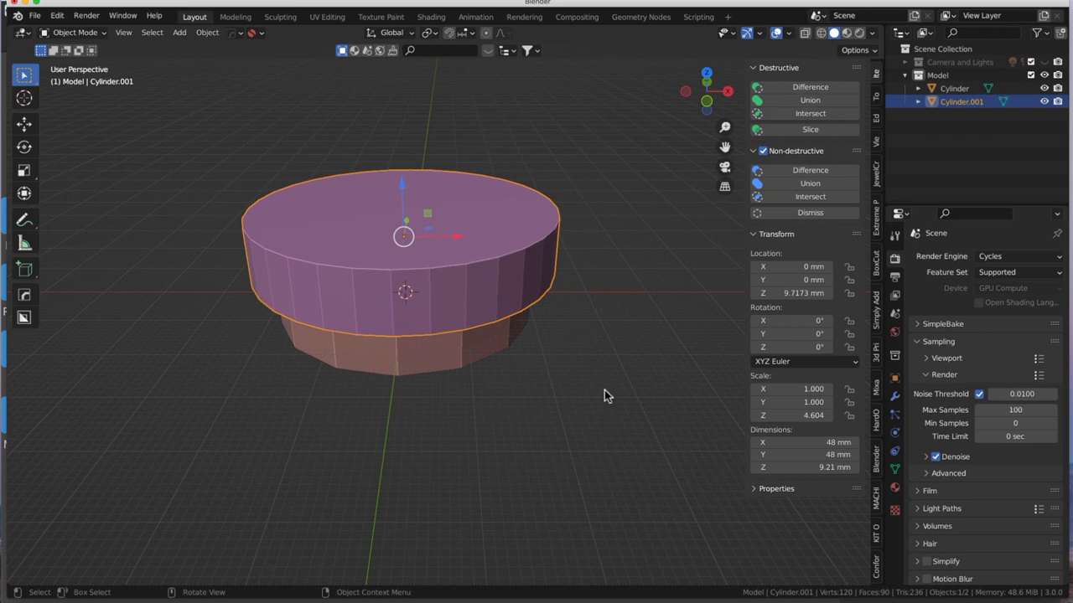
mouse_move(434, 206)
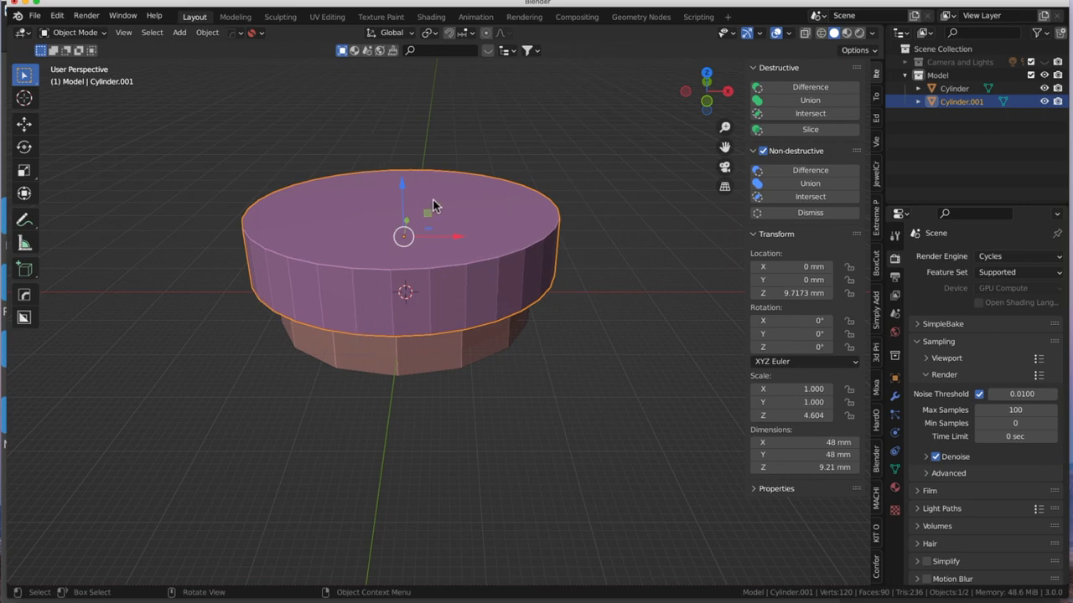
mouse_move(534, 285)
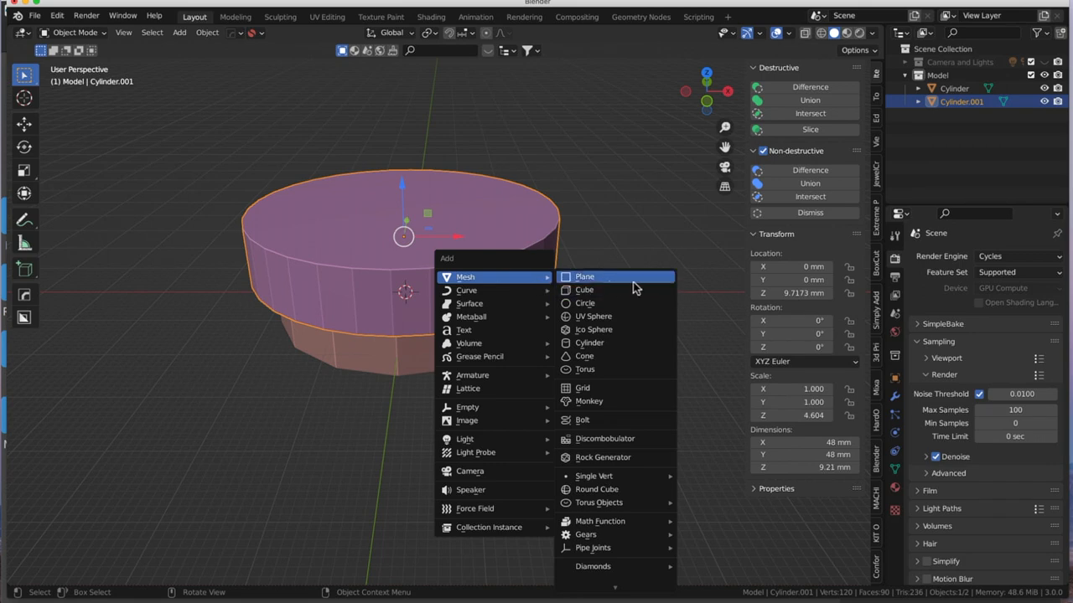
Step: Add a narrow cylinder, scaled to about 33 mm wide and 33 mm tall through both rings
click(589, 342)
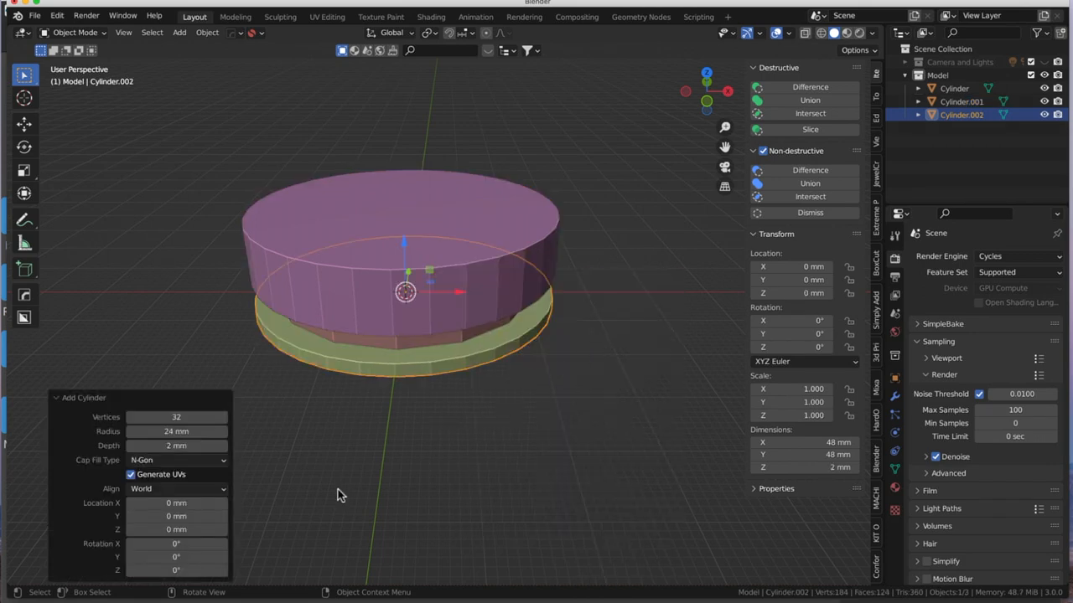
key(s)
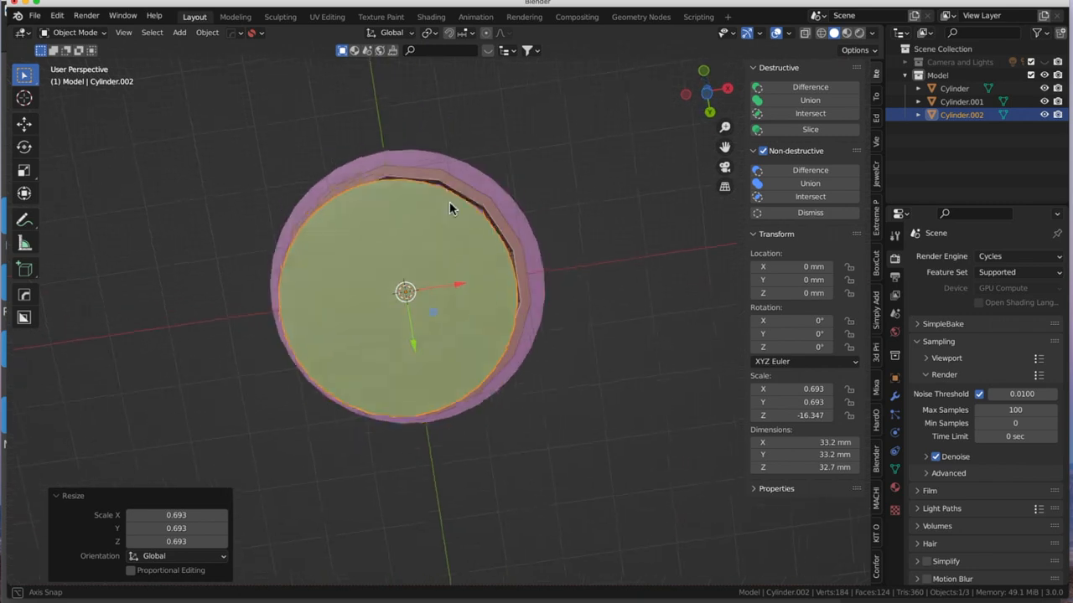
drag(450, 207, 512, 482)
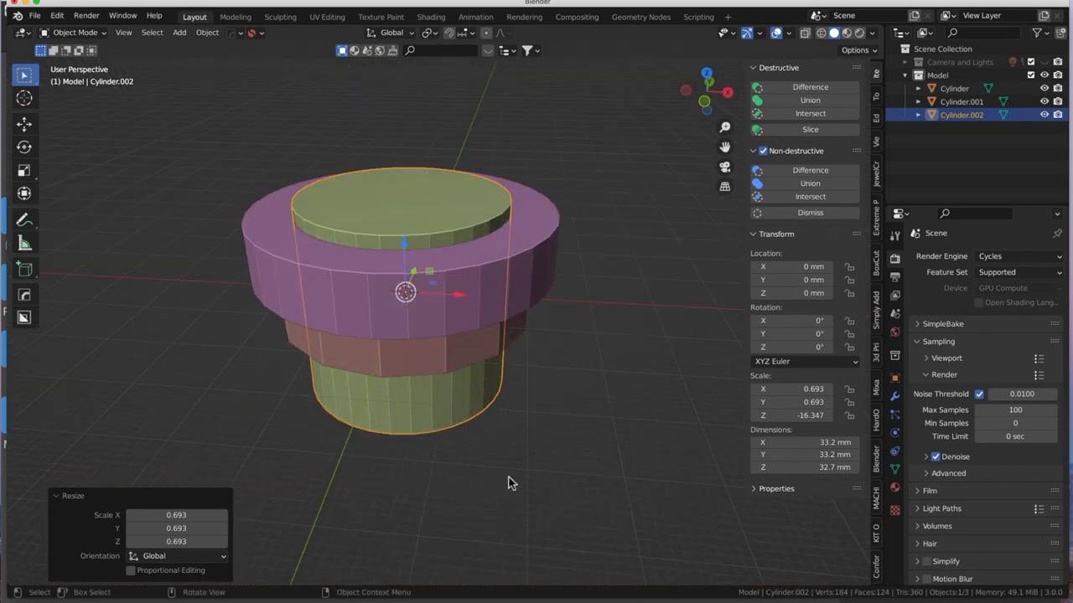
key(s)
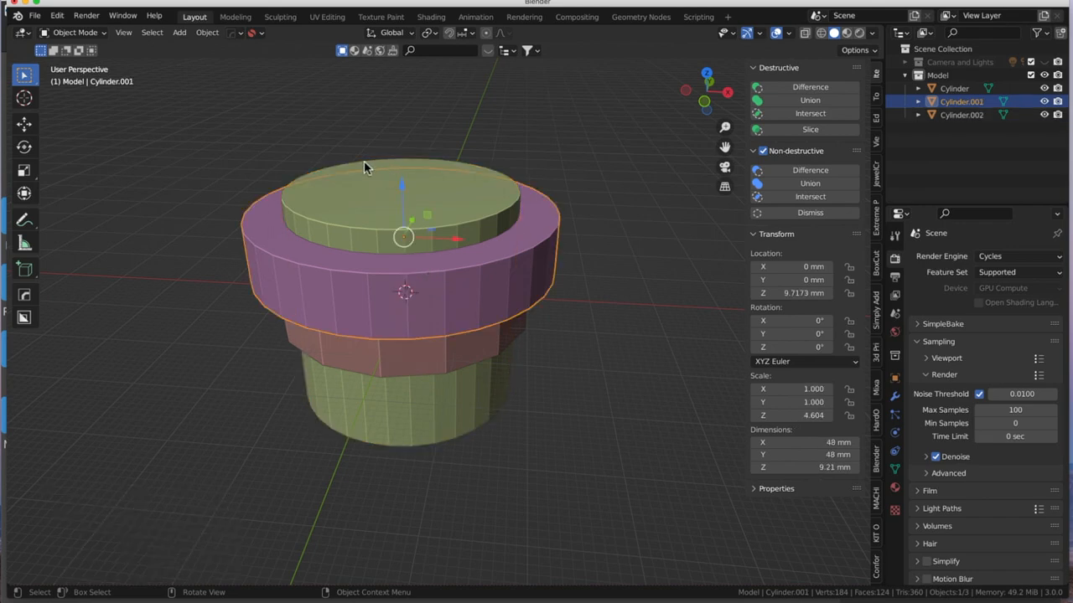
mouse_move(540, 235)
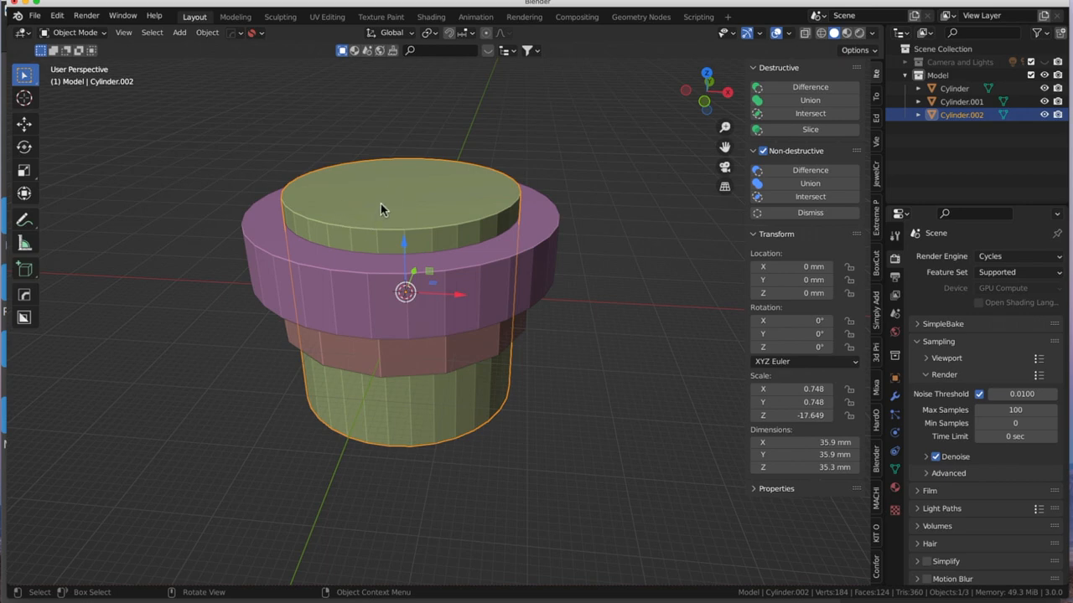
mouse_move(561, 224)
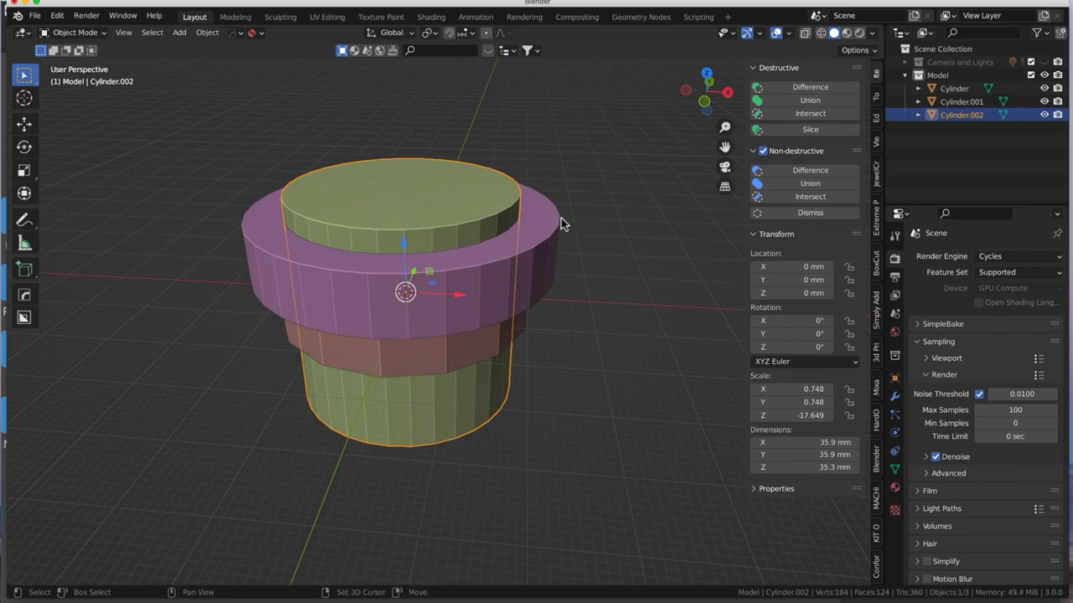
Step: Subtract the narrow core from the 48 mm cylinder with a destructive Bool Tool Difference
click(962, 100)
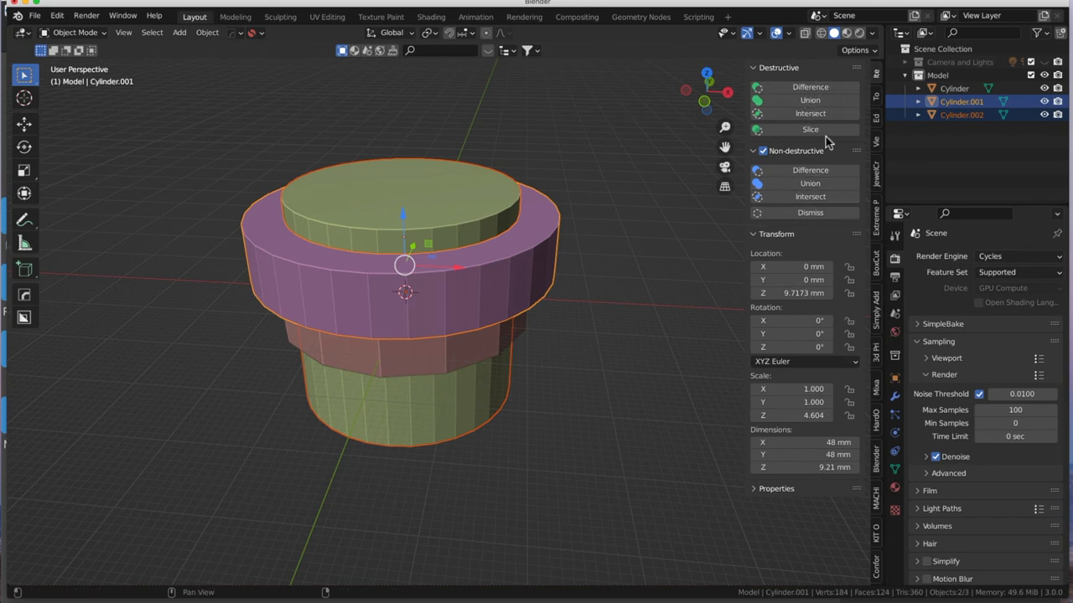
click(810, 86)
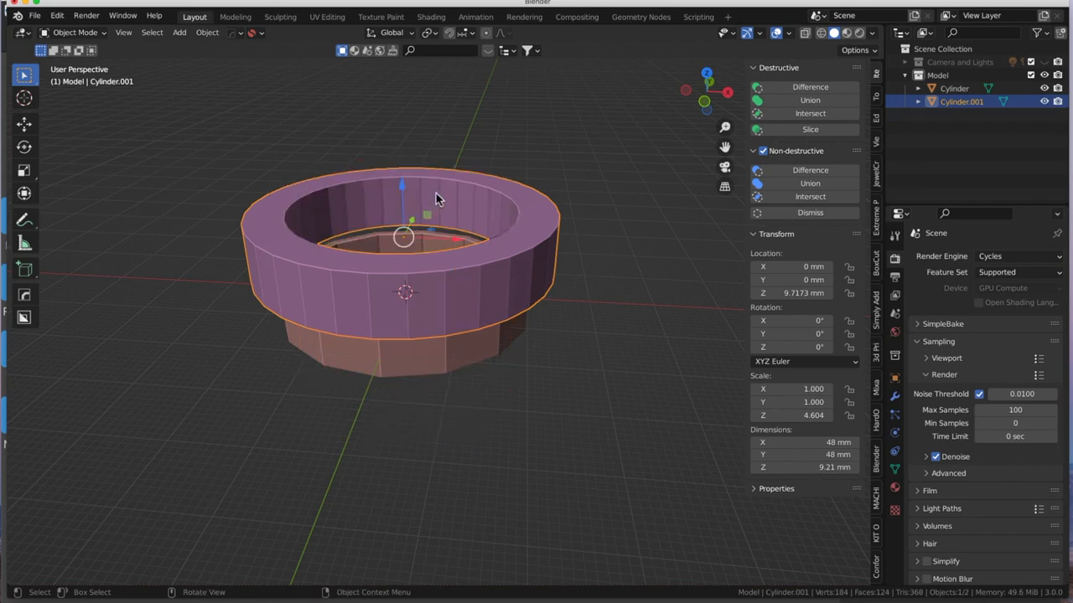
drag(436, 199, 333, 316)
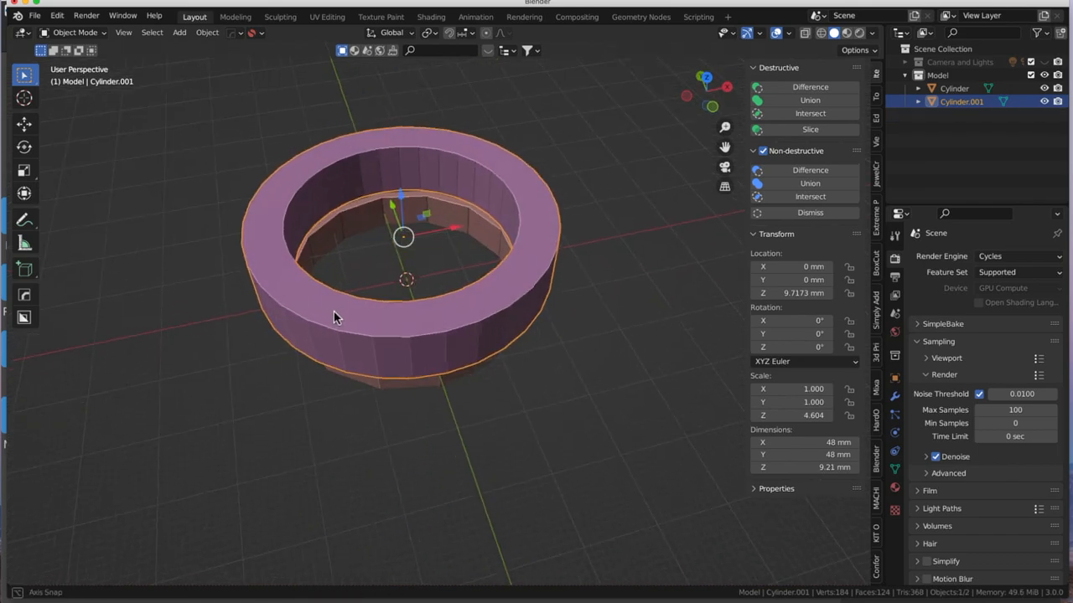
Step: Orbit around the shrunken, lowered tube to check it from the side and above
drag(334, 317, 480, 292)
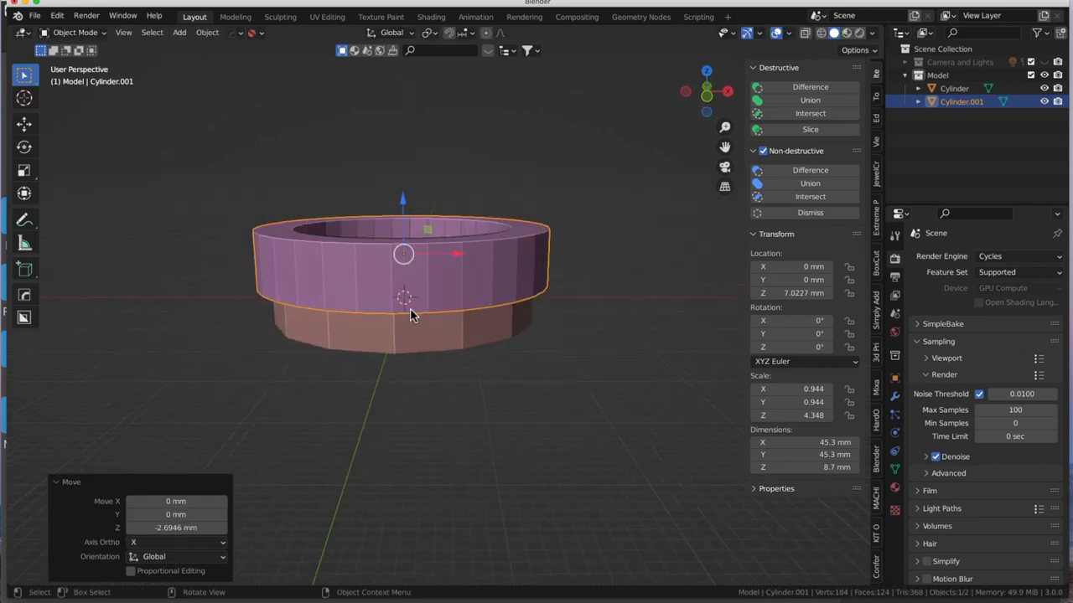
drag(410, 315, 343, 320)
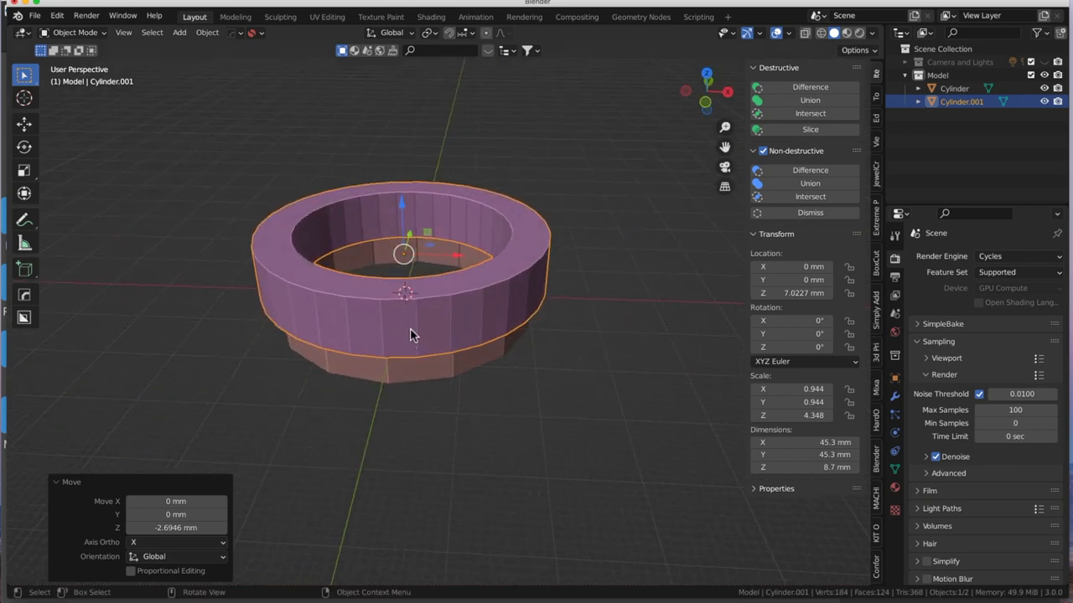
mouse_move(430, 339)
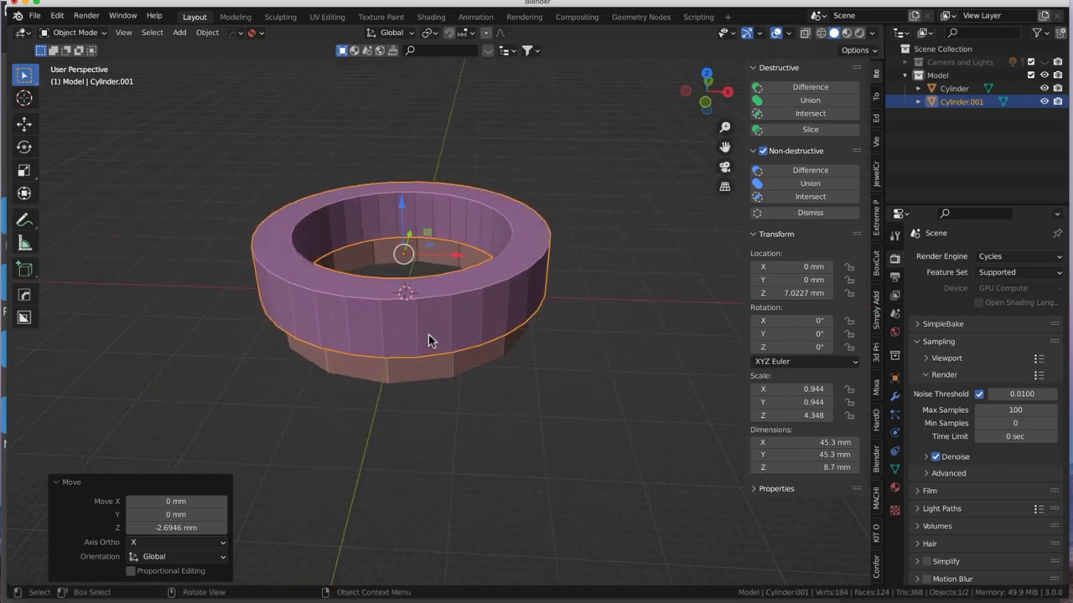
Step: Switch the hollow tube Cylinder.001 into Edit Mode
key(Tab)
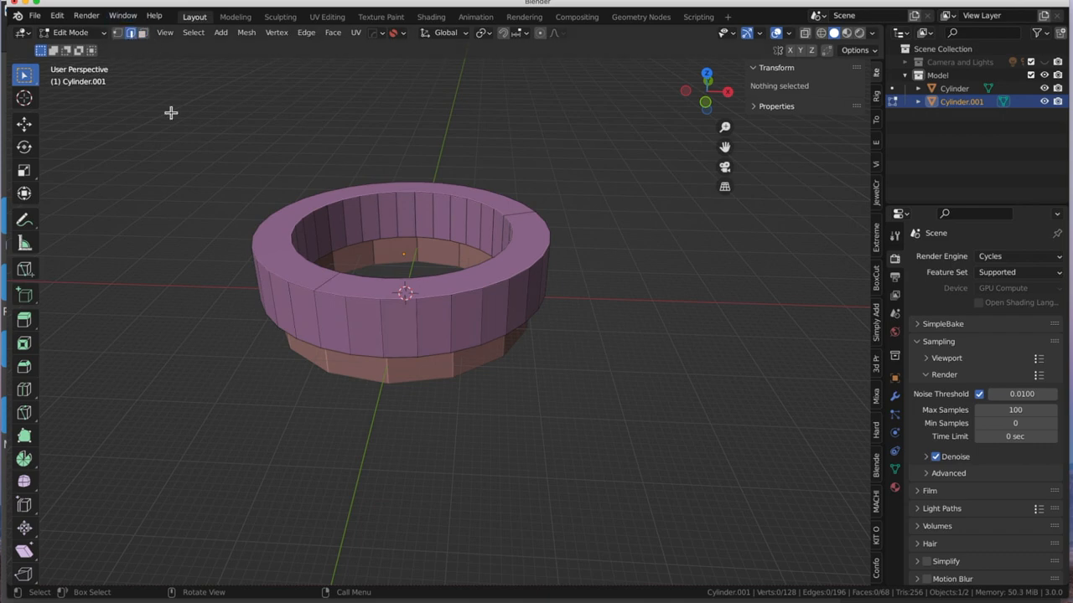
Step: Select 32 alternating outer-wall vertices of the tube and begin scaling them
click(318, 320)
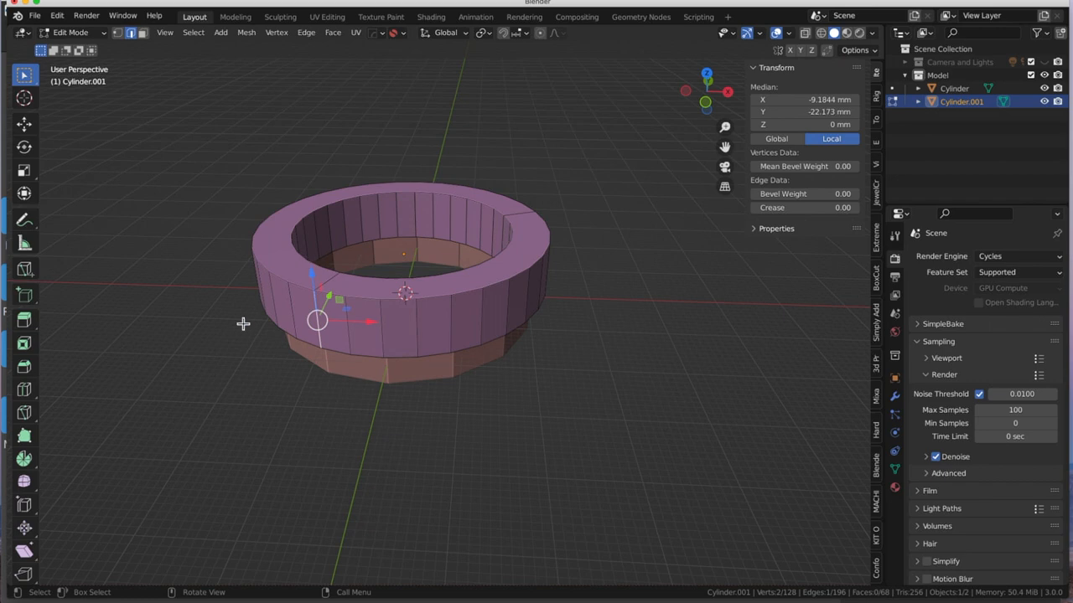
mouse_move(354, 281)
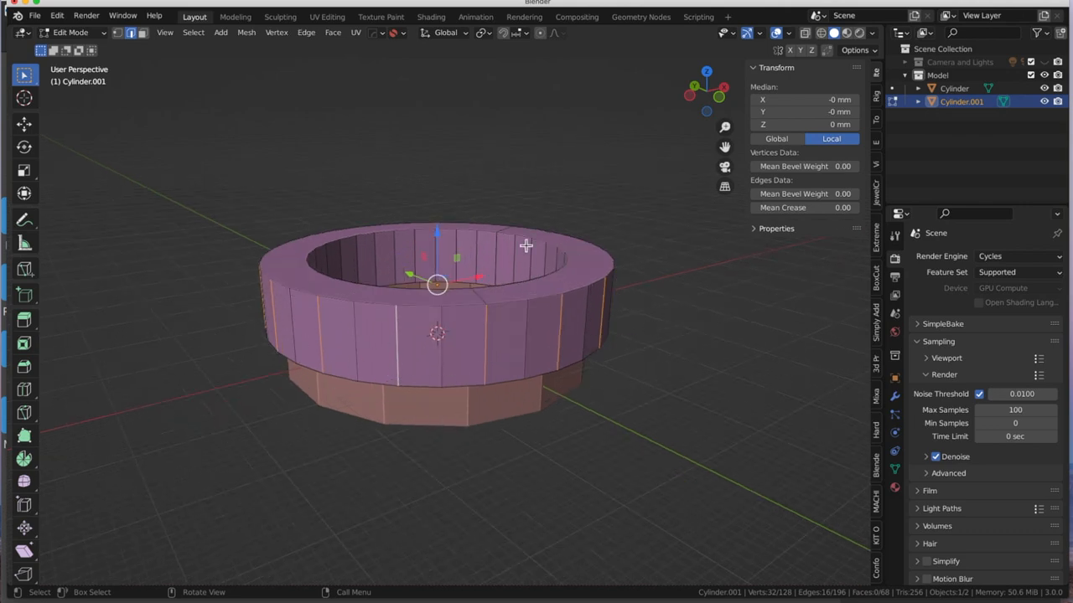
mouse_move(443, 357)
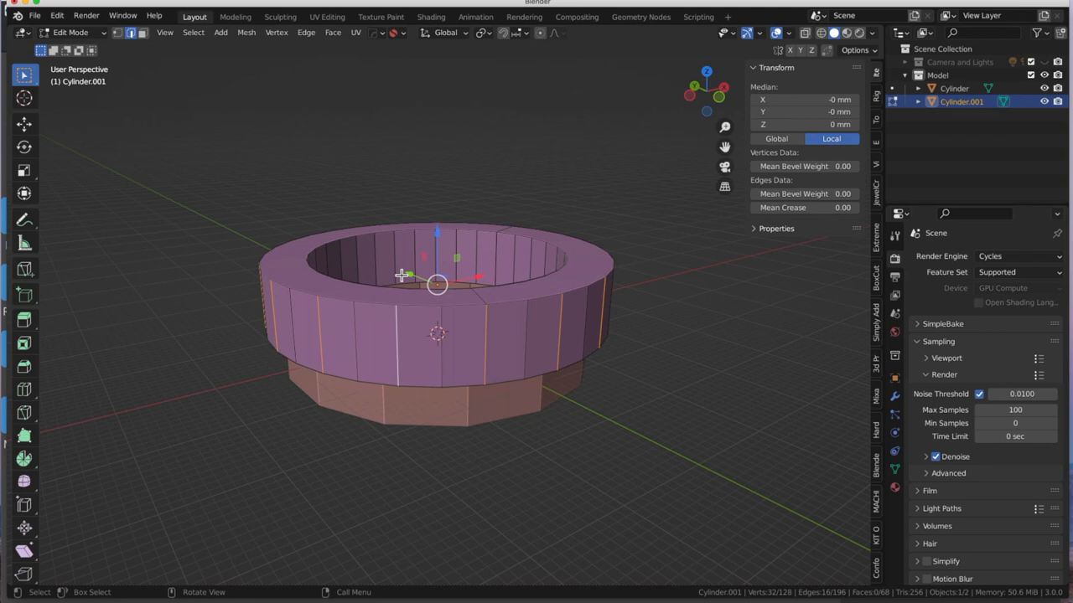
key(s)
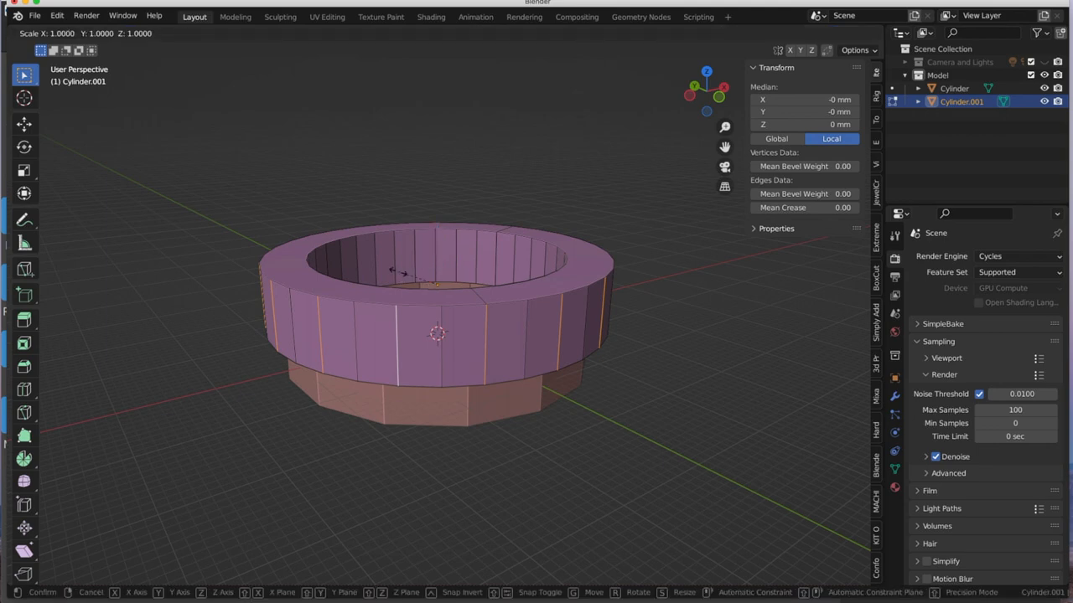
Step: Constrain the scale to exclude Z so the selected edges keep their height
key(z)
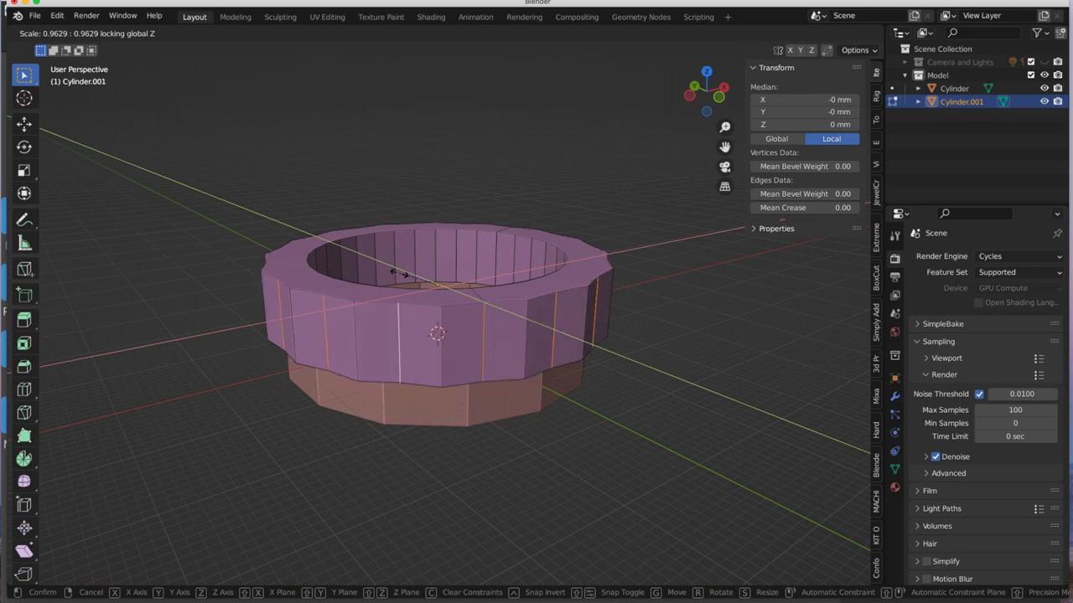
mouse_move(401, 266)
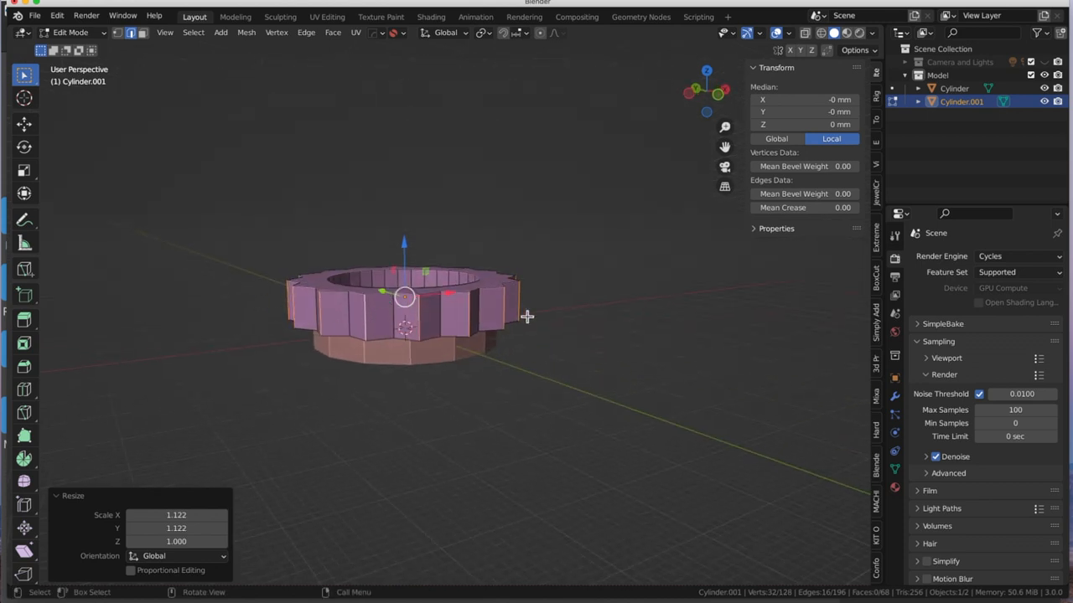
mouse_move(421, 324)
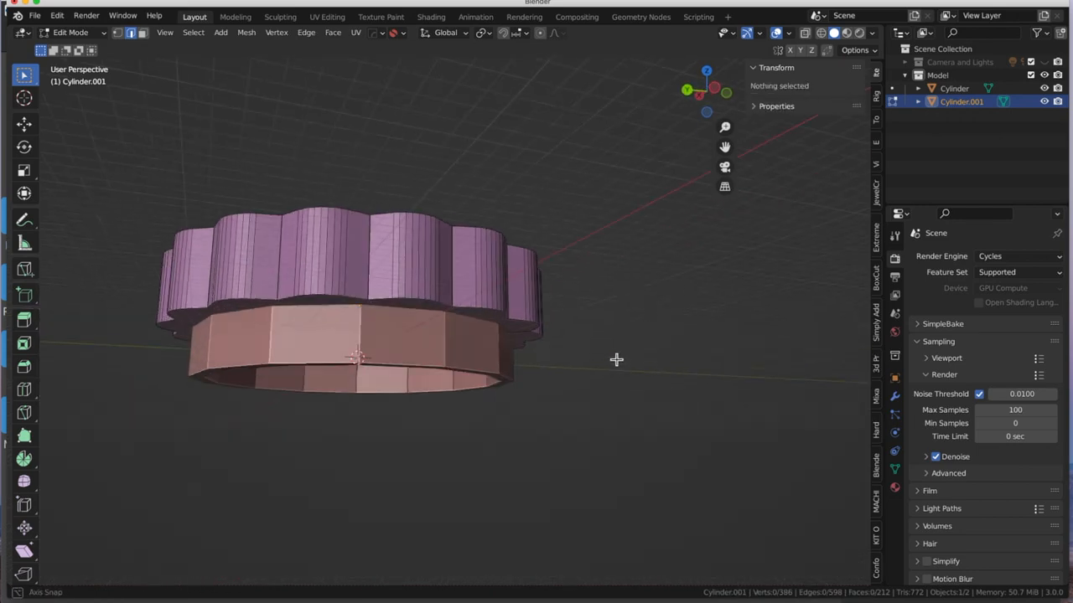
Step: Orbit around the tube to inspect its rounded, lobed 386-vertex rim
drag(419, 335, 419, 252)
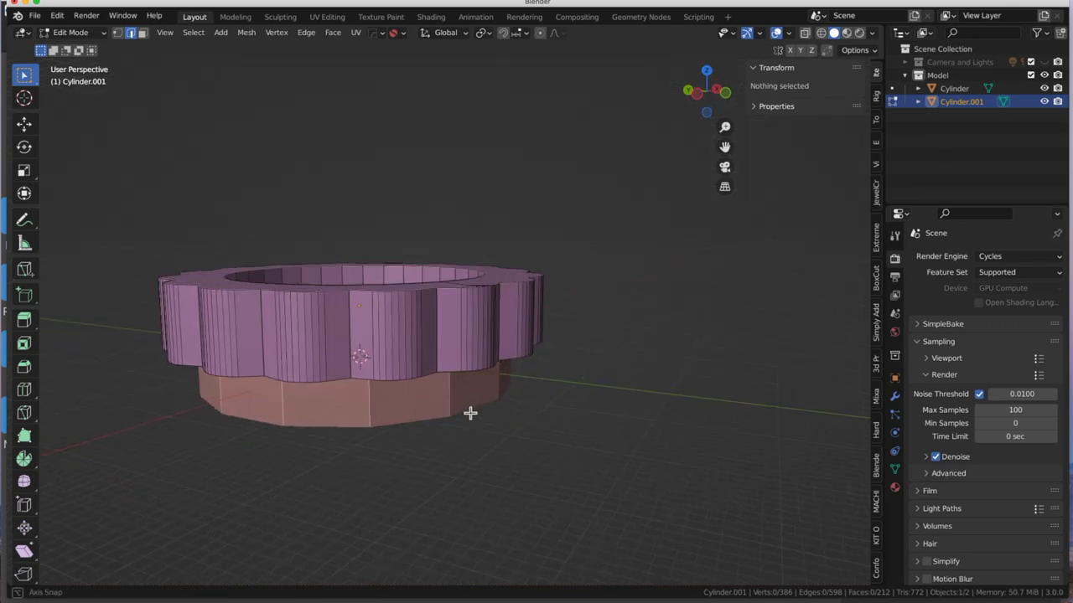
drag(469, 413, 601, 281)
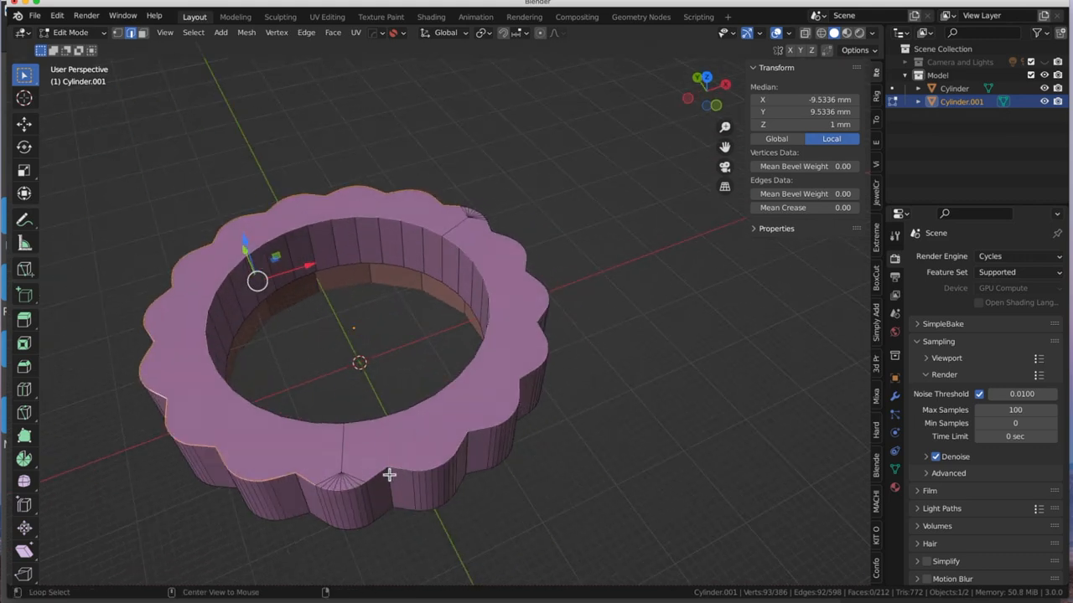
mouse_move(378, 478)
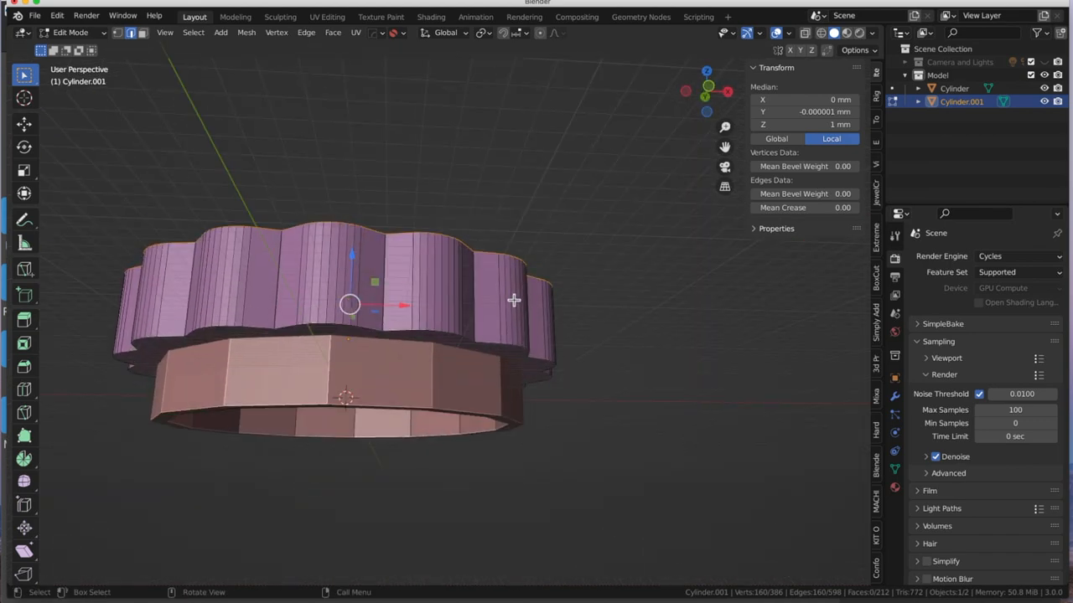
Step: Add the second outer rim loop and bevel both rims about 0.63 mm with 8 segments
click(407, 338)
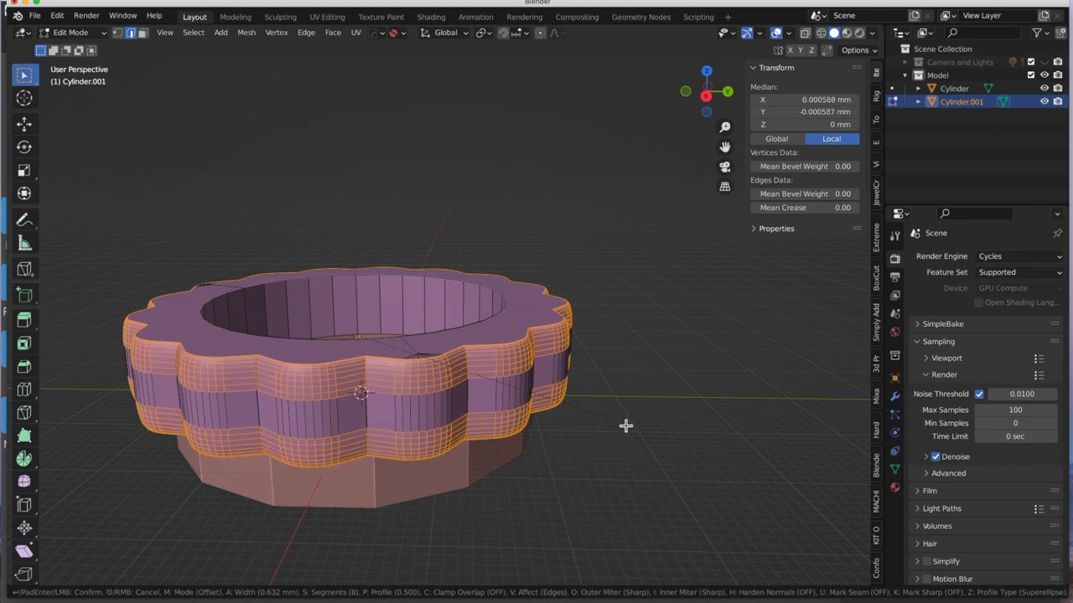
mouse_move(615, 420)
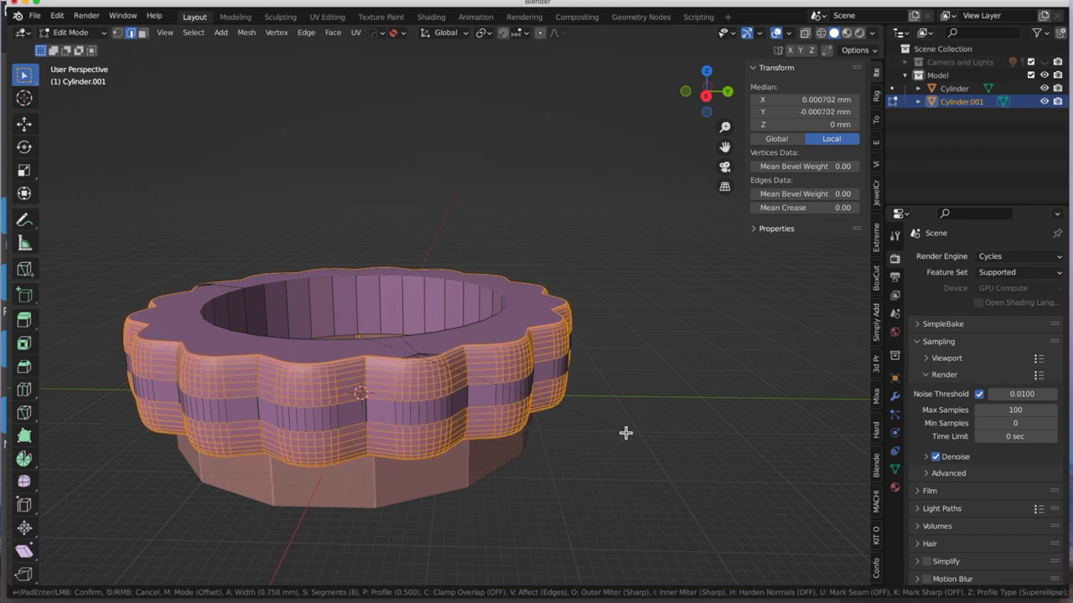
mouse_move(627, 436)
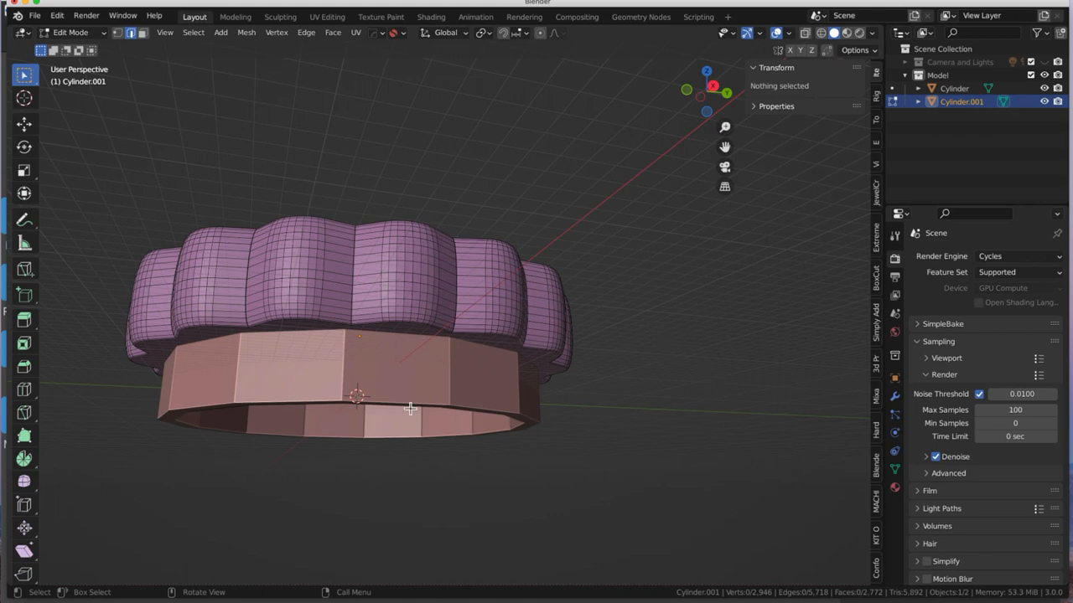
mouse_move(325, 277)
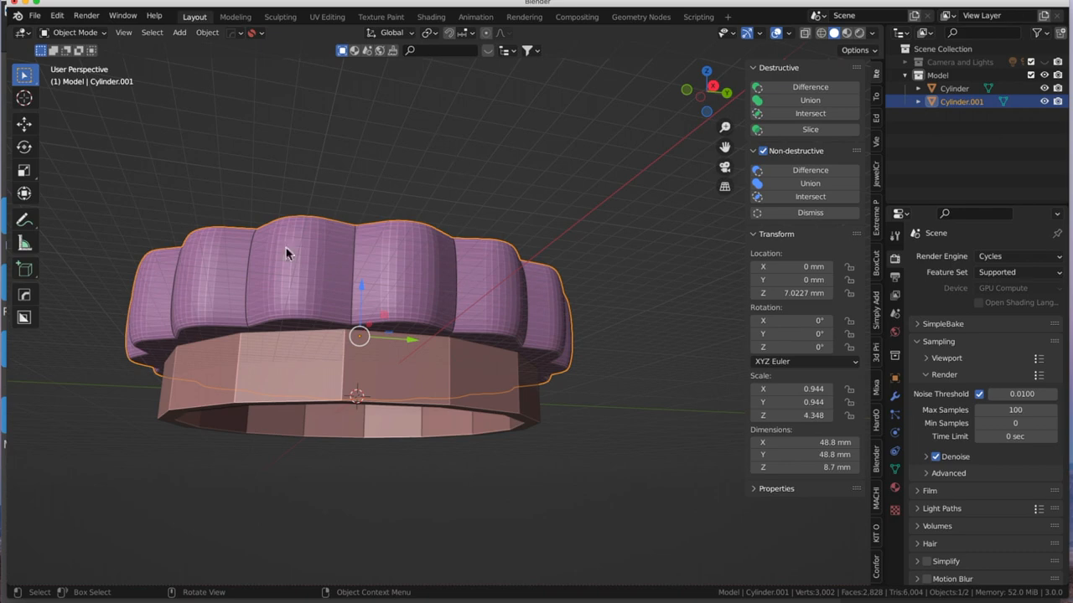
mouse_move(419, 376)
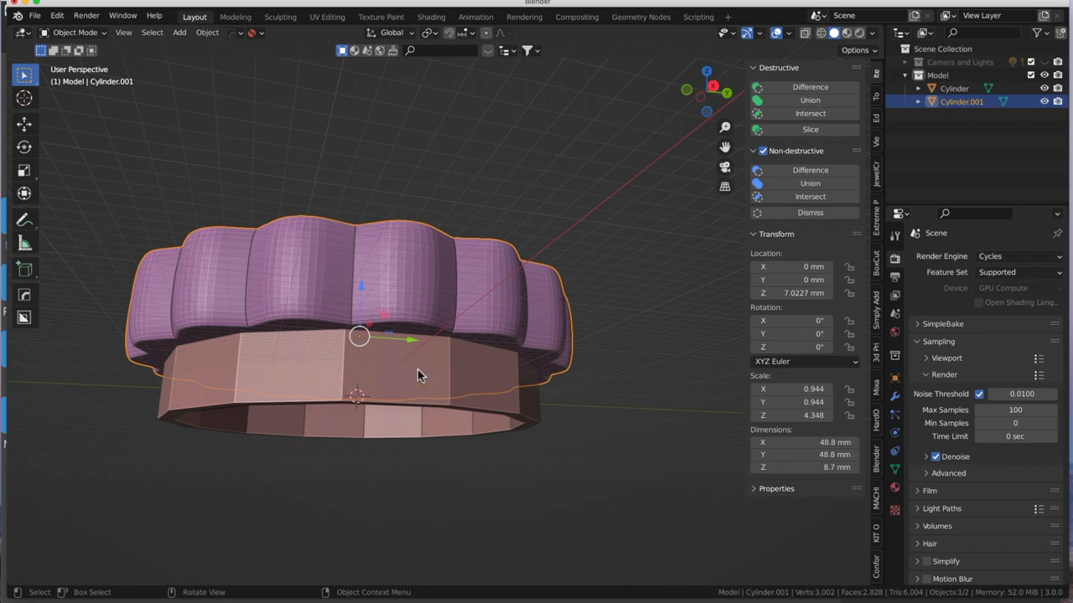
mouse_move(365, 379)
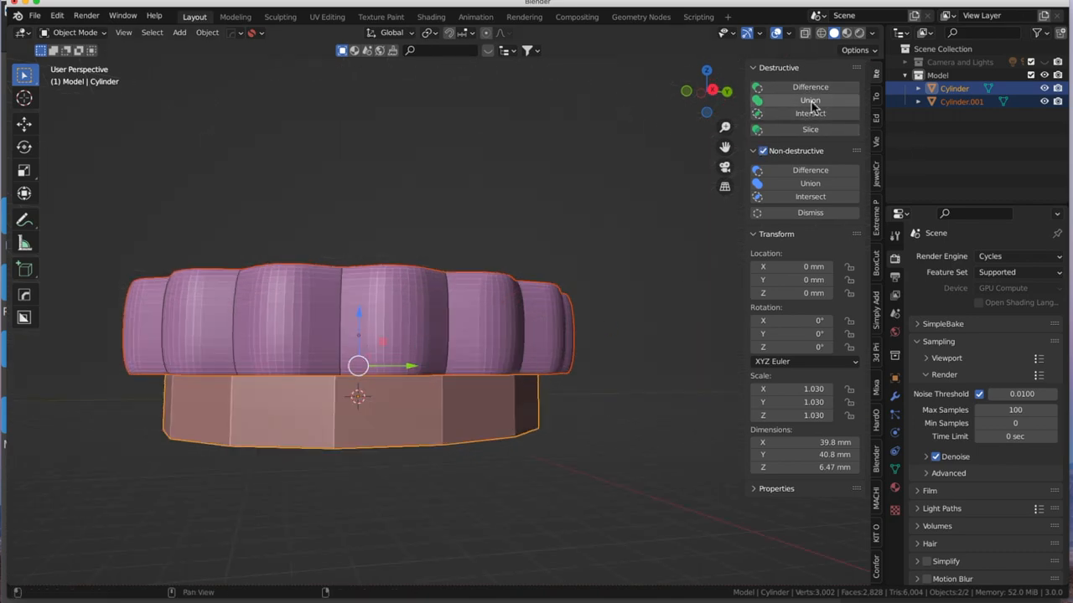
Step: Union the scalloped tube with the taller ring into one 48.8 × 14.6 mm object
click(809, 99)
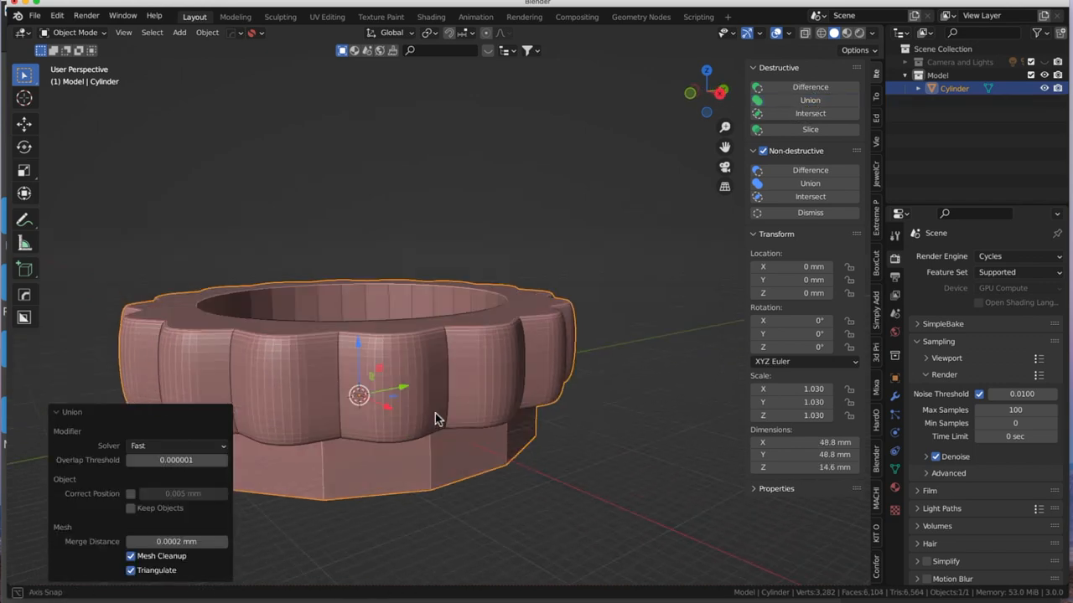
drag(435, 419, 512, 196)
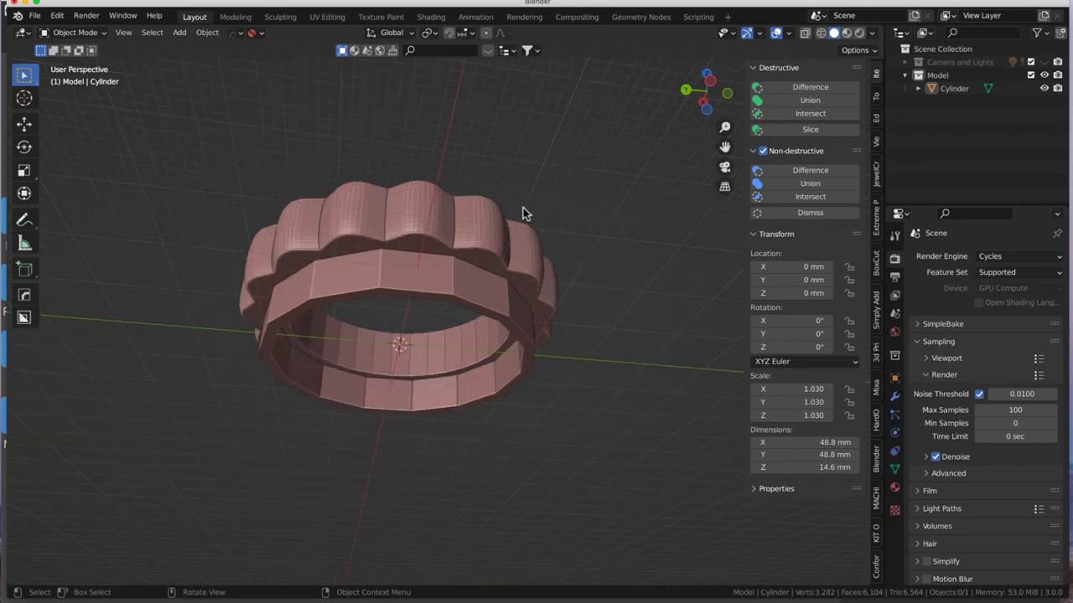
drag(525, 212, 446, 363)
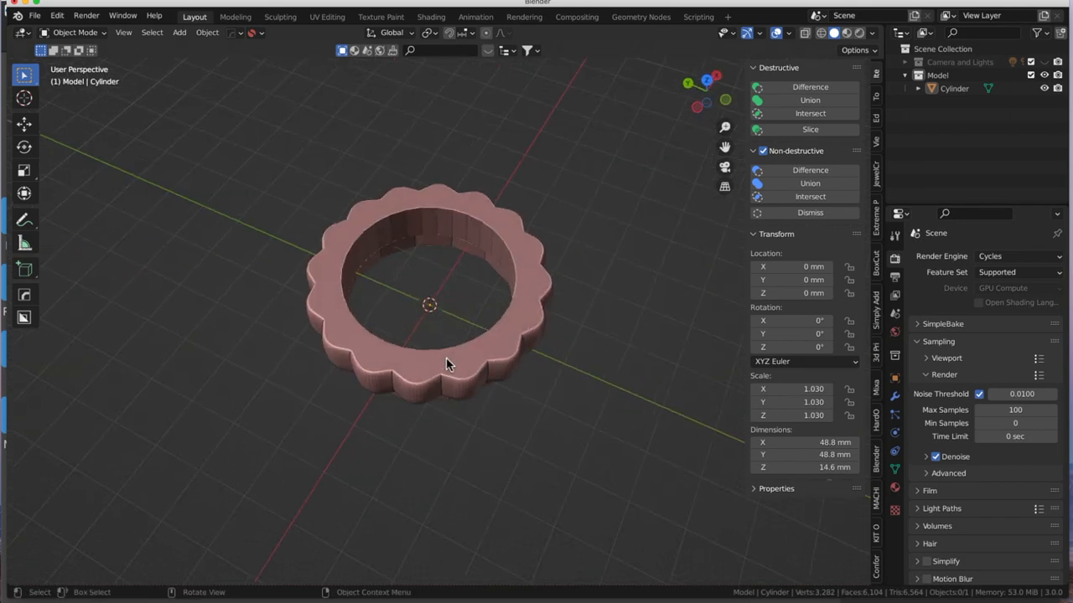
drag(448, 364, 503, 334)
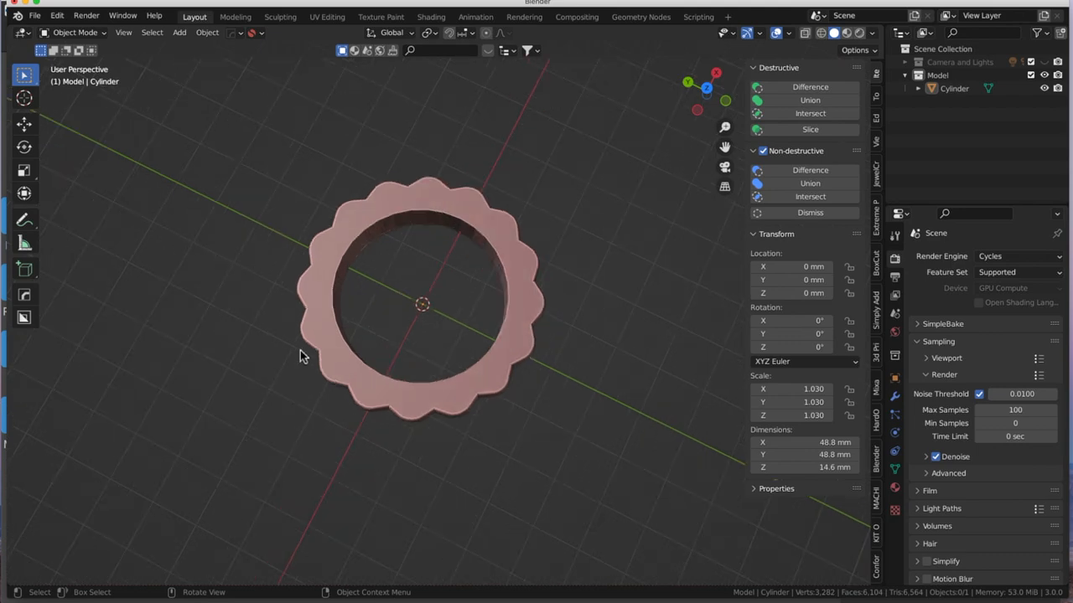
drag(301, 356, 200, 444)
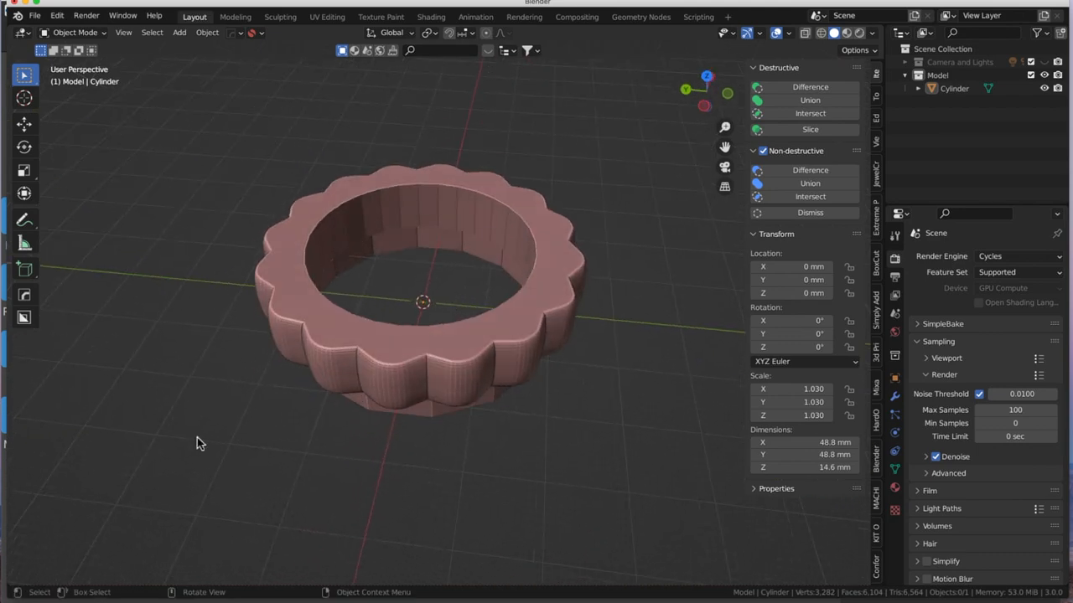
mouse_move(325, 215)
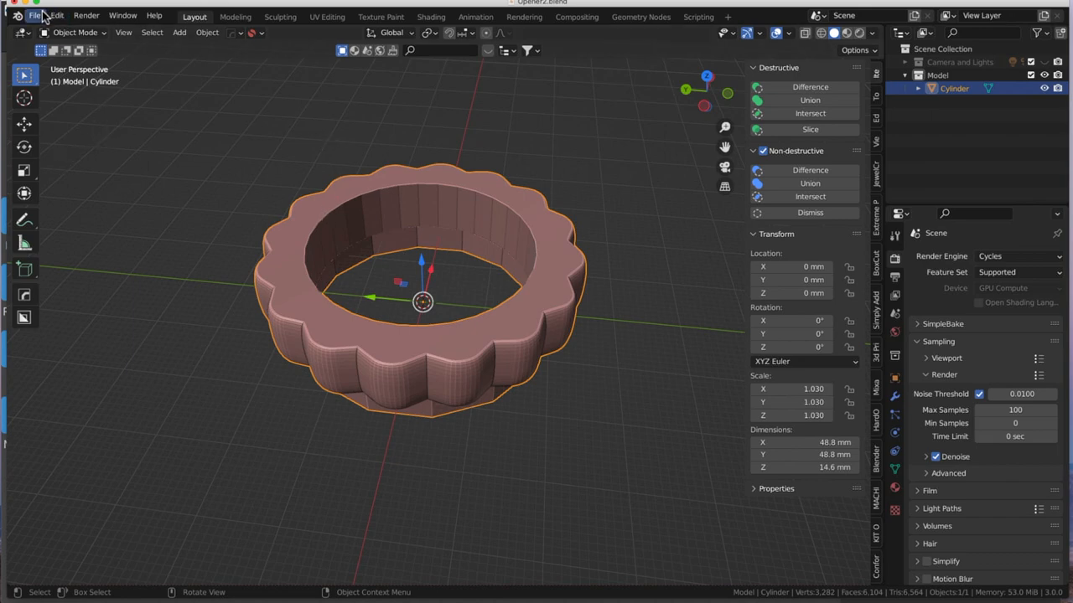
Step: Export only the selected object as Opener2.stl to the Brietling Opener folder
click(37, 15)
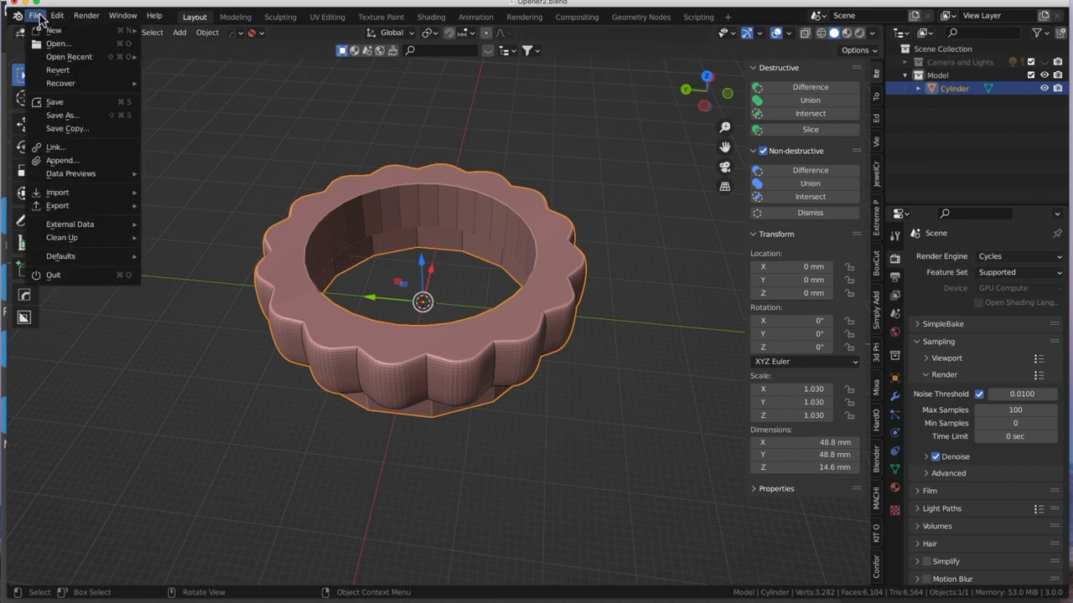
mouse_move(72, 173)
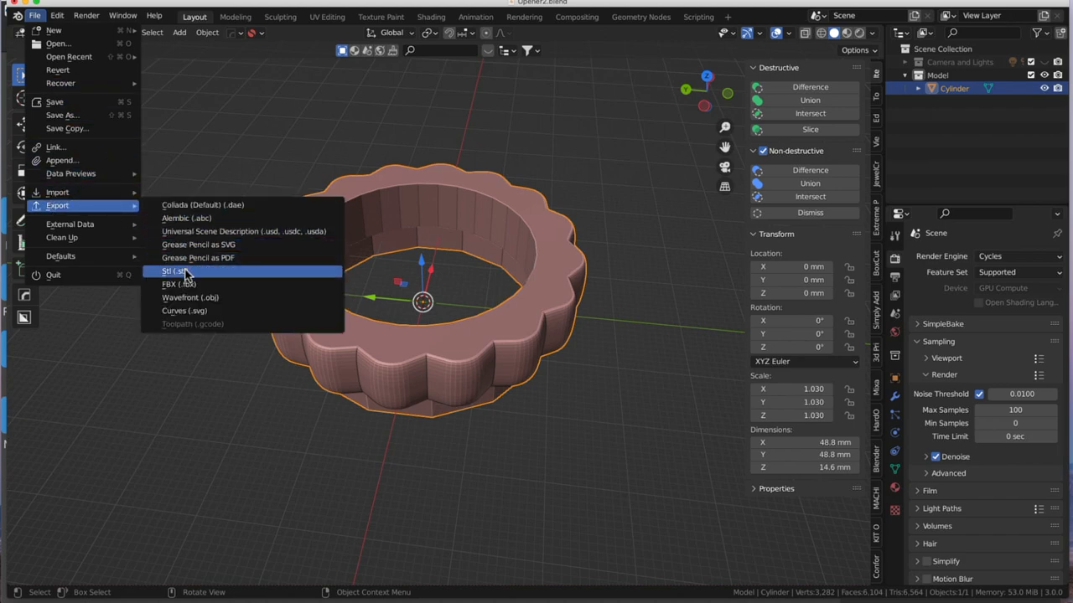
click(172, 271)
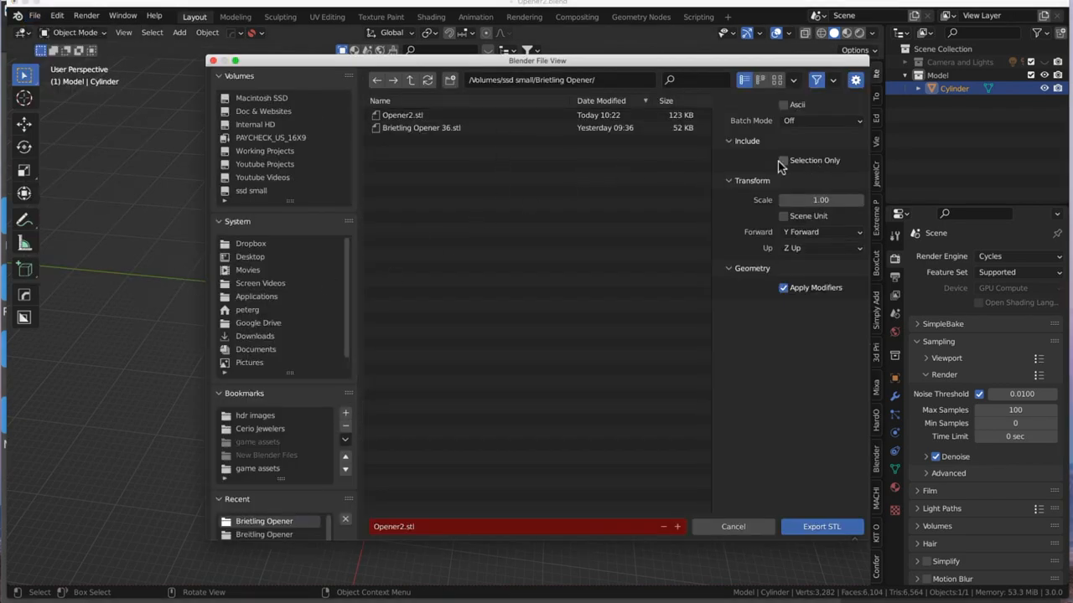
mouse_move(809, 170)
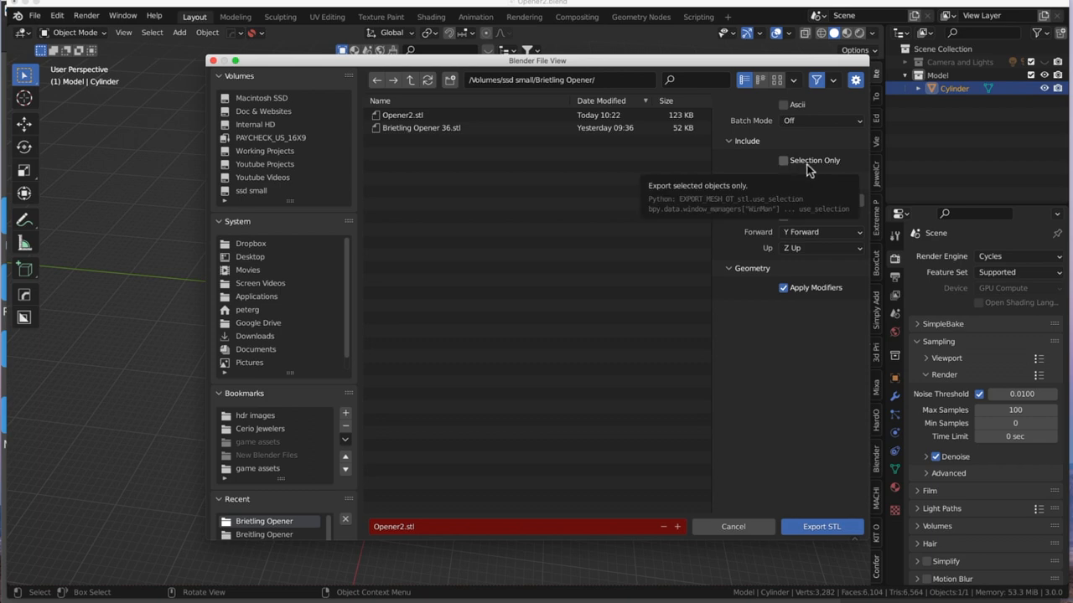
click(782, 160)
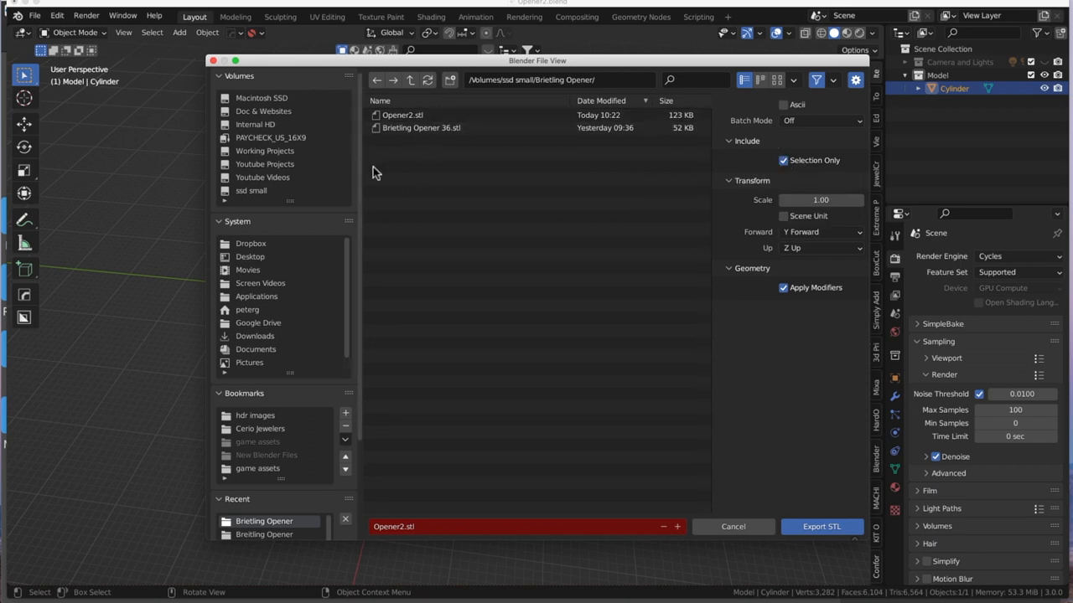
click(402, 115)
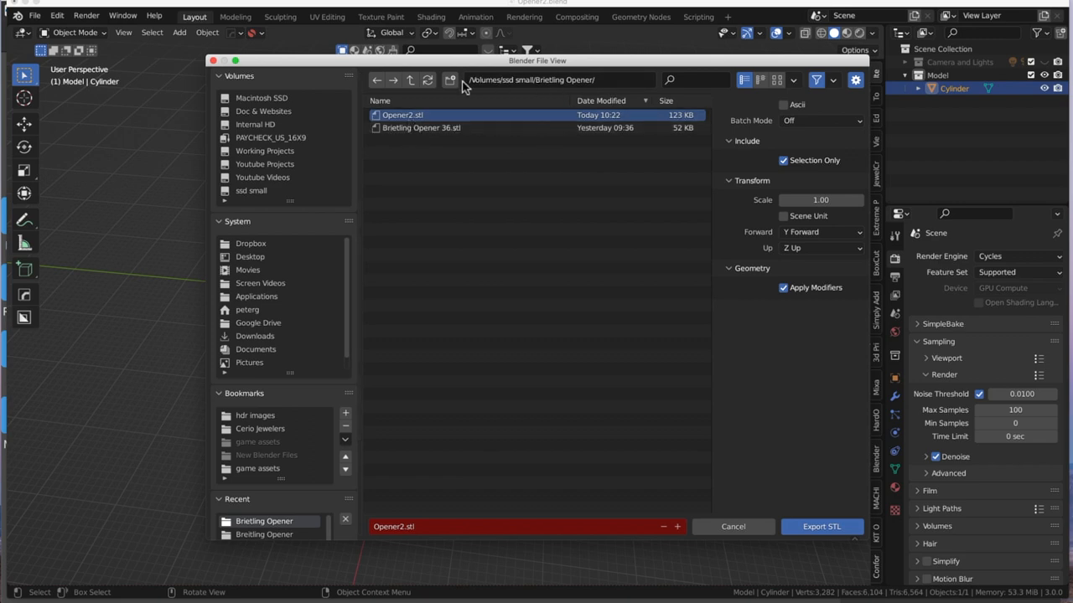
click(821, 527)
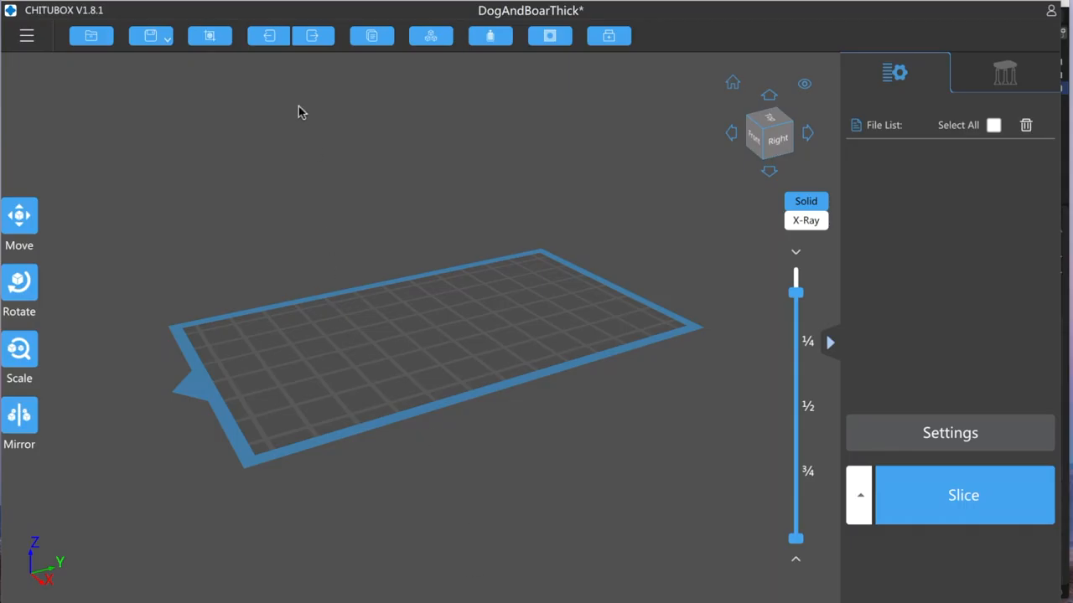
mouse_move(352, 263)
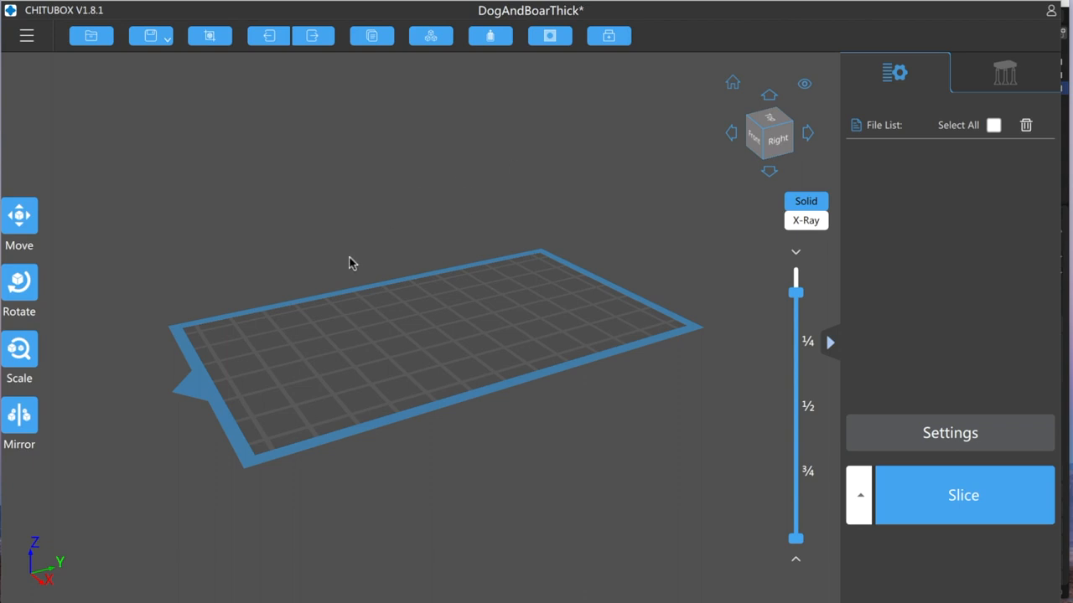
mouse_move(396, 378)
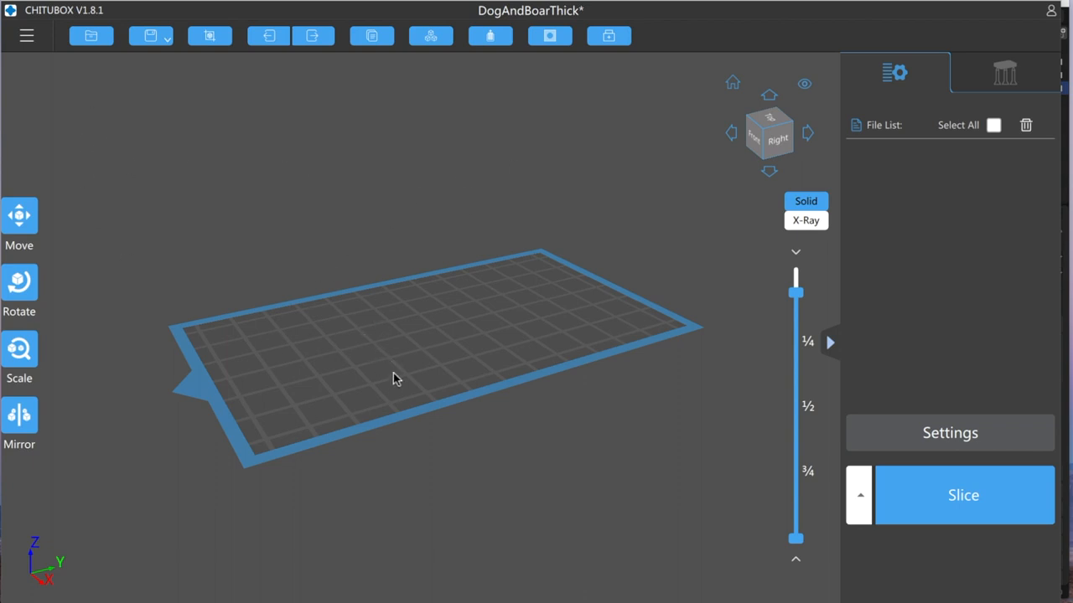
mouse_move(528, 268)
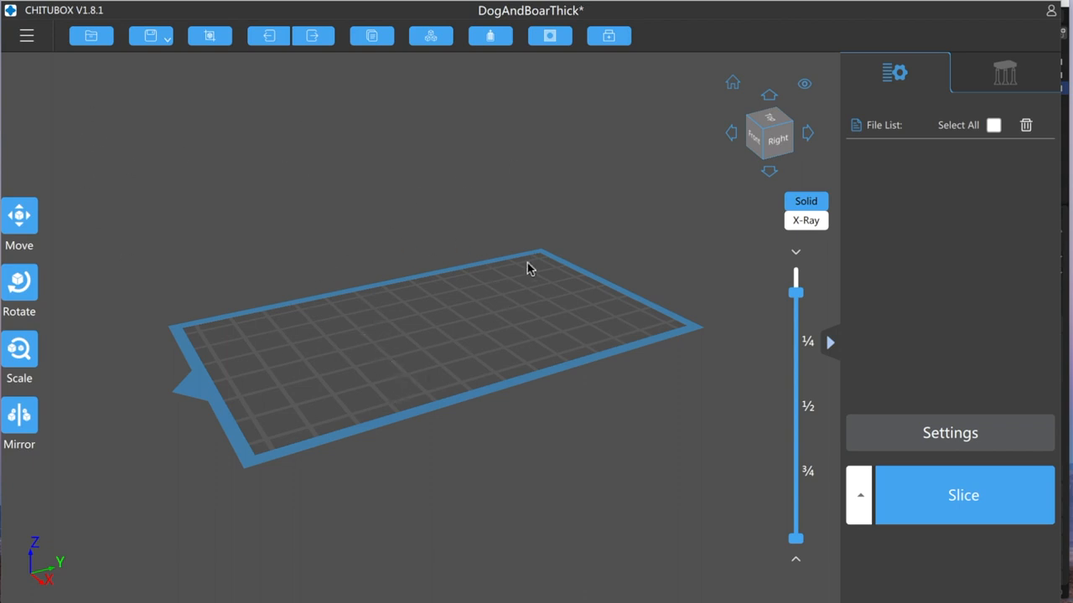
mouse_move(285, 224)
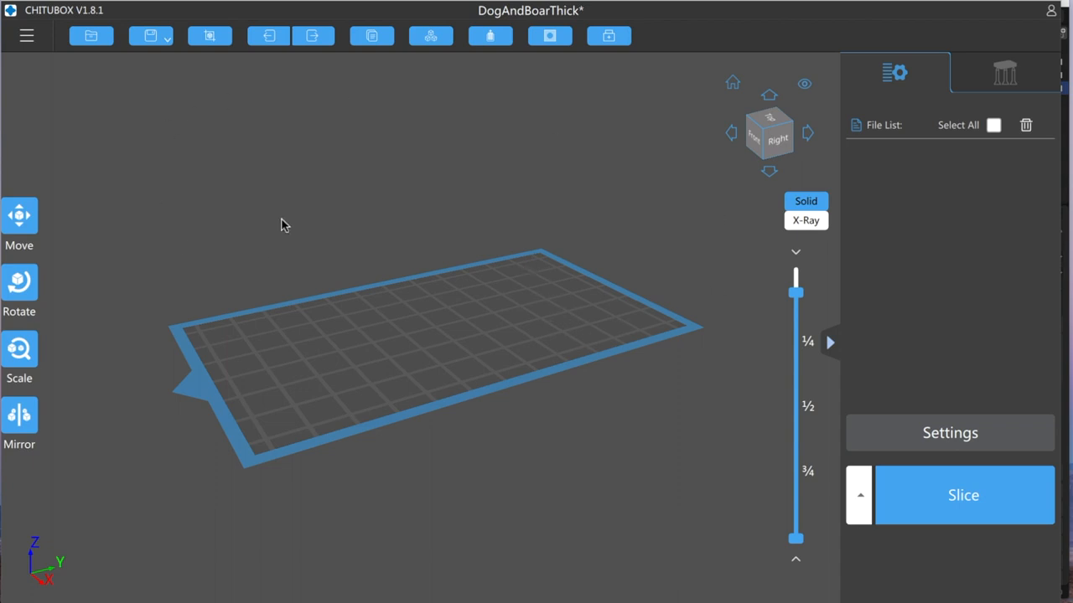
mouse_move(311, 218)
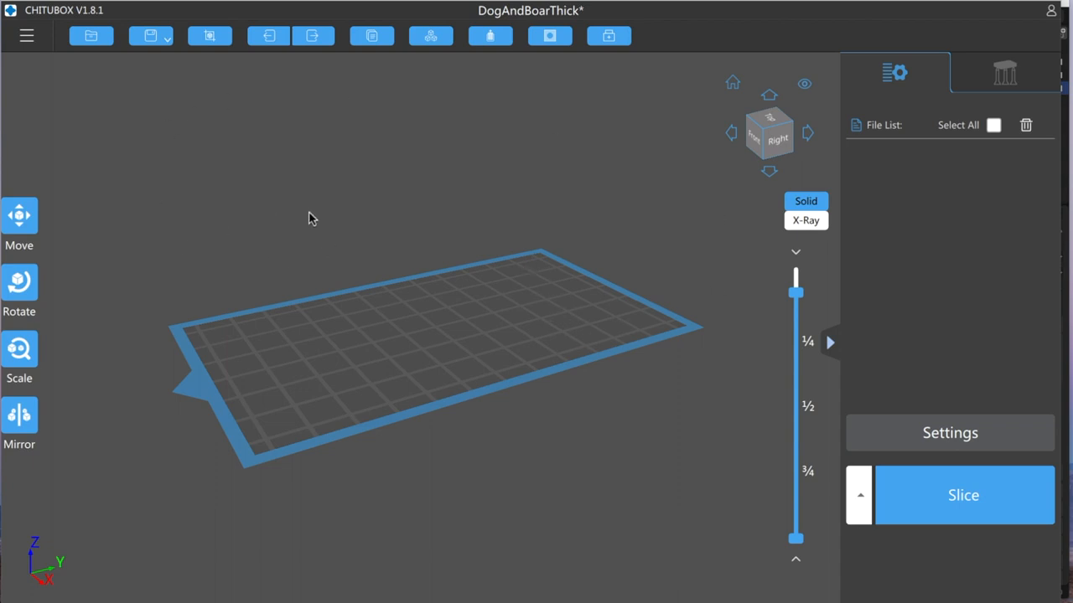
mouse_move(142, 52)
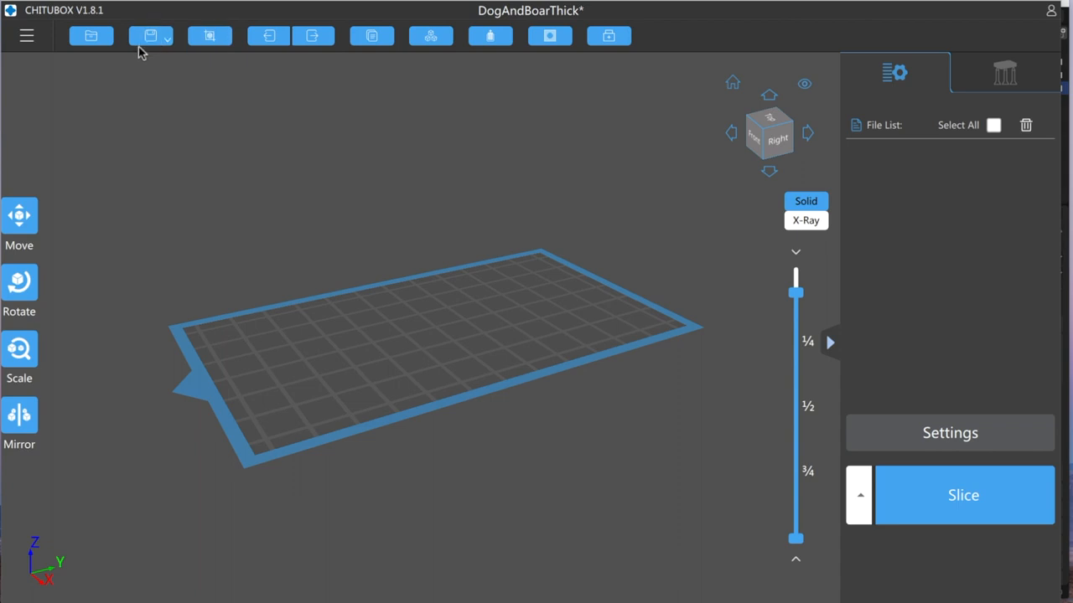
mouse_move(38, 43)
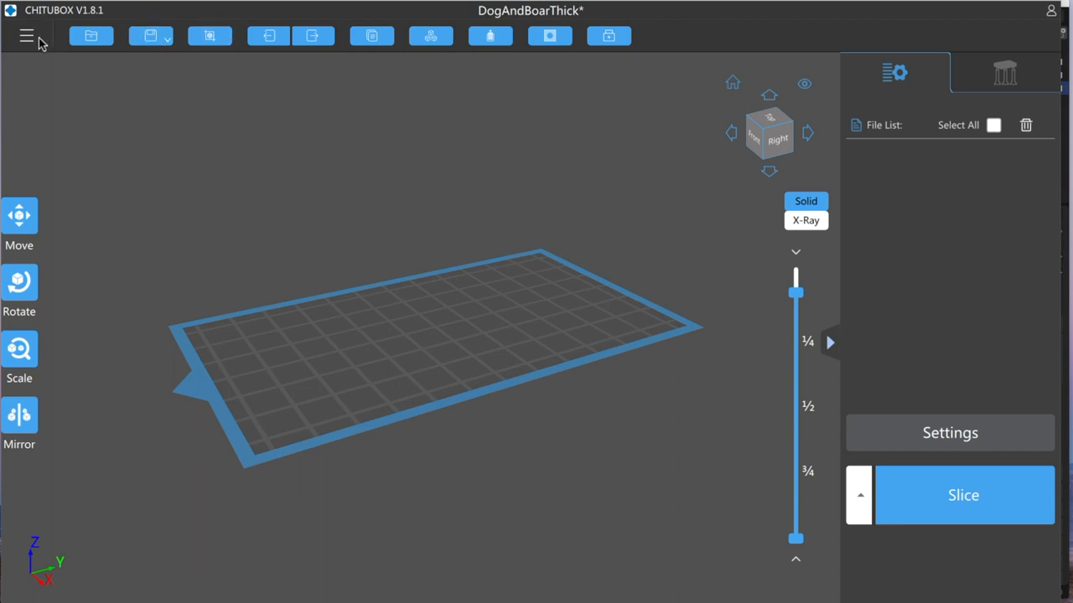
Step: Load Opener2.stl onto the build plate and orbit to view the ring from several sides
click(26, 35)
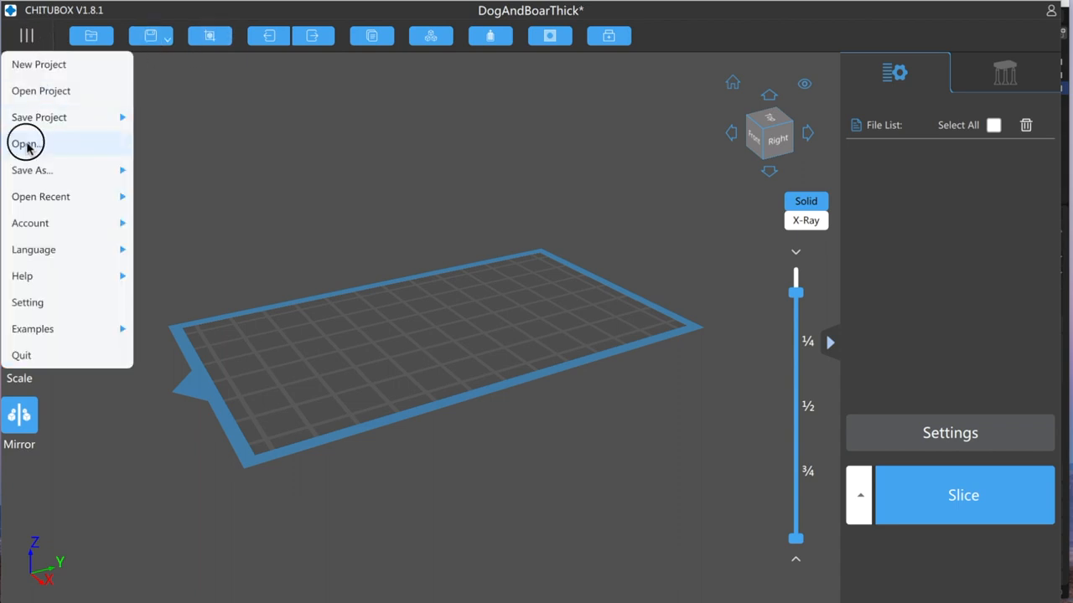
click(26, 143)
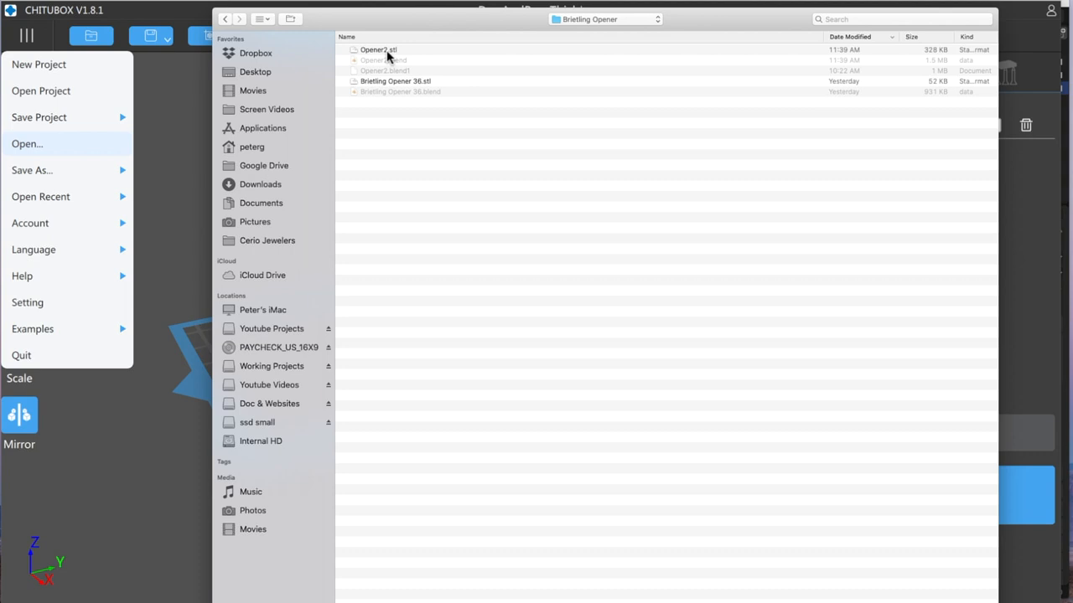
double_click(378, 50)
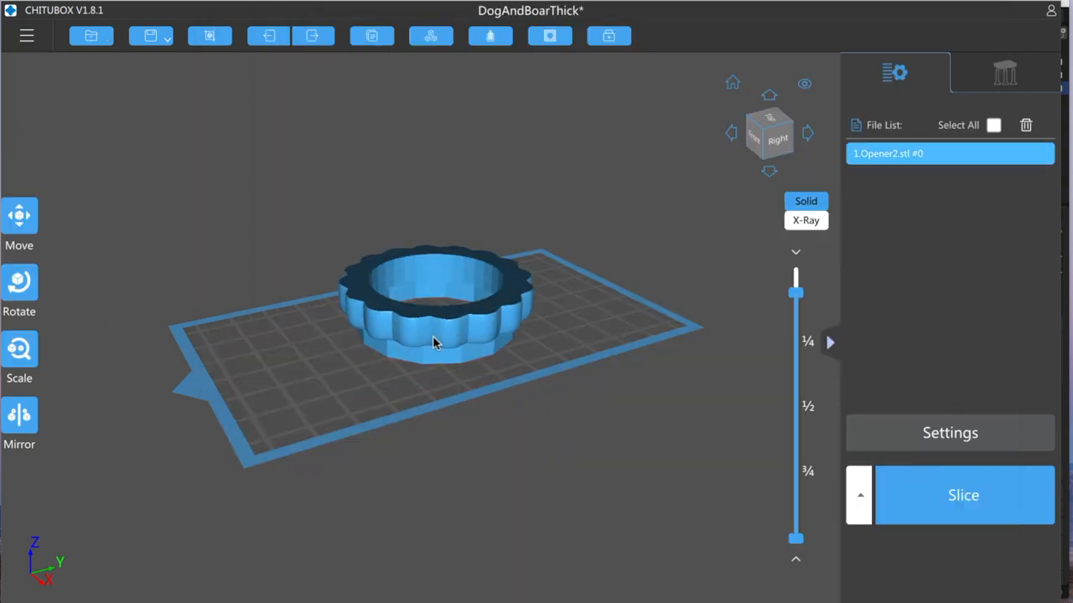
drag(434, 342, 482, 276)
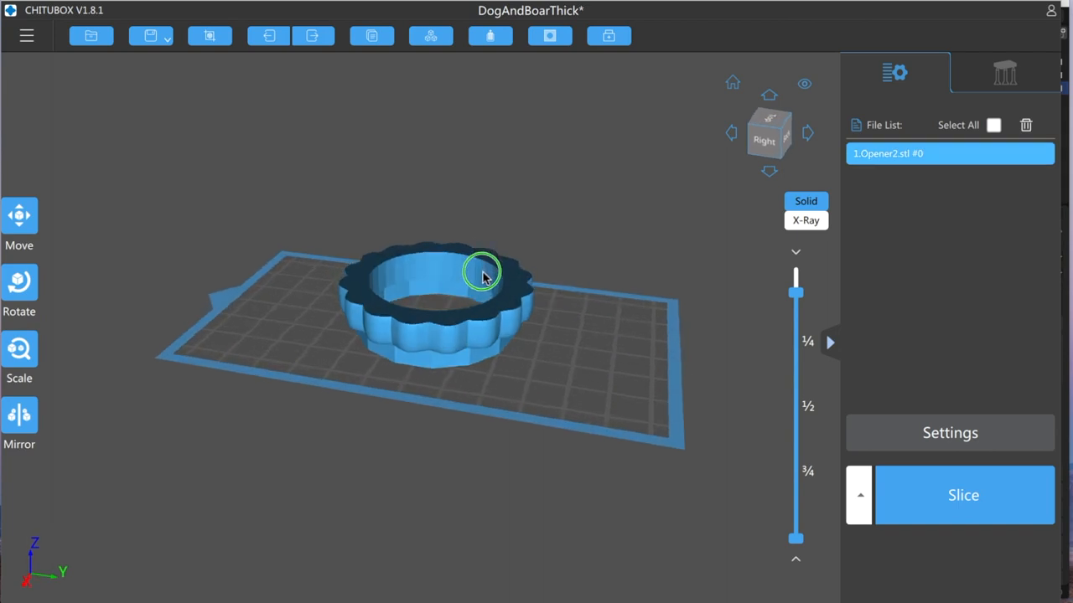
drag(482, 277, 435, 311)
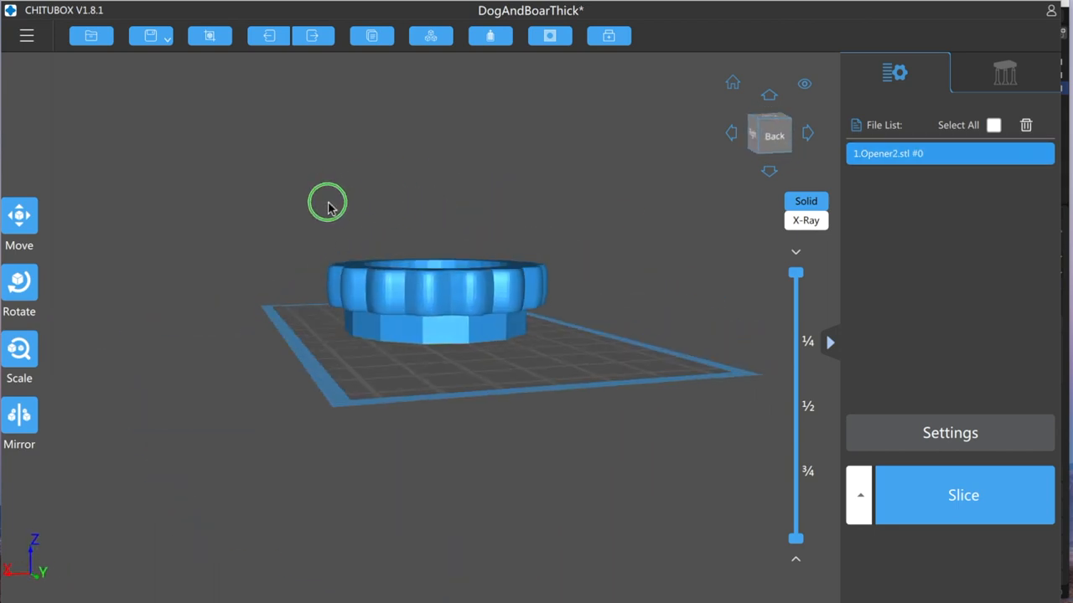
drag(327, 206, 456, 312)
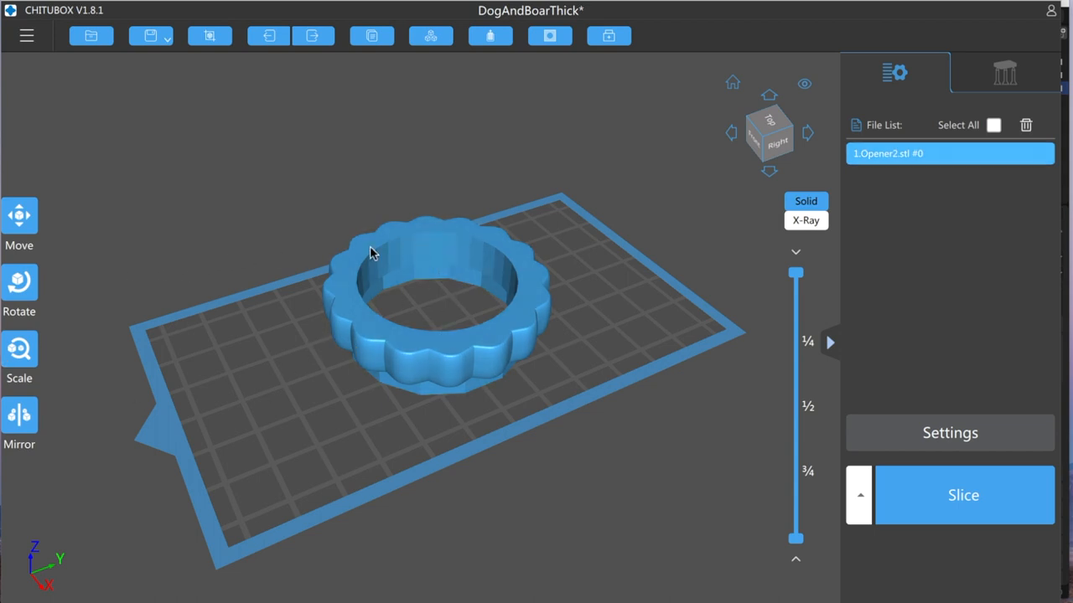
Step: Orbit around the ring, then rotate it -45° about X to turn it over
drag(373, 254, 369, 326)
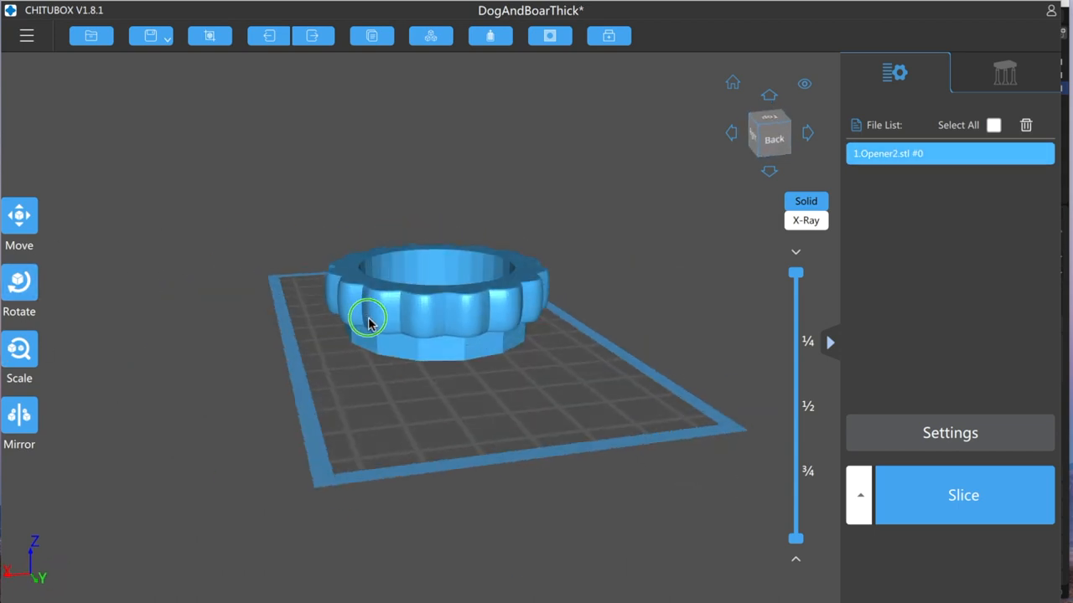
drag(369, 323, 503, 337)
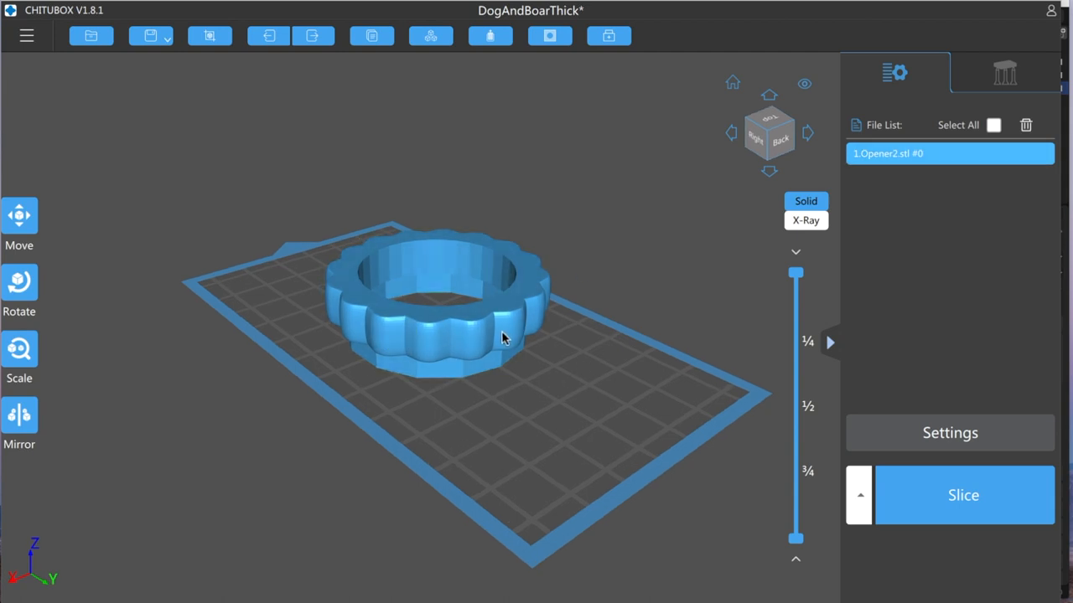
mouse_move(352, 327)
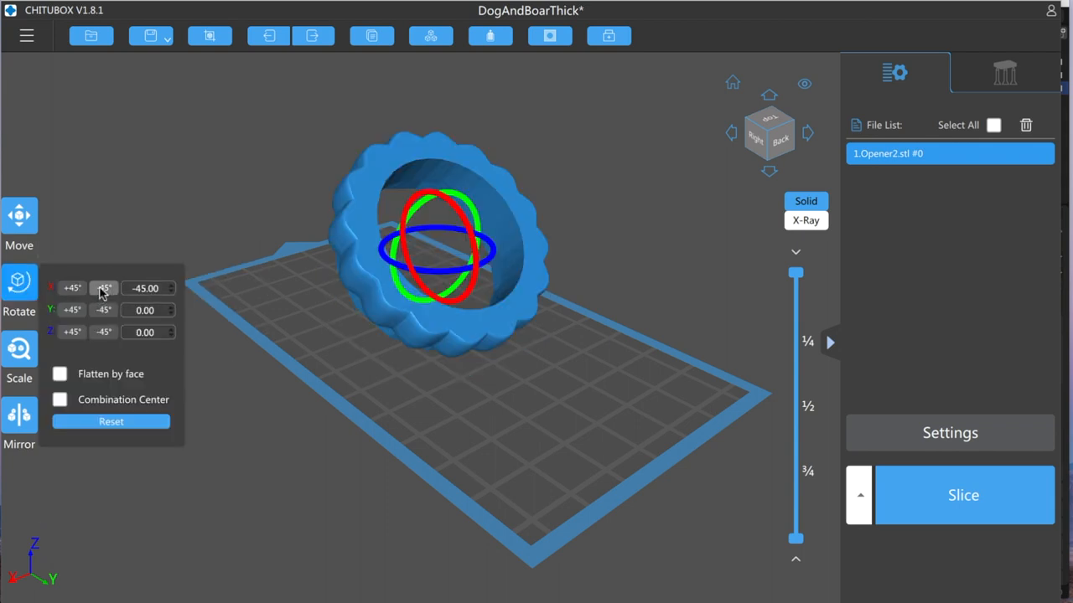
click(104, 288)
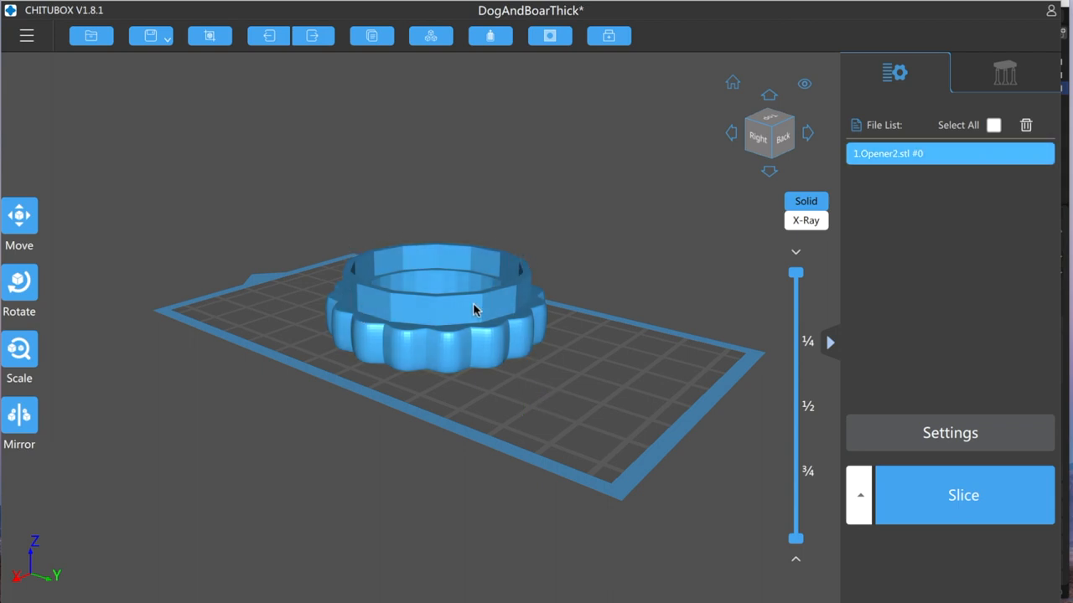
mouse_move(394, 327)
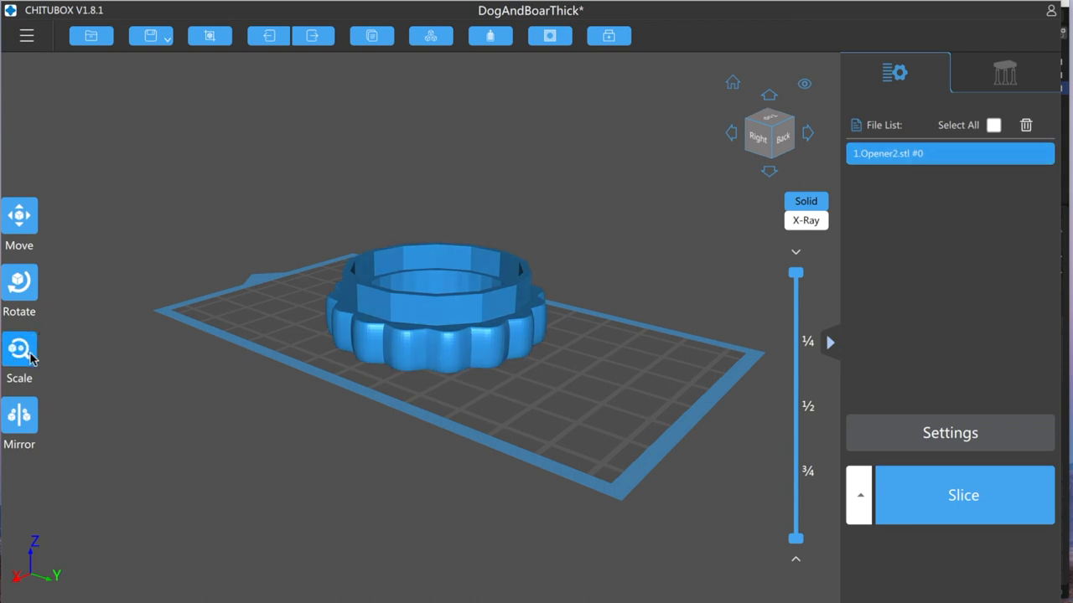
Step: Enlarge the ring slightly with the Scale tool and orbit to check it from the back
click(19, 348)
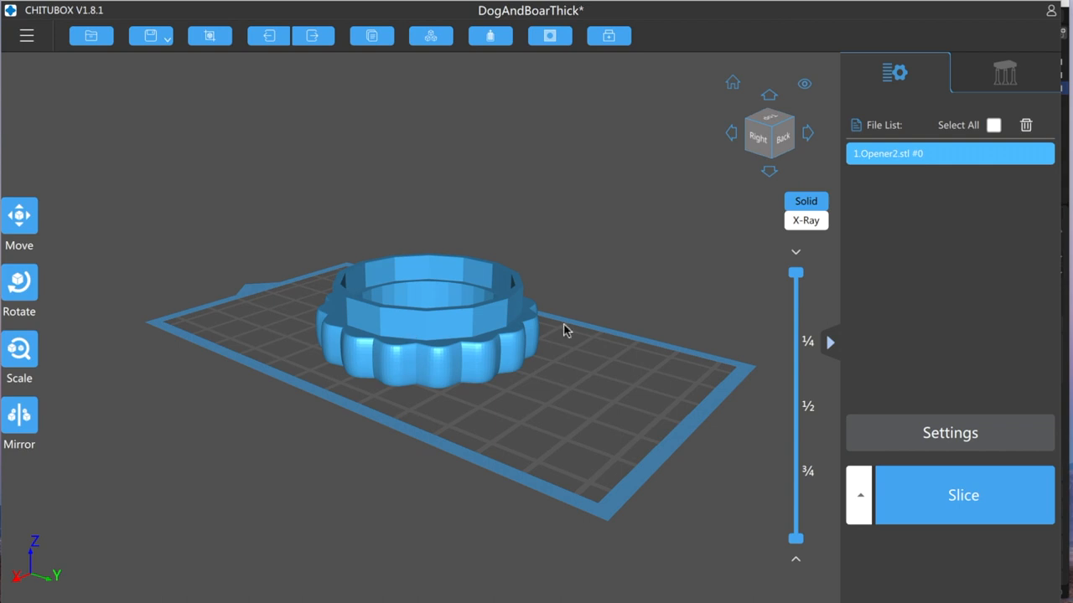
drag(563, 330, 404, 363)
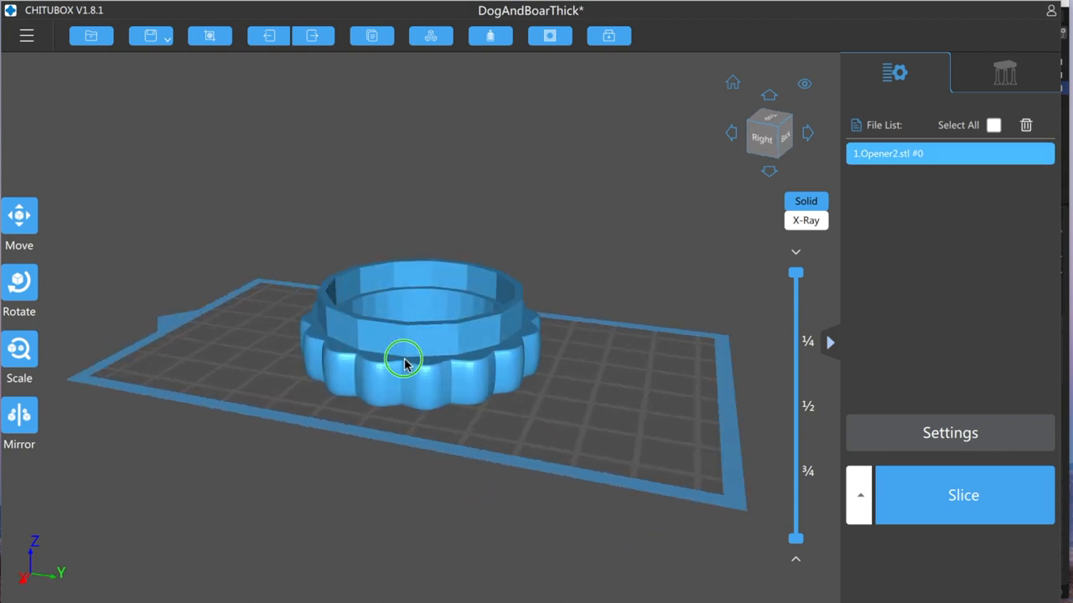
drag(404, 358, 329, 327)
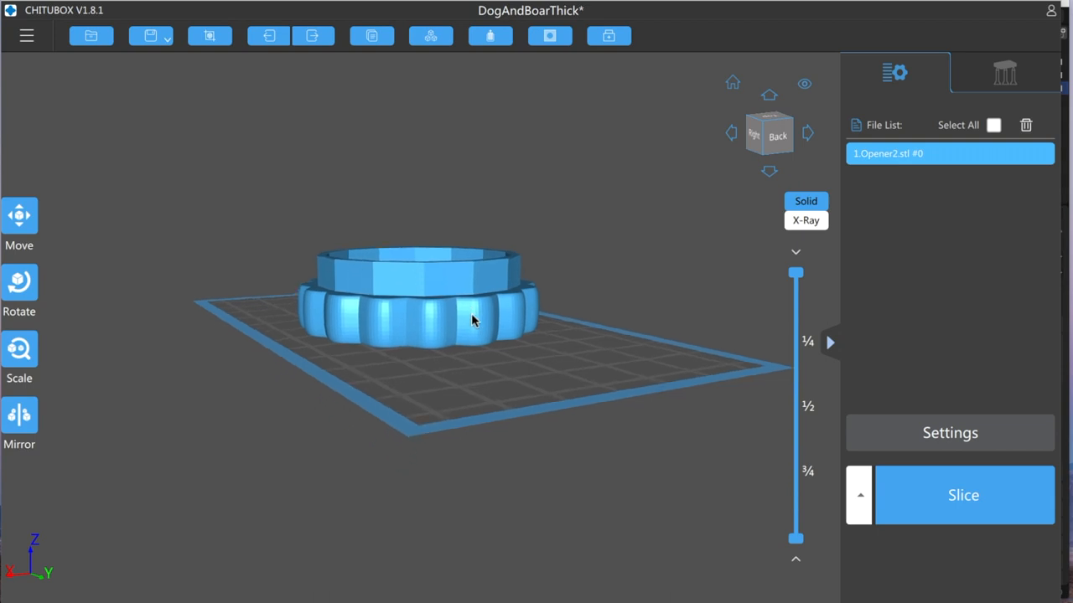
drag(473, 321, 327, 334)
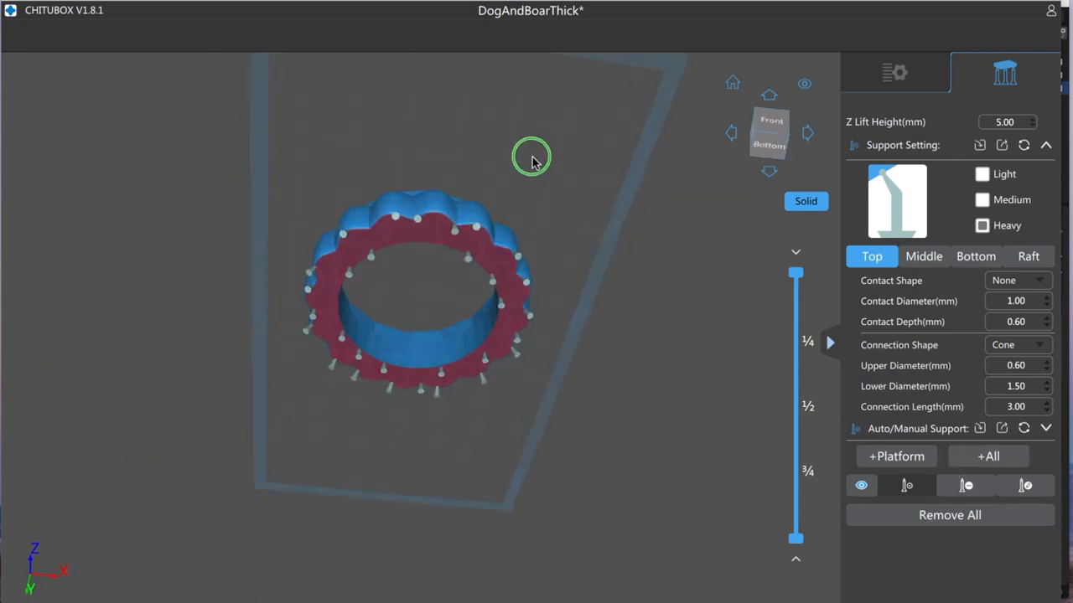
Step: Inspect the heavy cone supports and raft beneath the ring from underside, side, top and back
drag(531, 158, 327, 318)
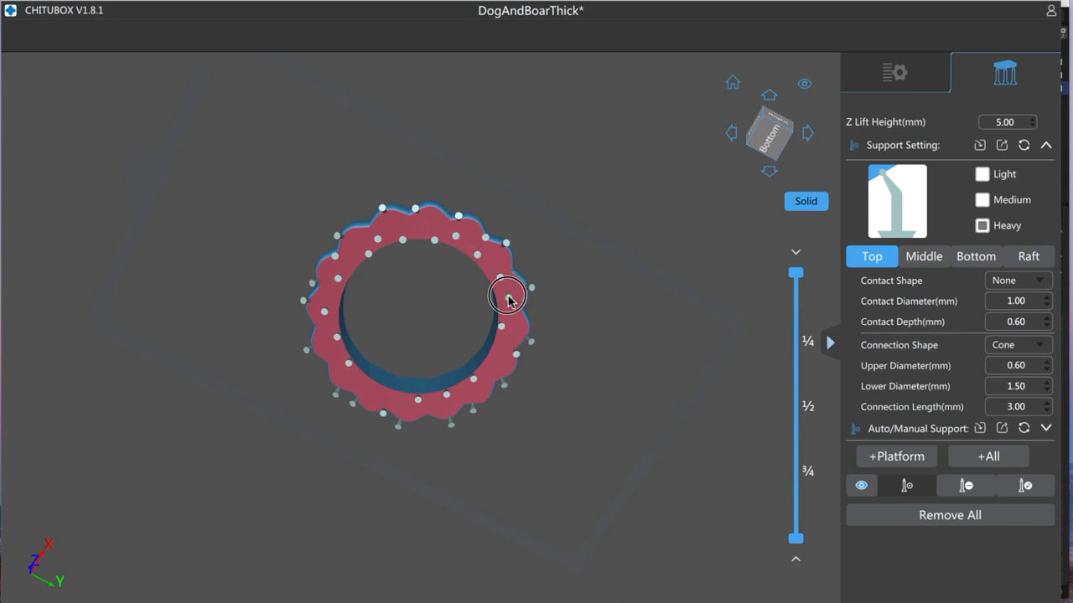
mouse_move(423, 403)
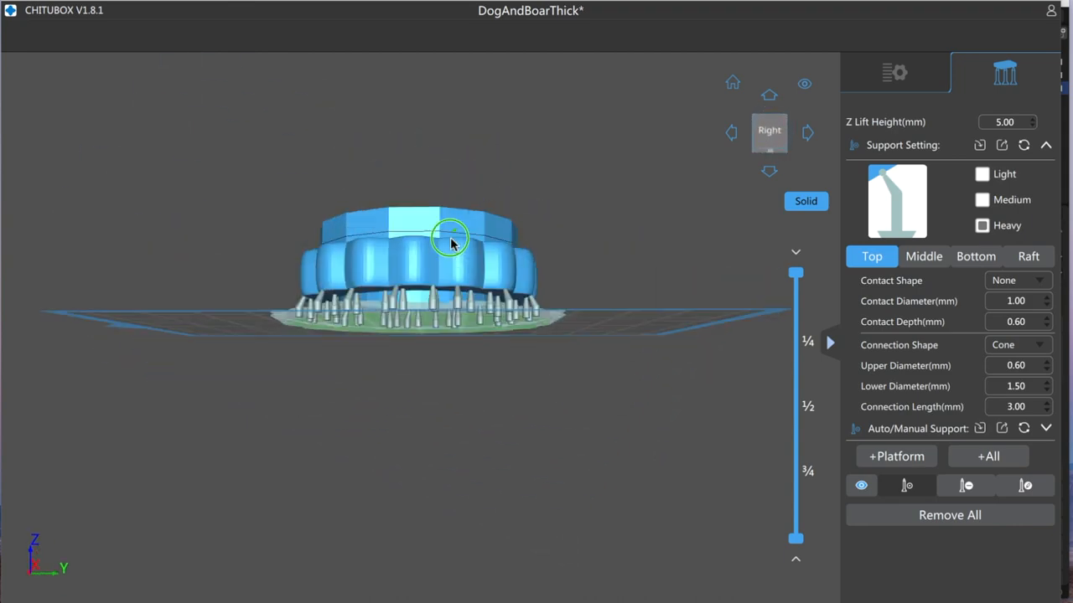
drag(453, 239, 512, 285)
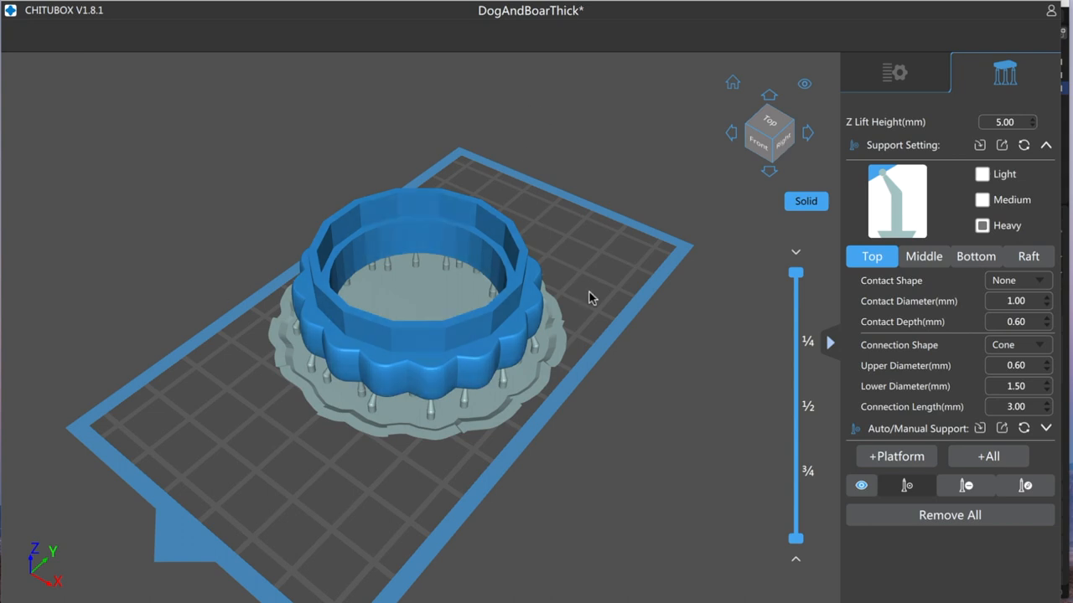
drag(586, 294, 516, 279)
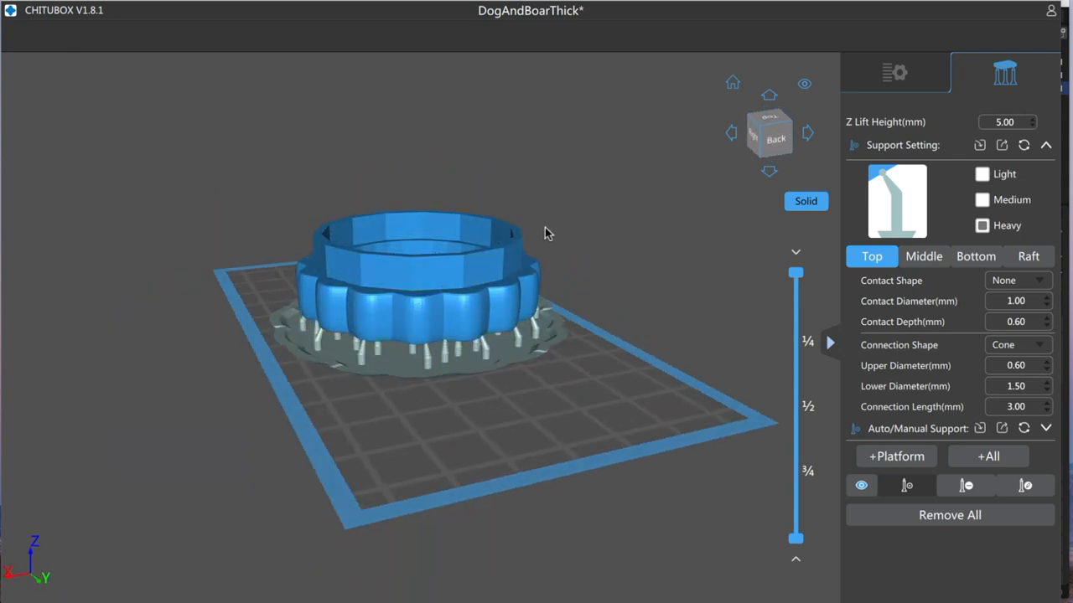
drag(544, 233, 465, 310)
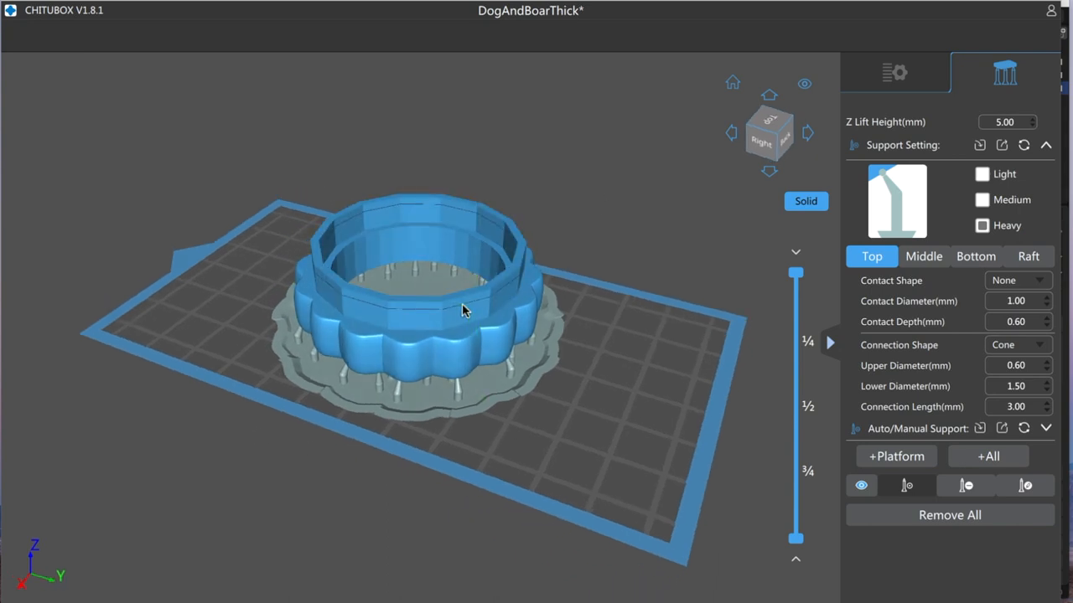
click(894, 73)
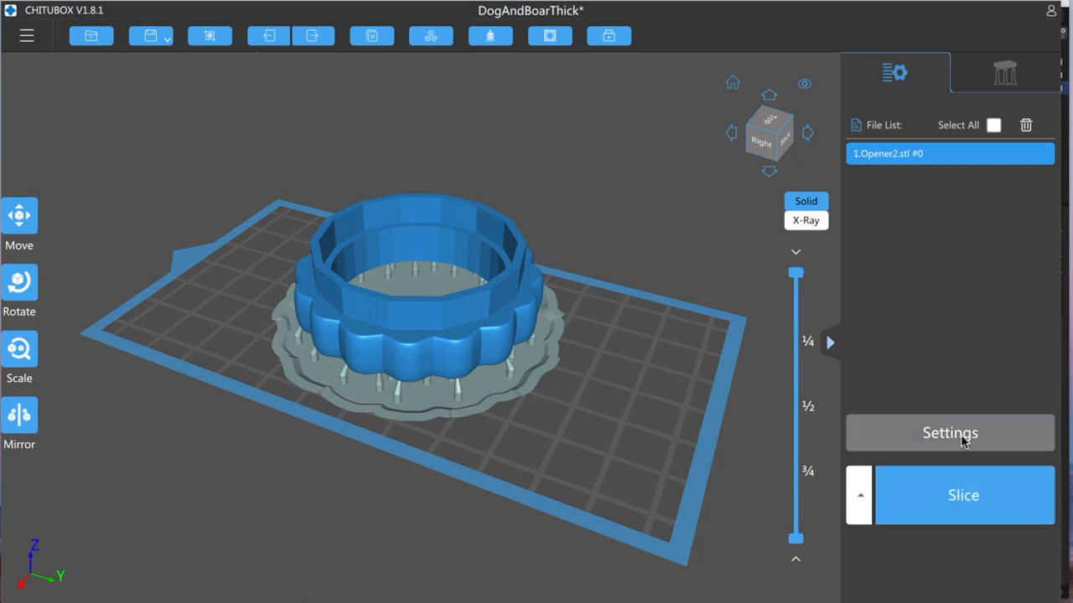
Step: Open the print settings and browse the Phrozen Sonic Mini resin profile list
click(950, 433)
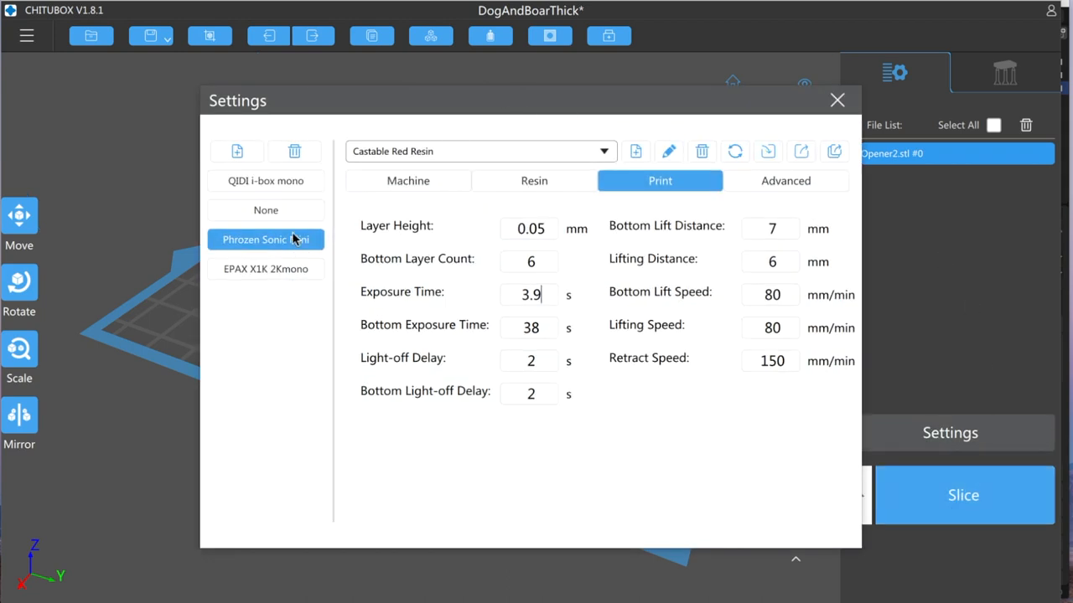
click(603, 150)
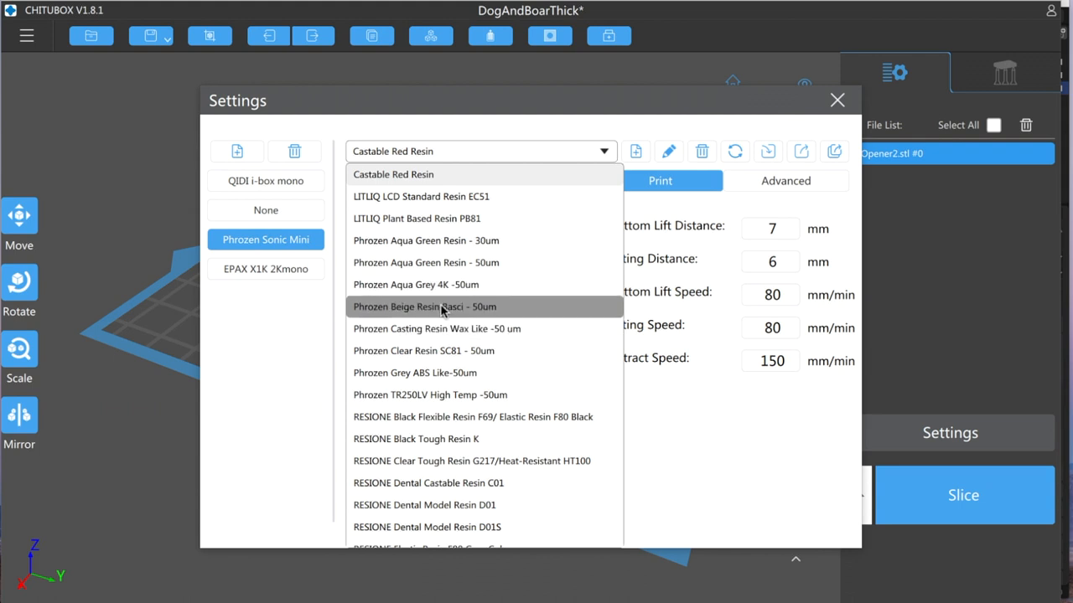
scroll(down, 3)
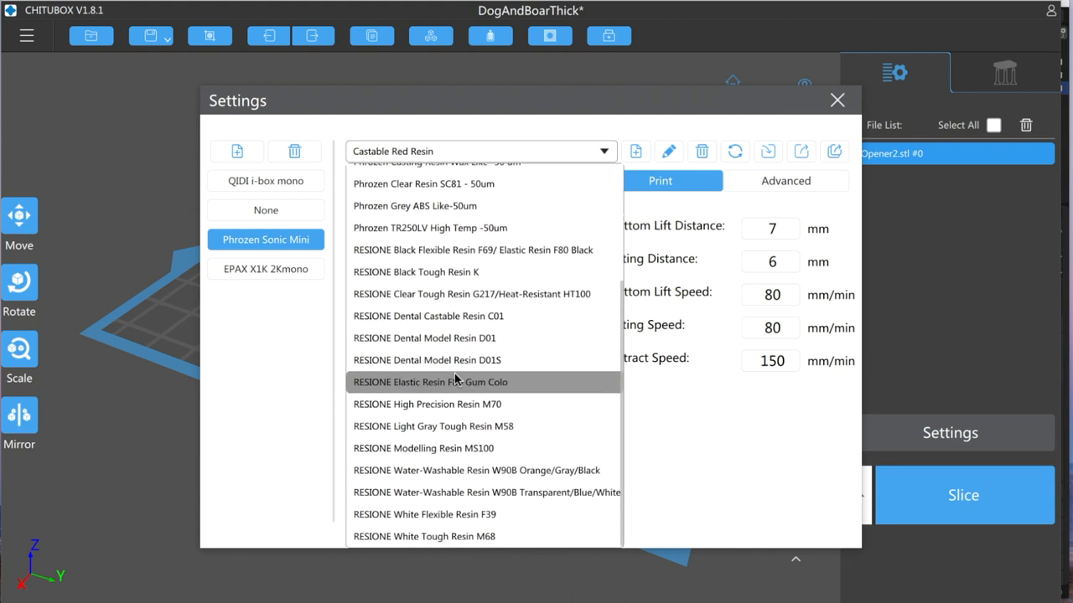
scroll(up, 3)
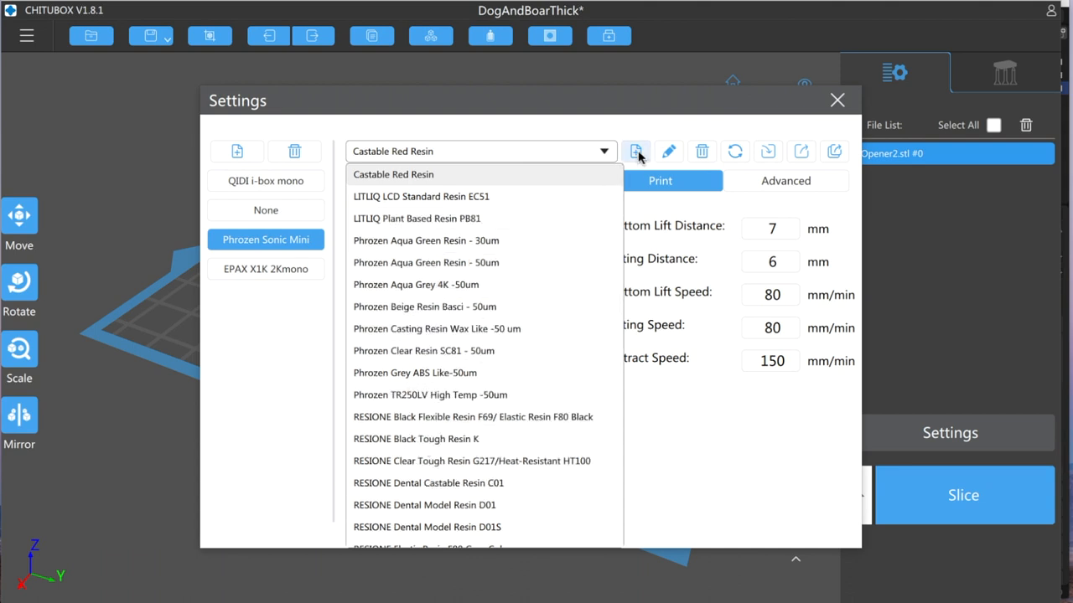
Step: Create profile 'ST Heat and Strength Resin' from Castable Red Resin with 2.5 s exposure
click(635, 152)
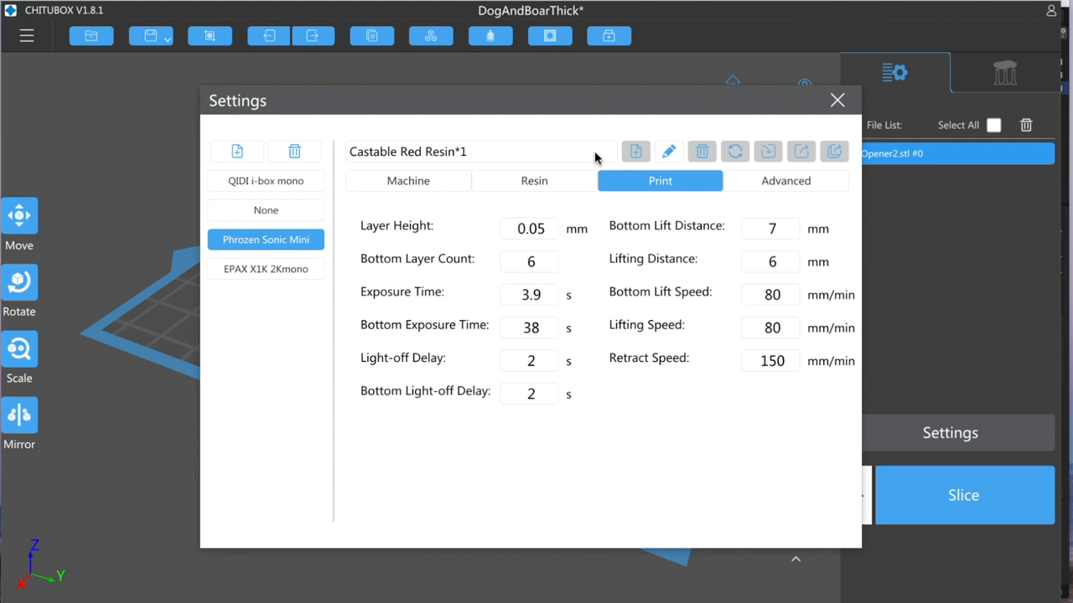
triple_click(408, 151)
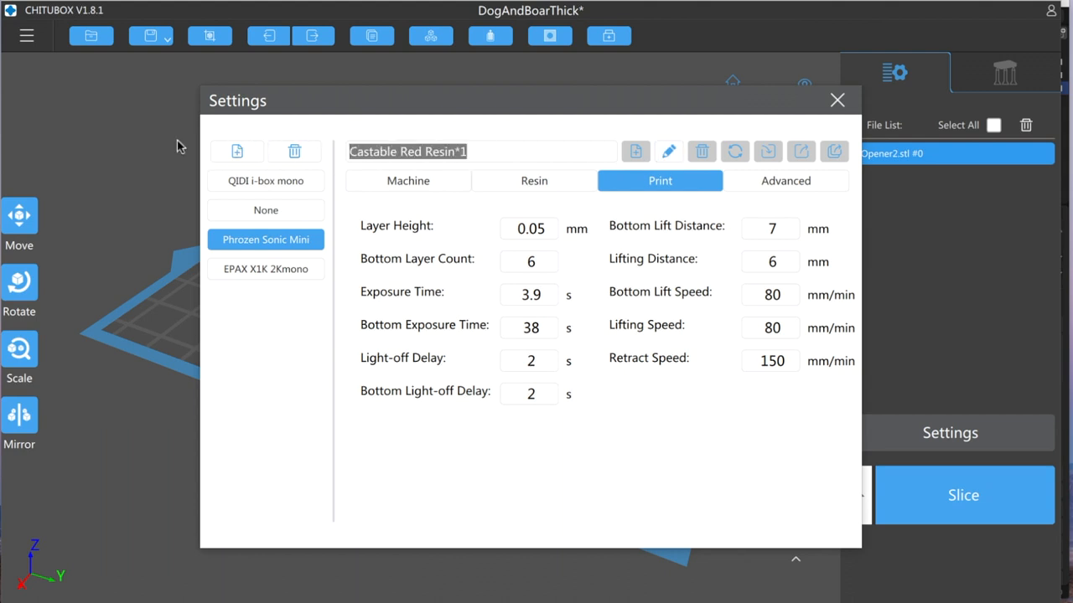
text(ST)
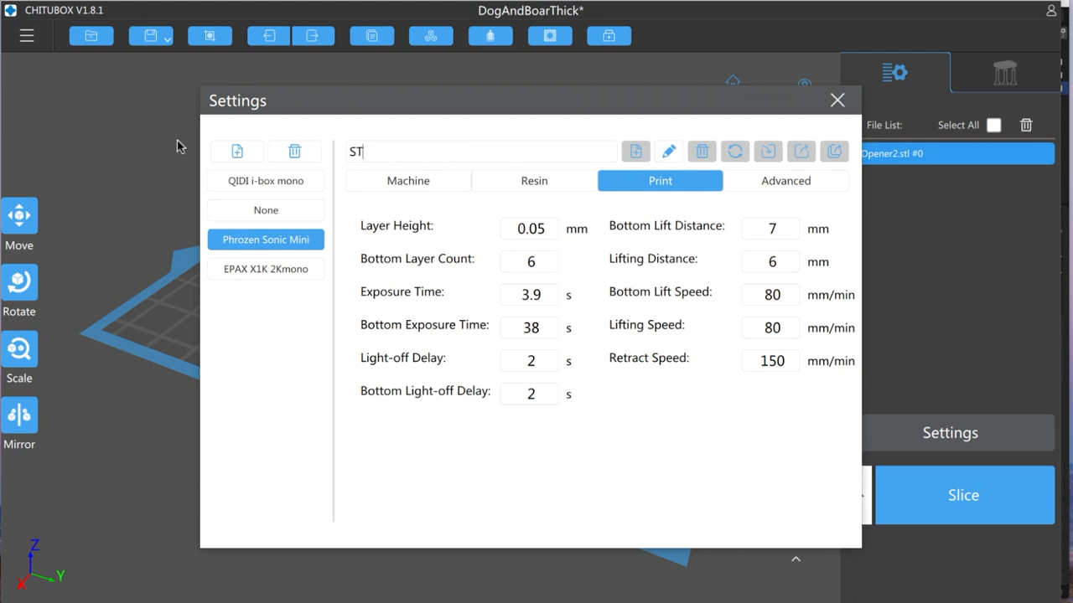
text(Heat and)
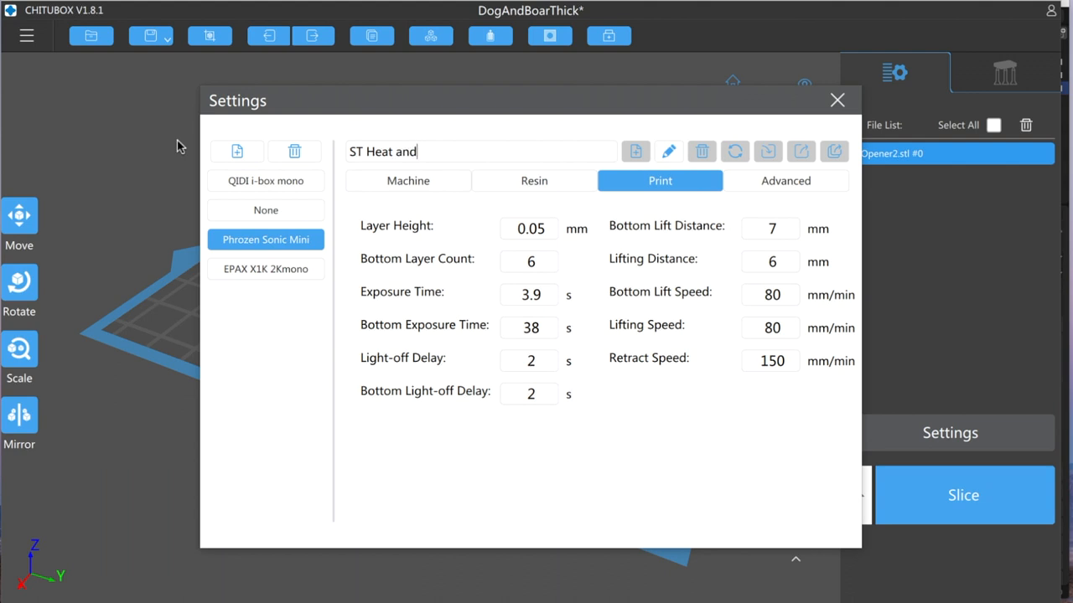
text(Stren)
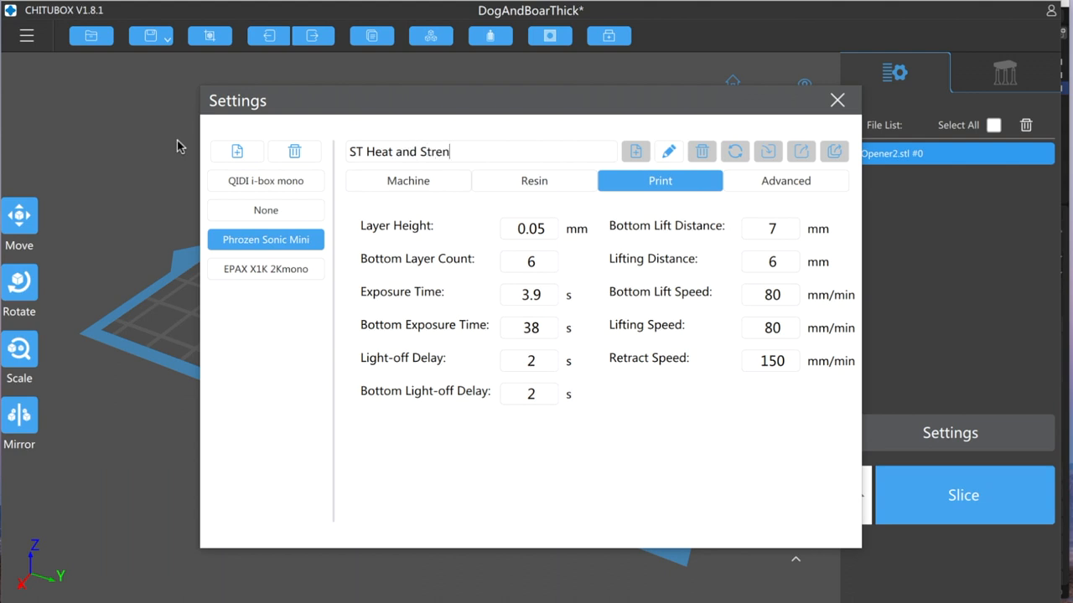
text(gth Resin)
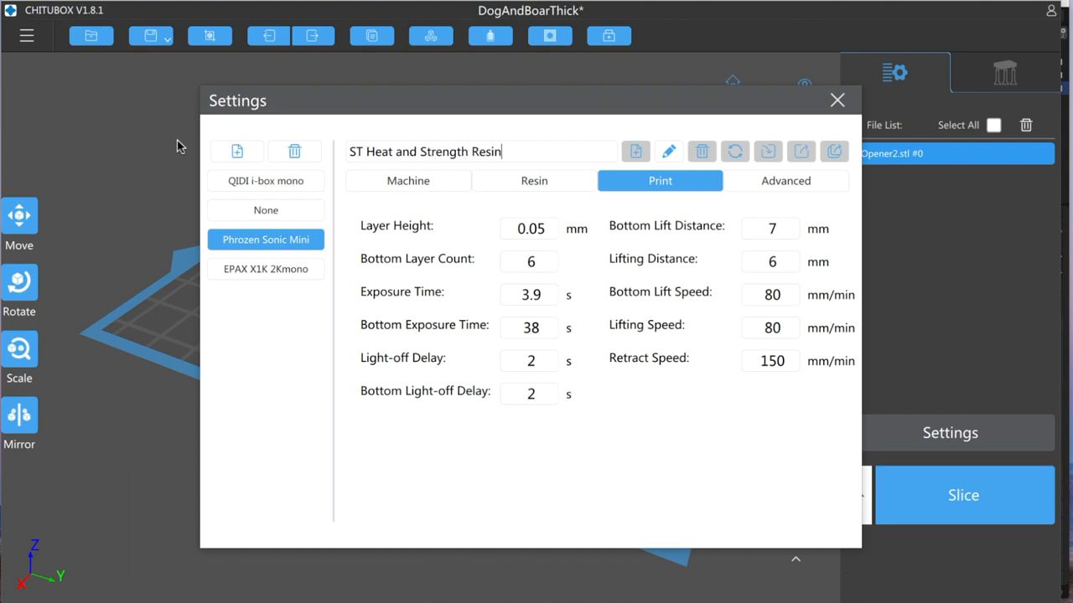
mouse_move(550, 241)
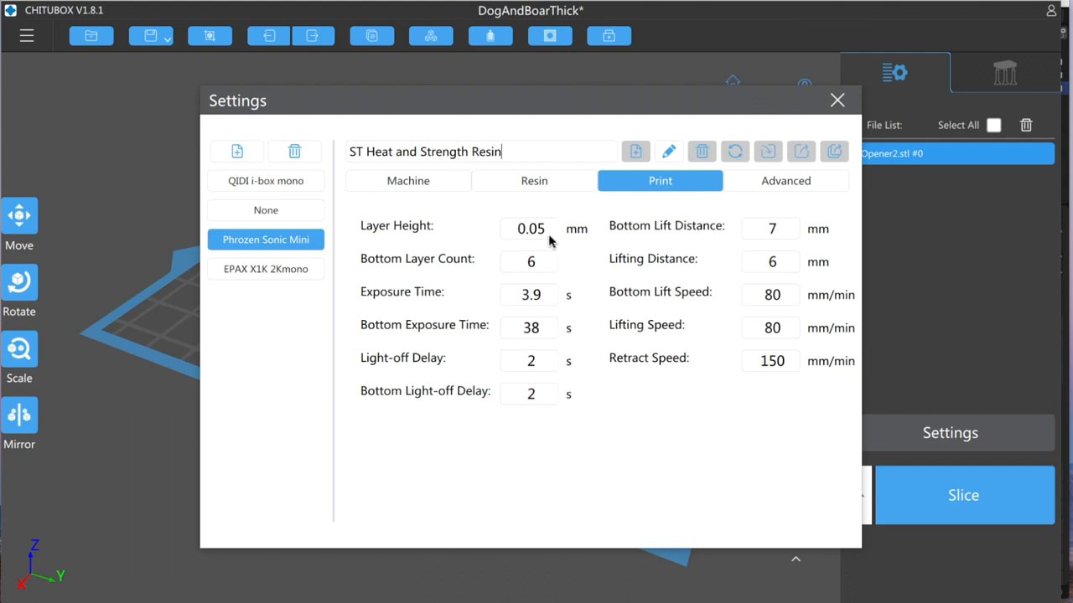
mouse_move(530, 279)
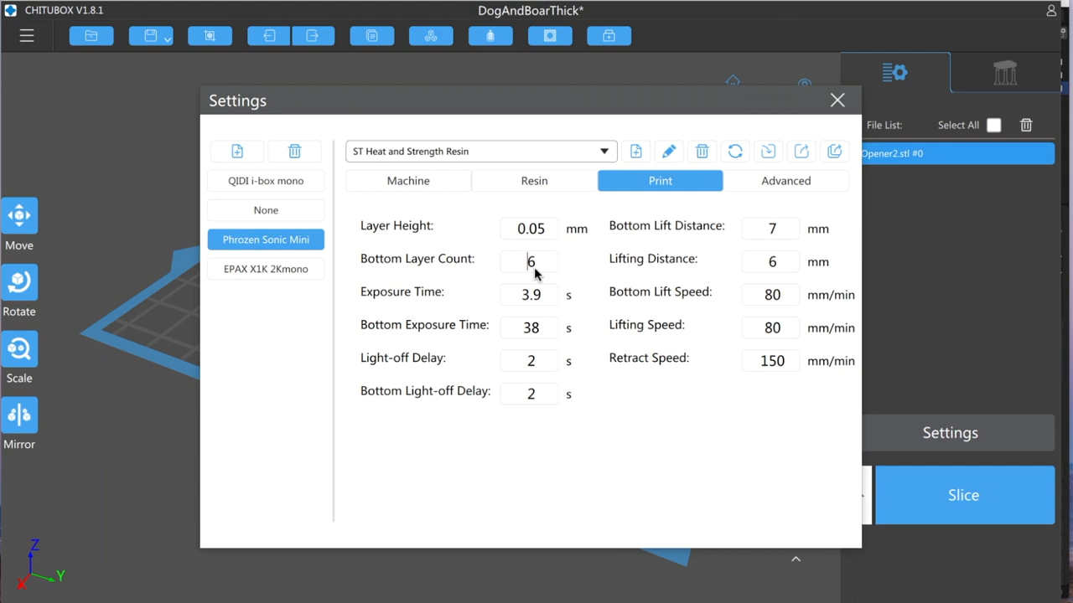
mouse_move(489, 363)
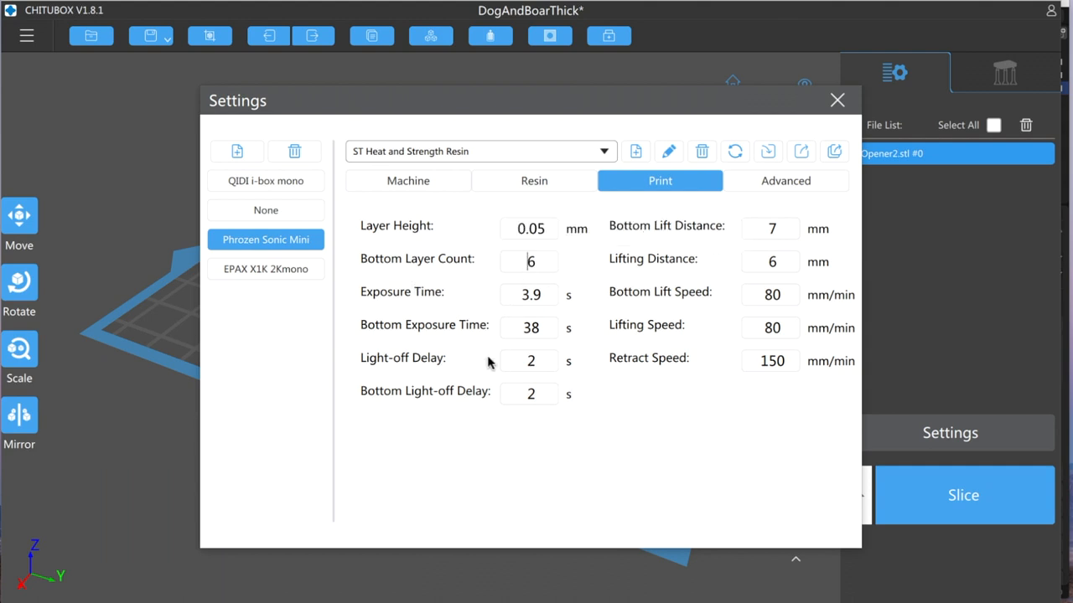
click(531, 295)
text(2.)
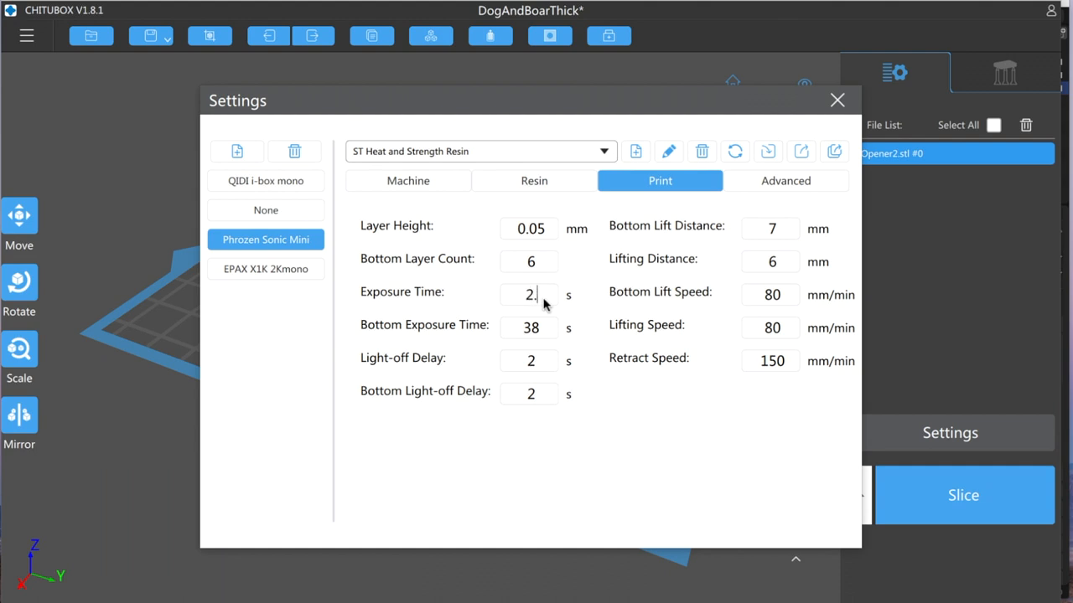
text(5)
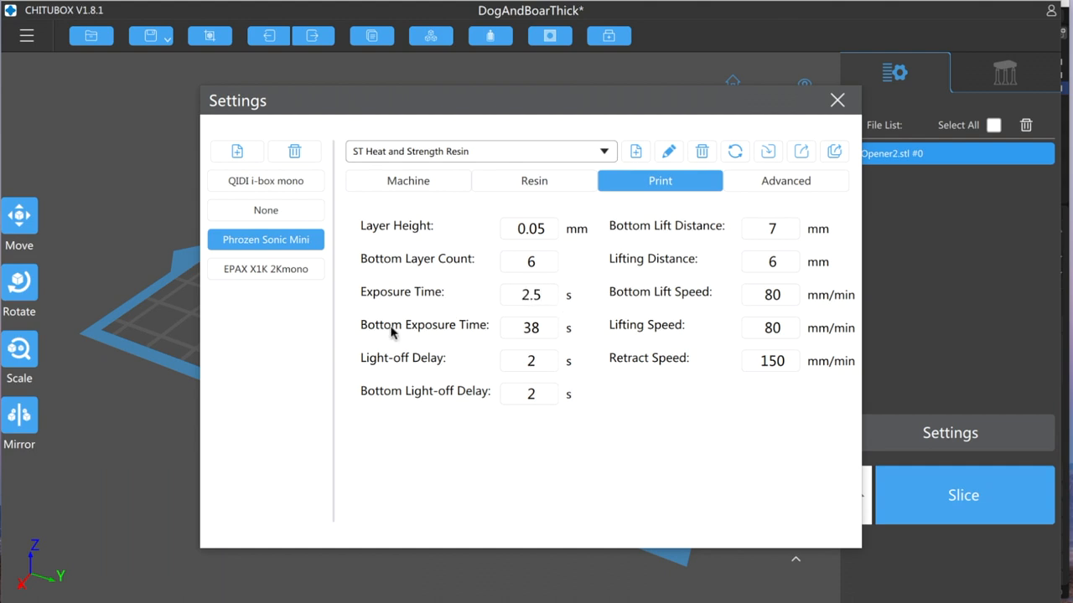
mouse_move(460, 369)
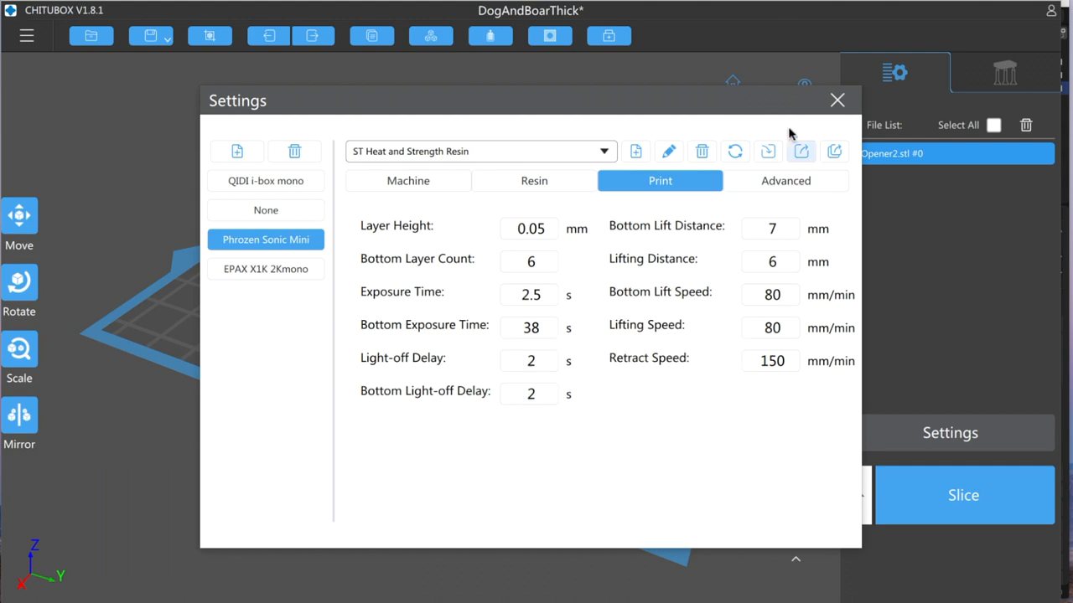
Step: Enable anti-aliasing (Grey Level 1) under Advanced and close the Settings window
click(786, 181)
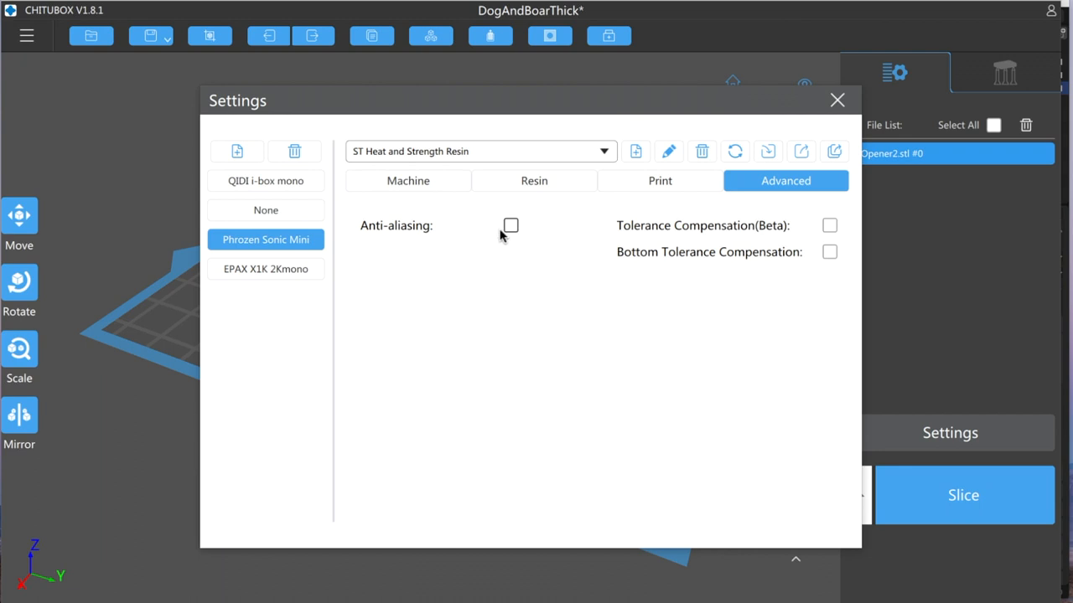
click(510, 226)
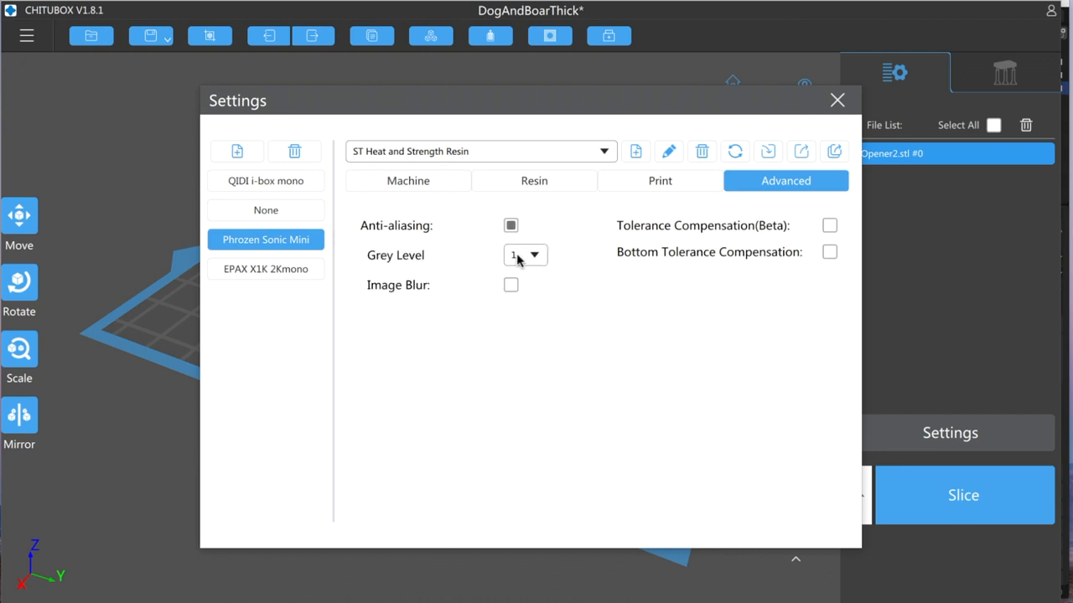
mouse_move(537, 318)
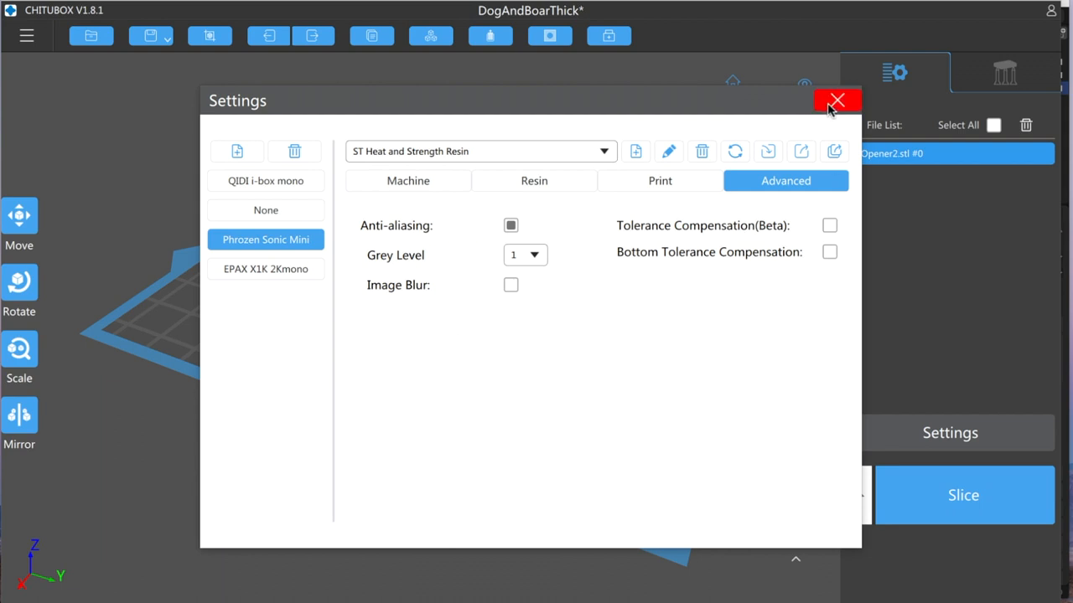
mouse_move(821, 111)
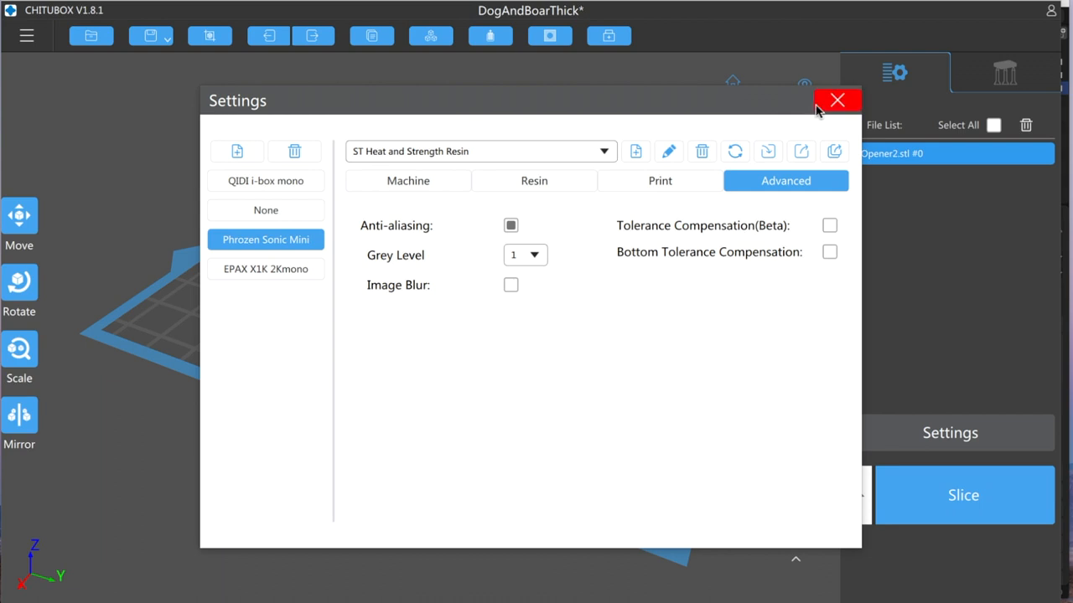
click(835, 100)
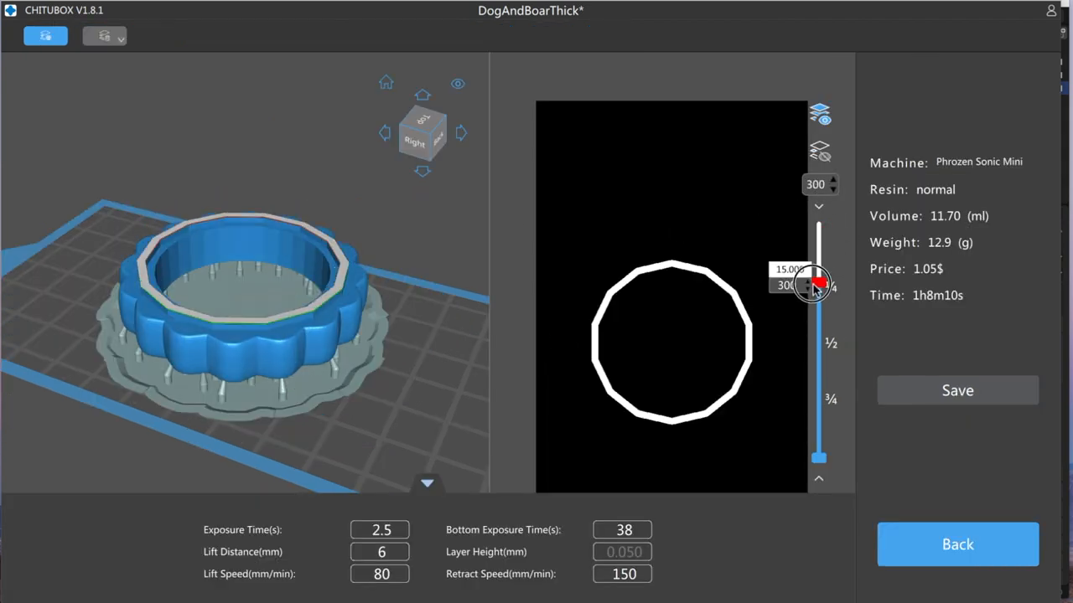
Step: Preview the sliced ring at layer 261, then return to the top layer
drag(812, 284, 805, 323)
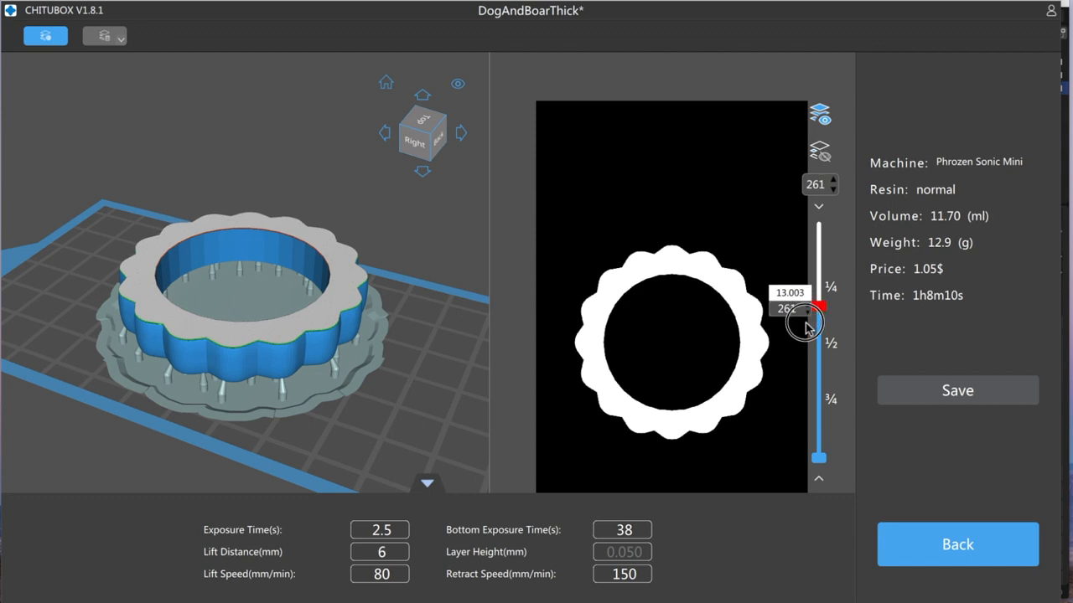
drag(817, 321, 818, 216)
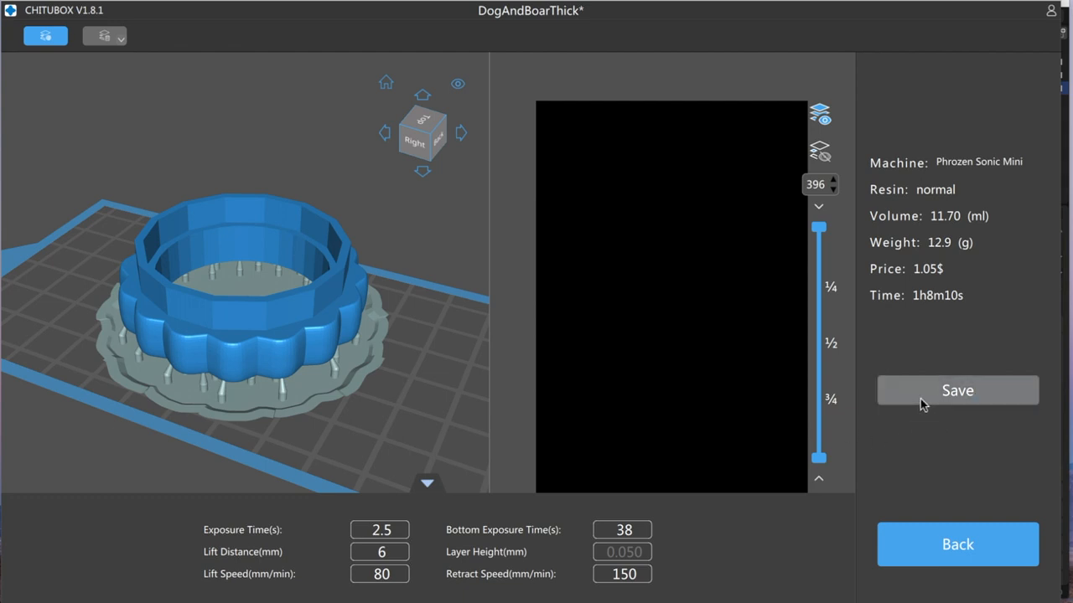
mouse_move(428, 292)
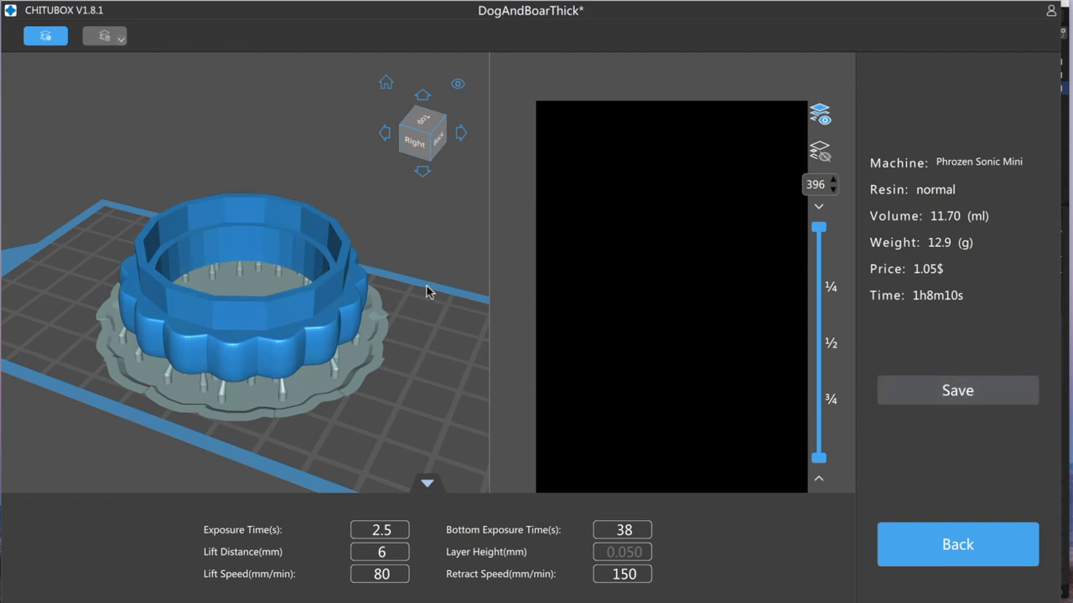